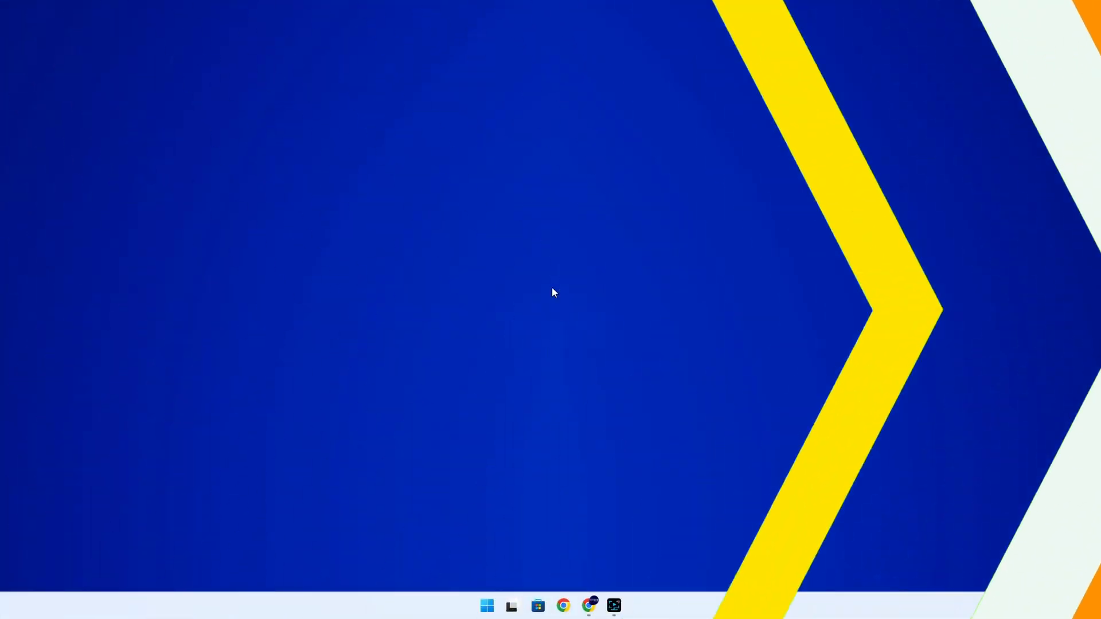
Search Google for 'duckstation' and open the official DuckStation: Fast PS1 Emulator site
{"action": "left_click", "coordinate": [564, 606]}
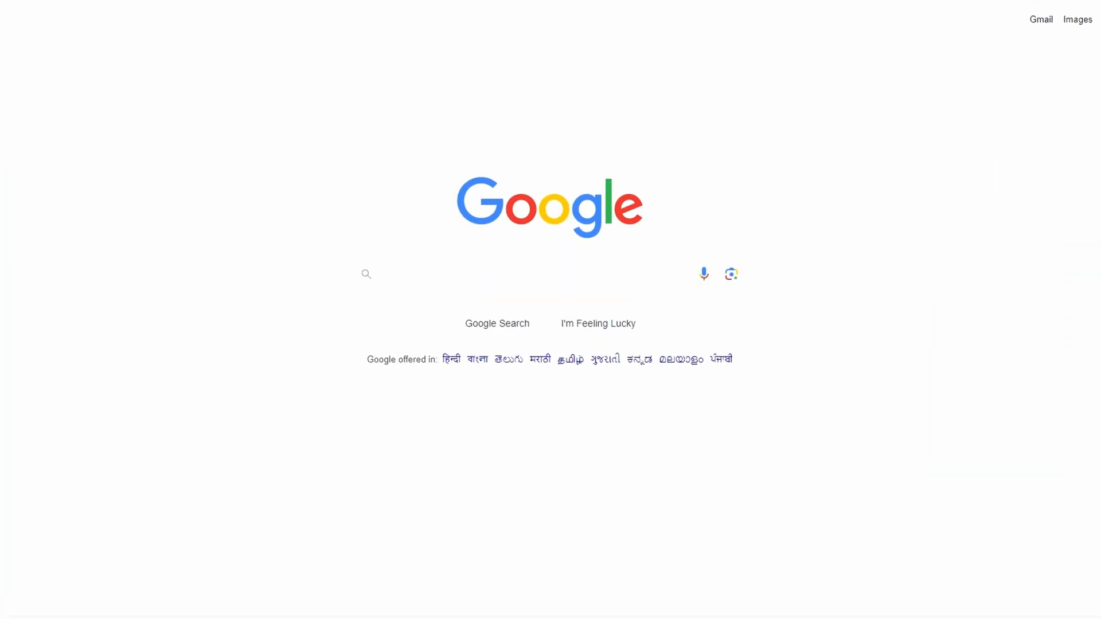
{"action": "type", "text": "duckstatio"}
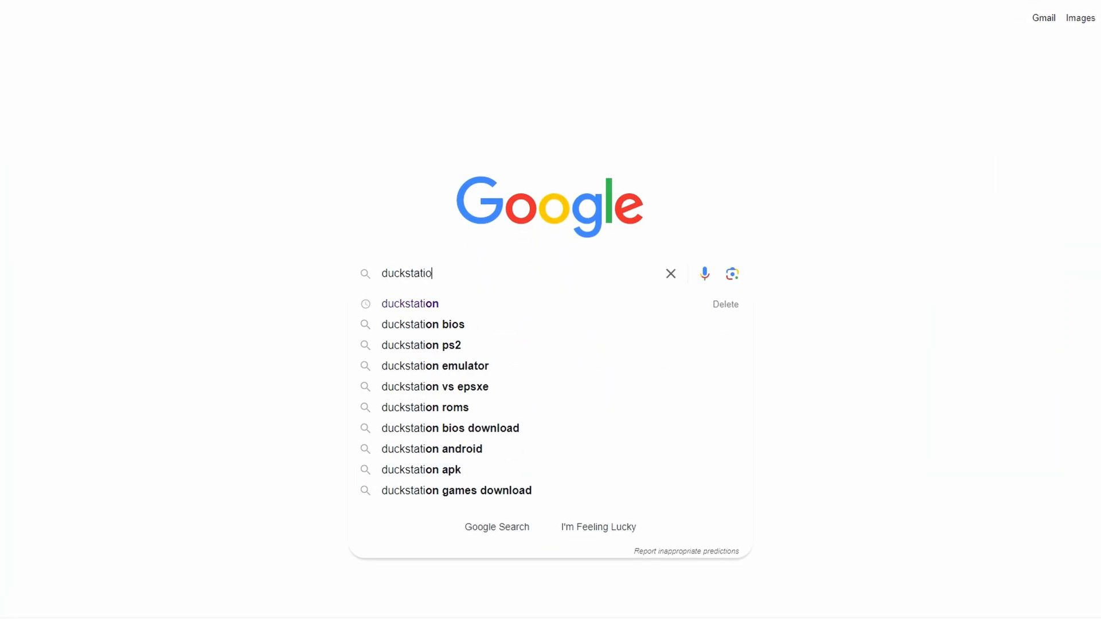
{"action": "key", "text": "Enter"}
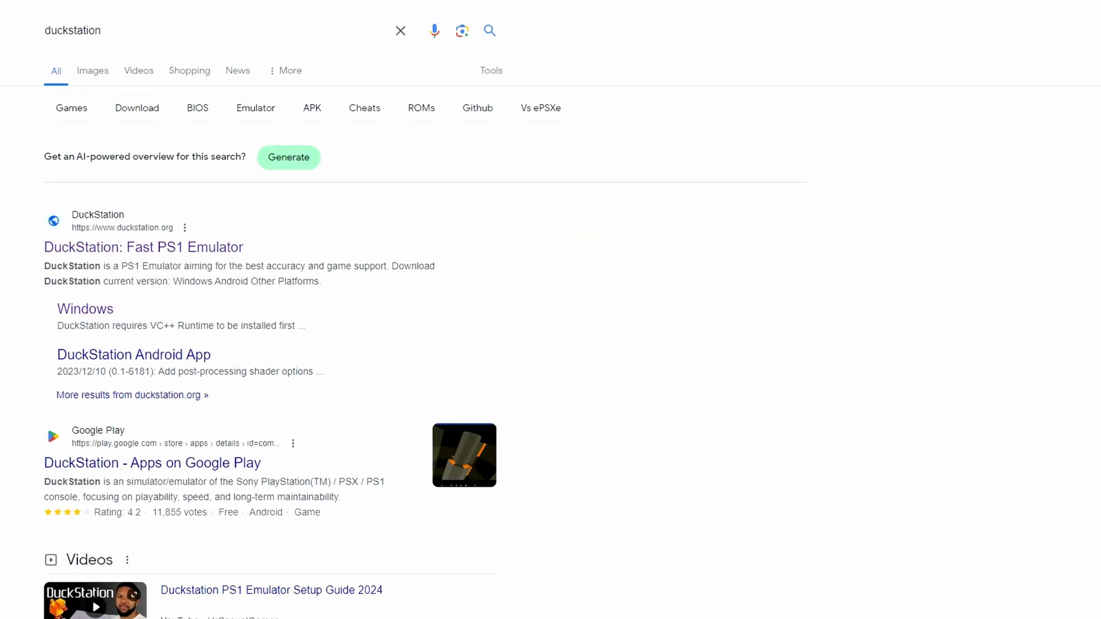
{"action": "left_click", "coordinate": [143, 247]}
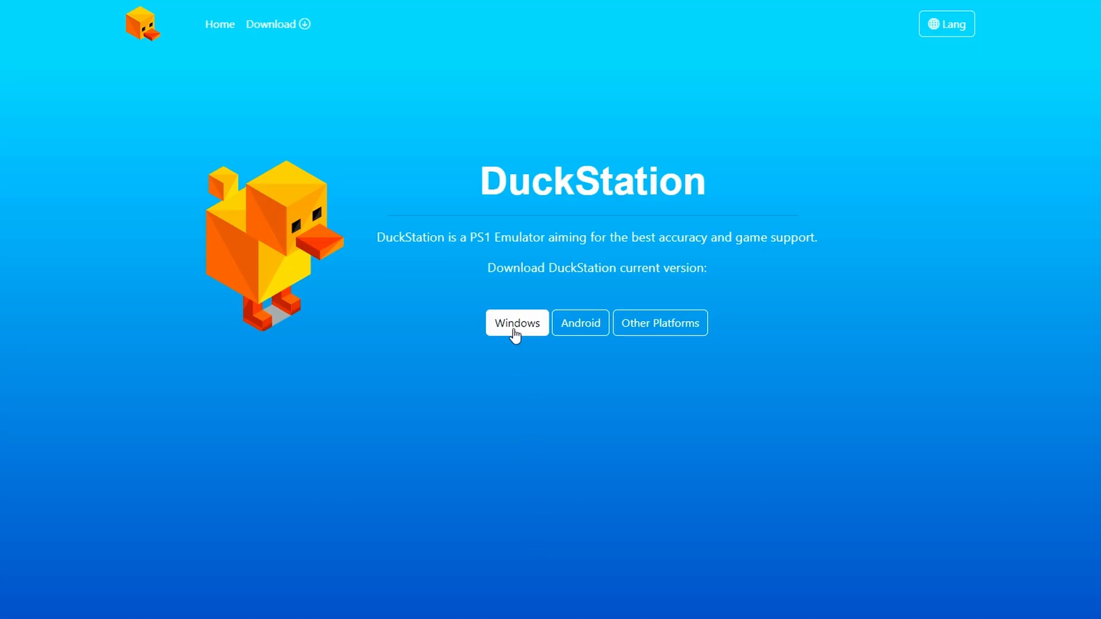
Go to the DuckStation Windows download page listing the VC++ runtime and emulator downloads
{"action": "left_click", "coordinate": [517, 323]}
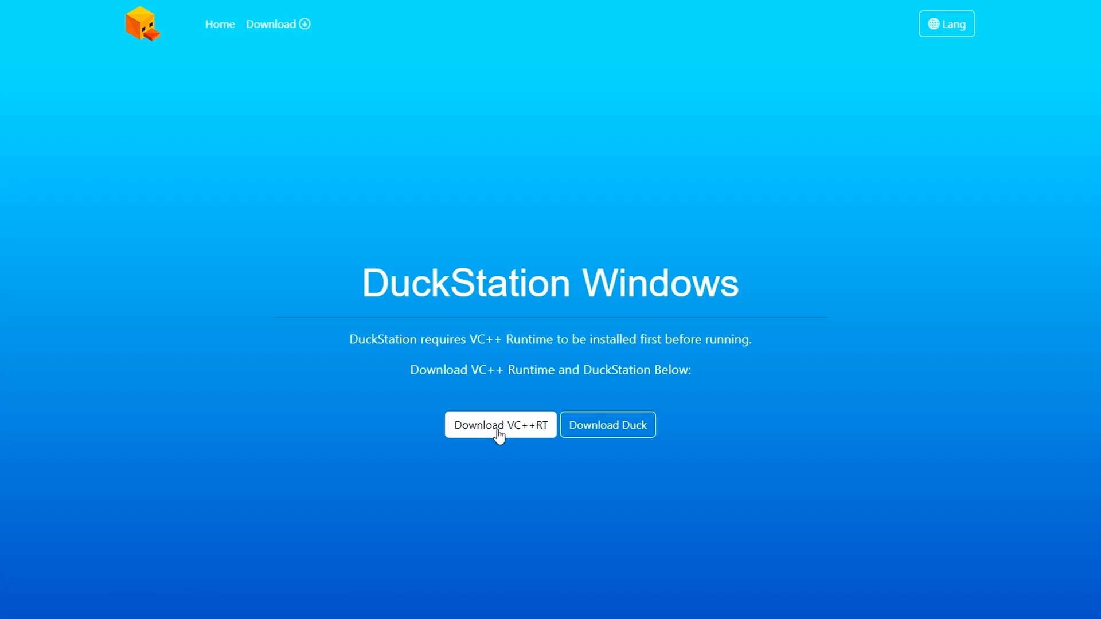
{"action": "mouse_move", "coordinate": [607, 424]}
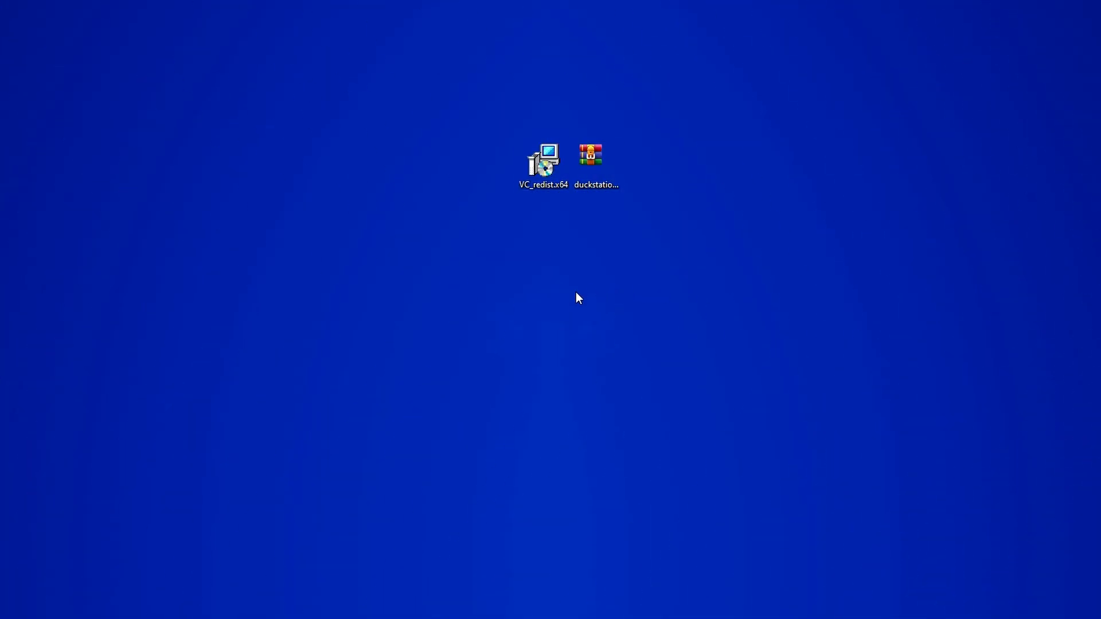
Install the Visual C++ 2015-2022 x64 Redistributable, accepting the license, and close setup
{"action": "double_click", "coordinate": [543, 158]}
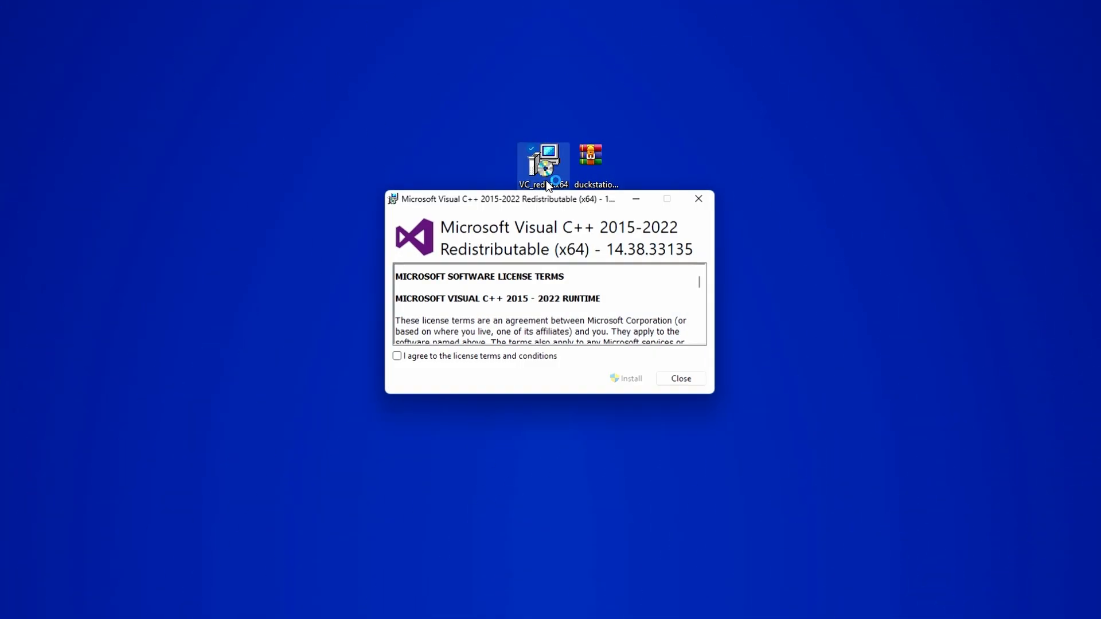
{"action": "left_click", "coordinate": [397, 356]}
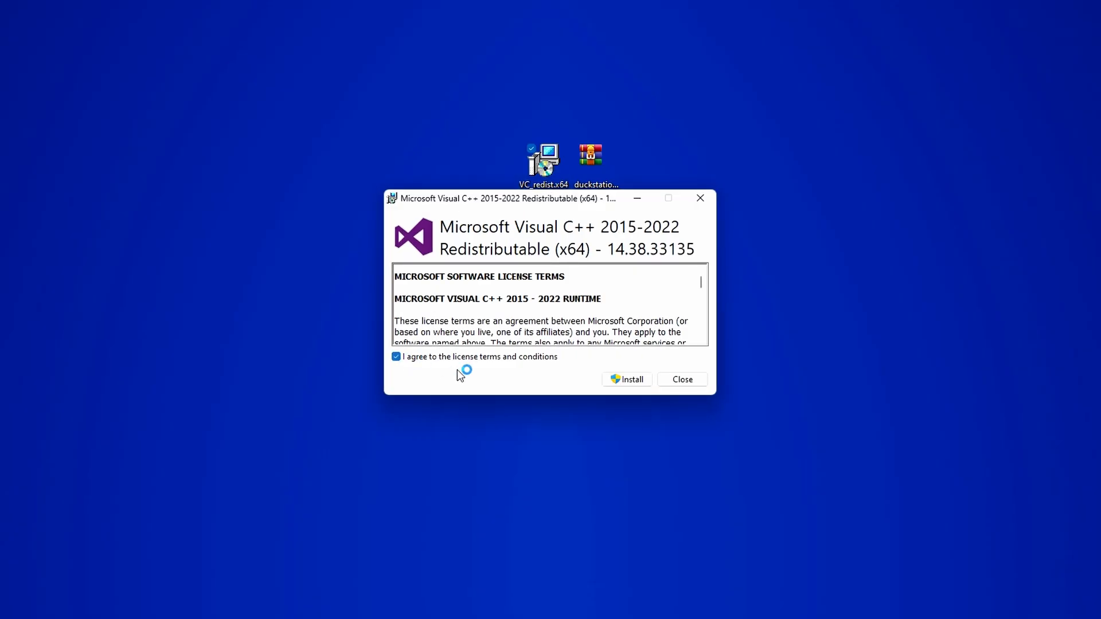
{"action": "left_click", "coordinate": [625, 379]}
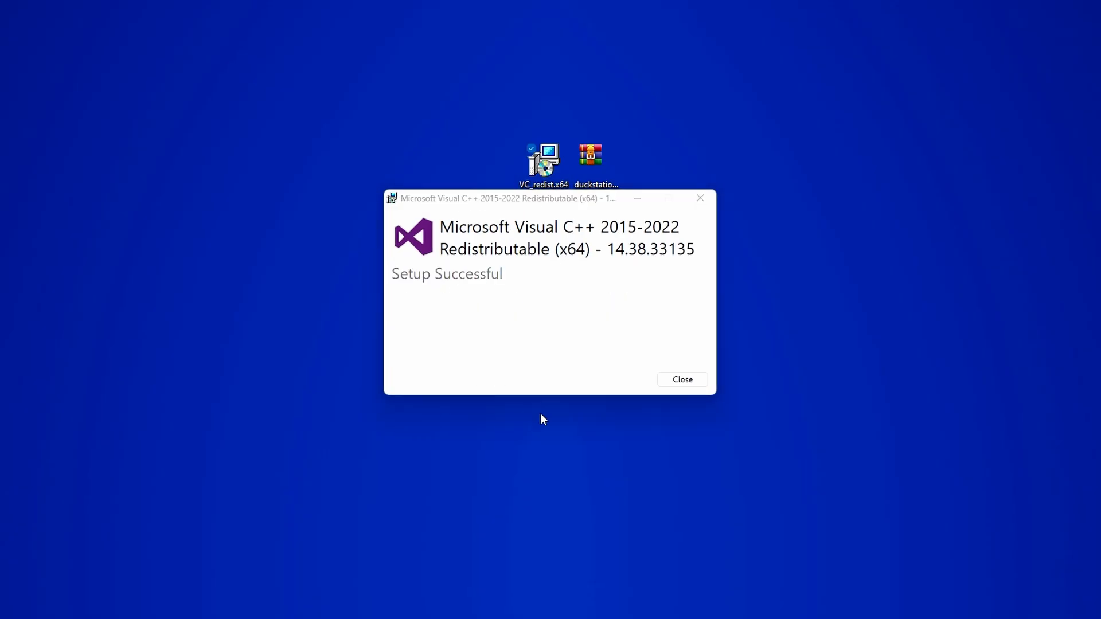
{"action": "left_click", "coordinate": [680, 379]}
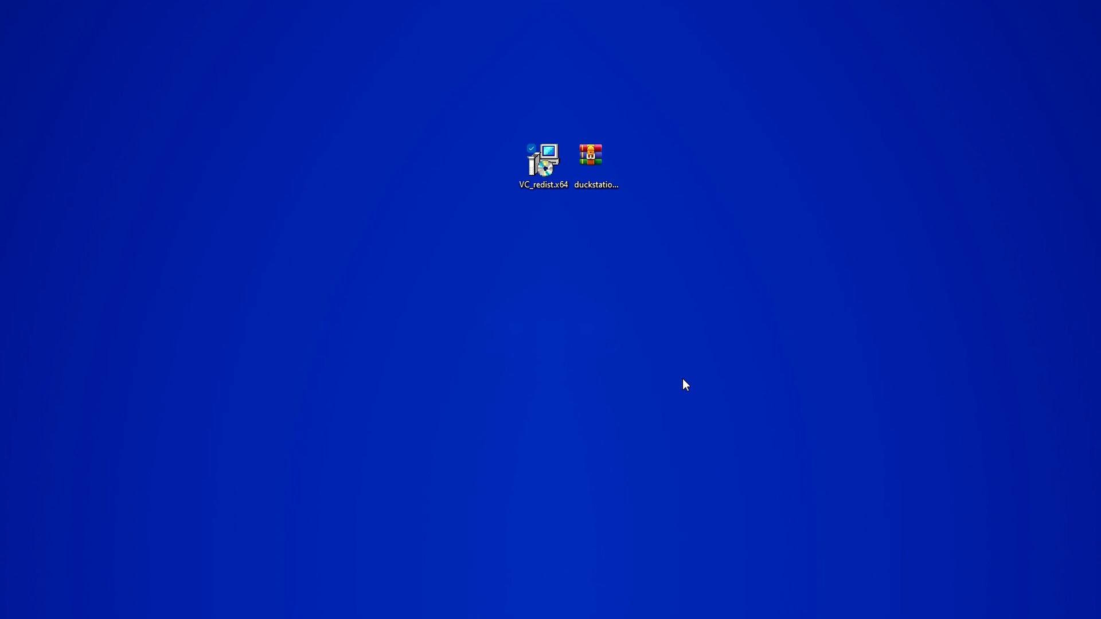
{"action": "left_click", "coordinate": [592, 156]}
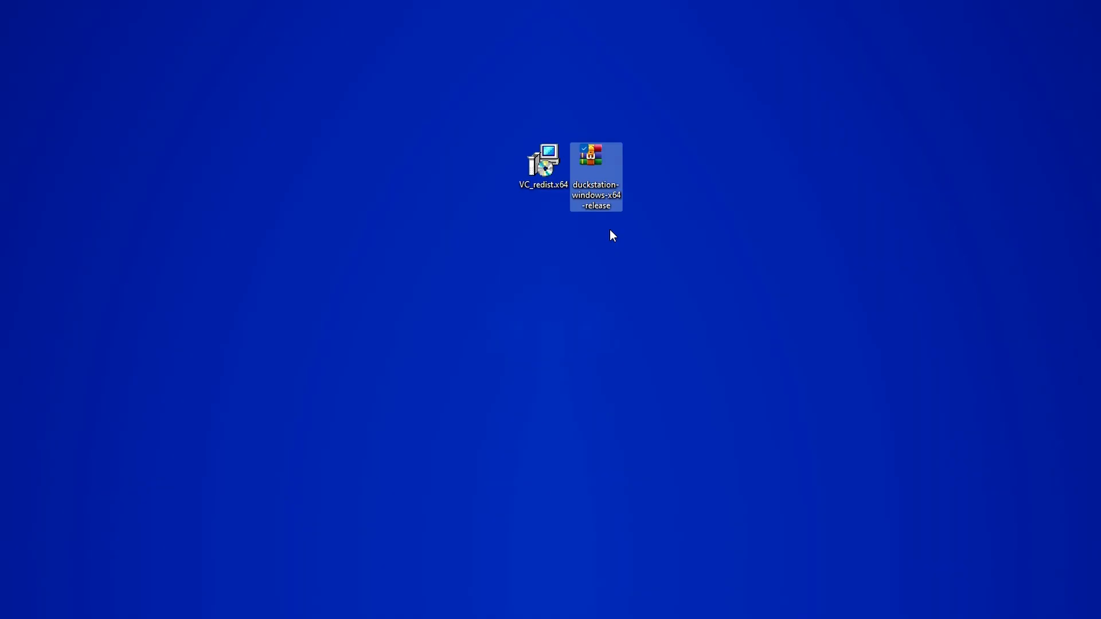
Open the DuckStation zip in WinRAR and extract it to a new C:\duckstation-windows-x64-release folder
{"action": "right_click", "coordinate": [595, 156]}
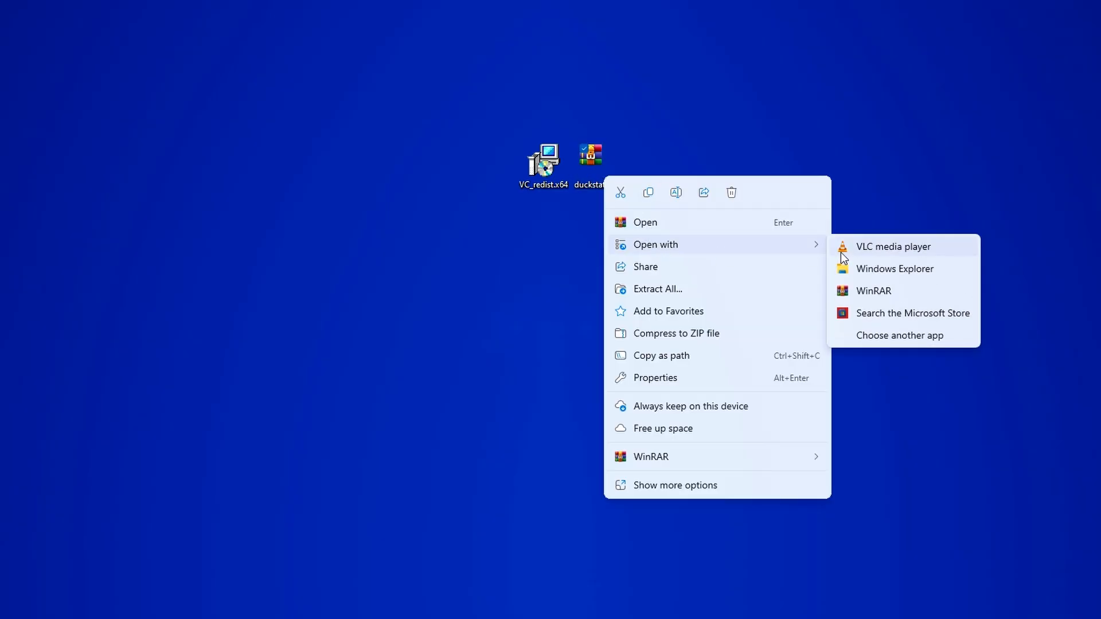
{"action": "left_click", "coordinate": [900, 335]}
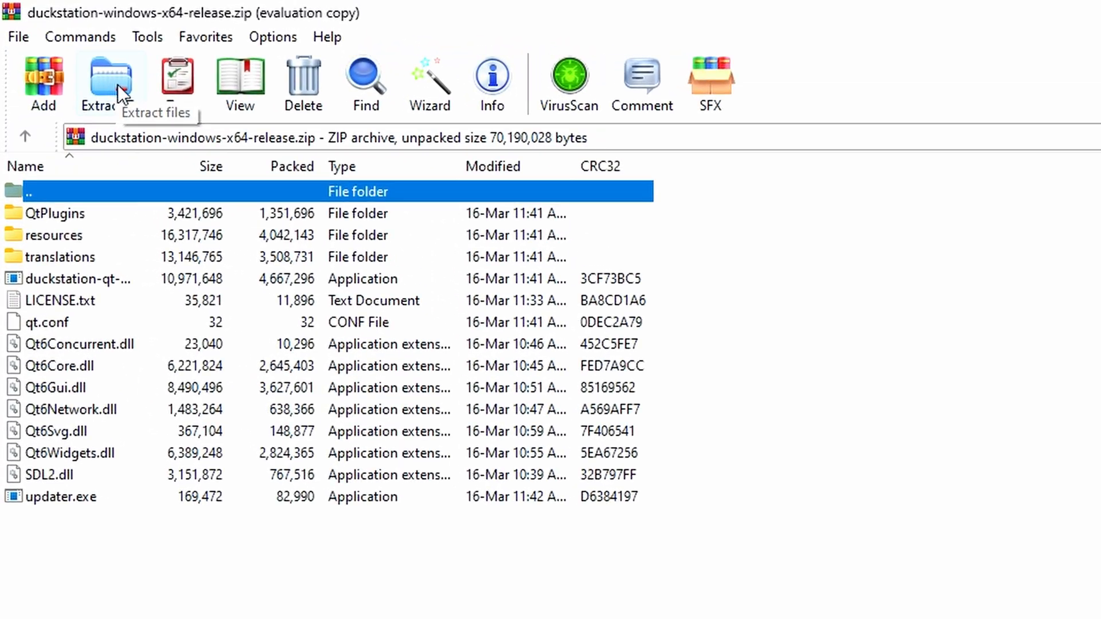
{"action": "left_click", "coordinate": [109, 78]}
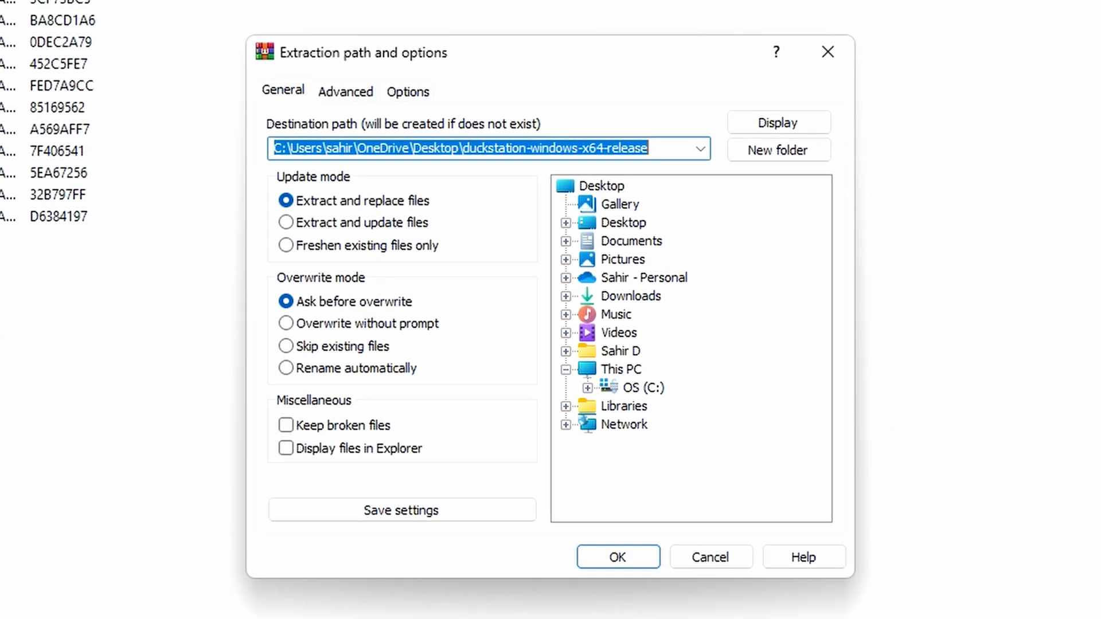
{"action": "mouse_move", "coordinate": [122, 55]}
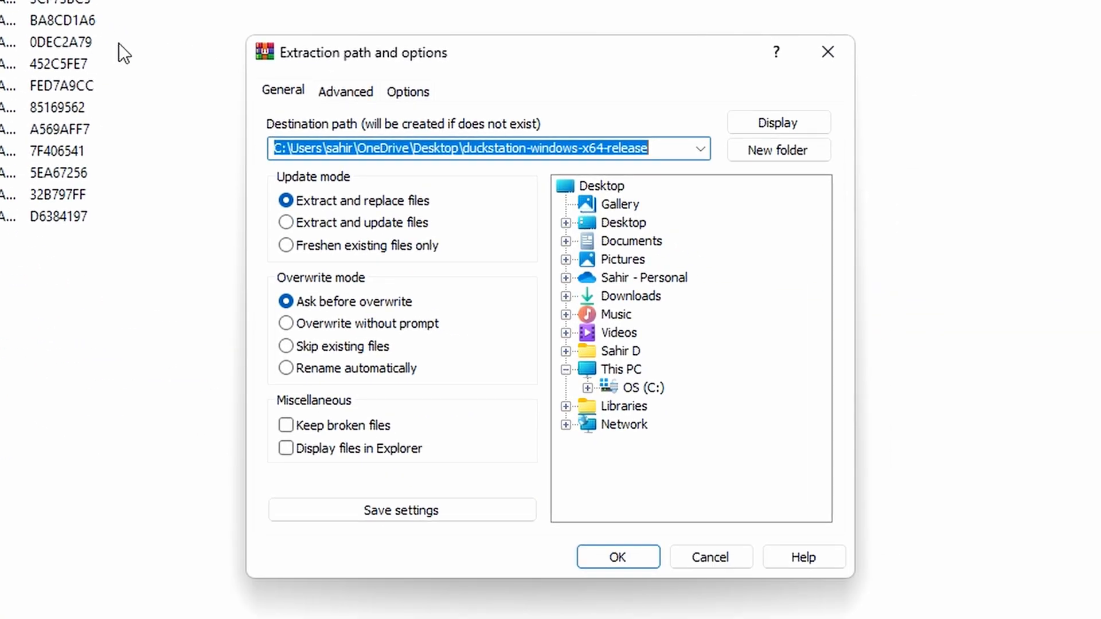
{"action": "left_click", "coordinate": [615, 186]}
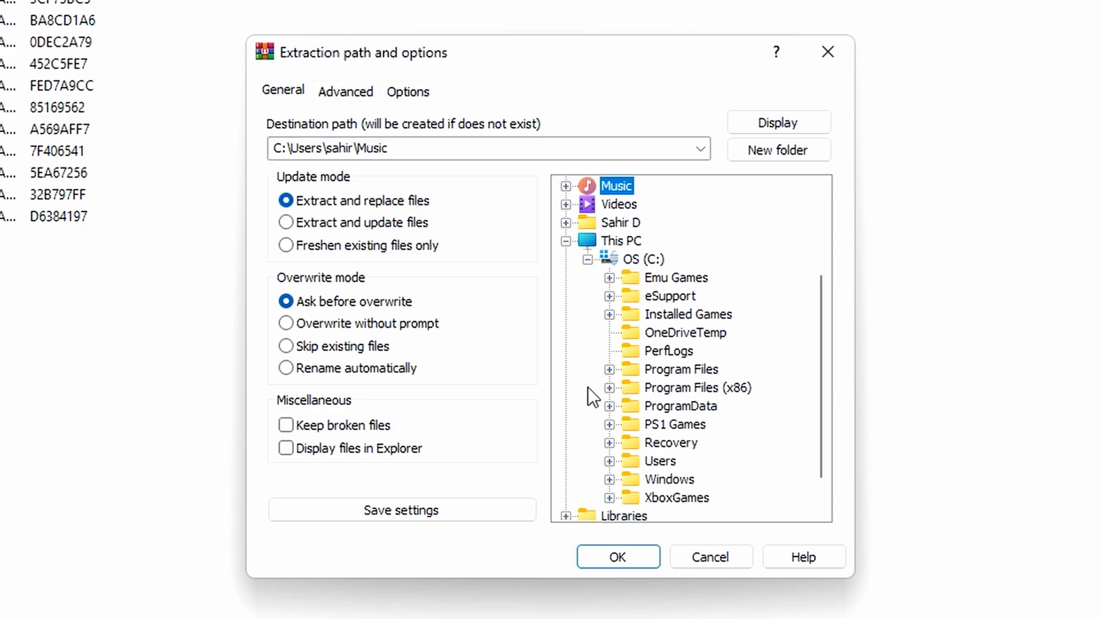
{"action": "left_click", "coordinate": [777, 150]}
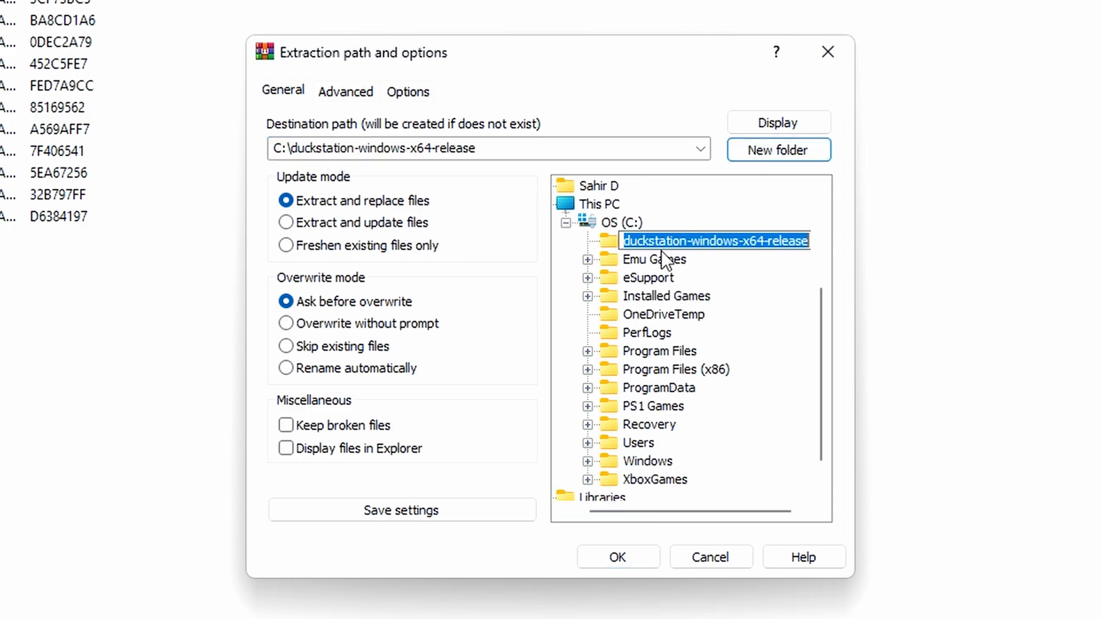
{"action": "left_click", "coordinate": [617, 557]}
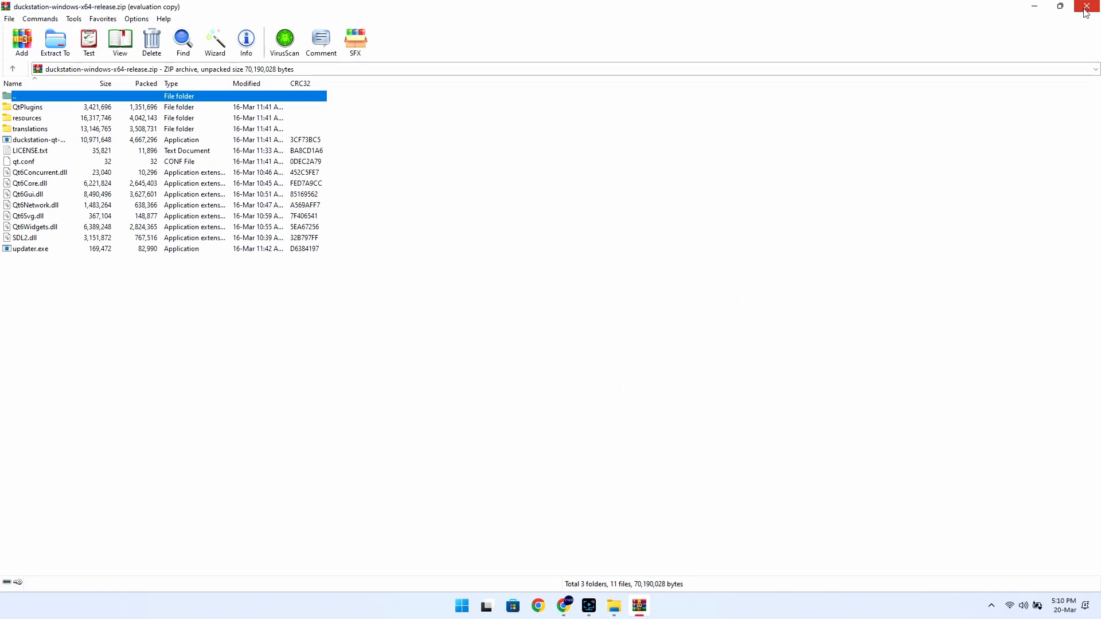
Close WinRAR and copy the PS1 Bios folder from Downloads
{"action": "left_click", "coordinate": [1087, 6]}
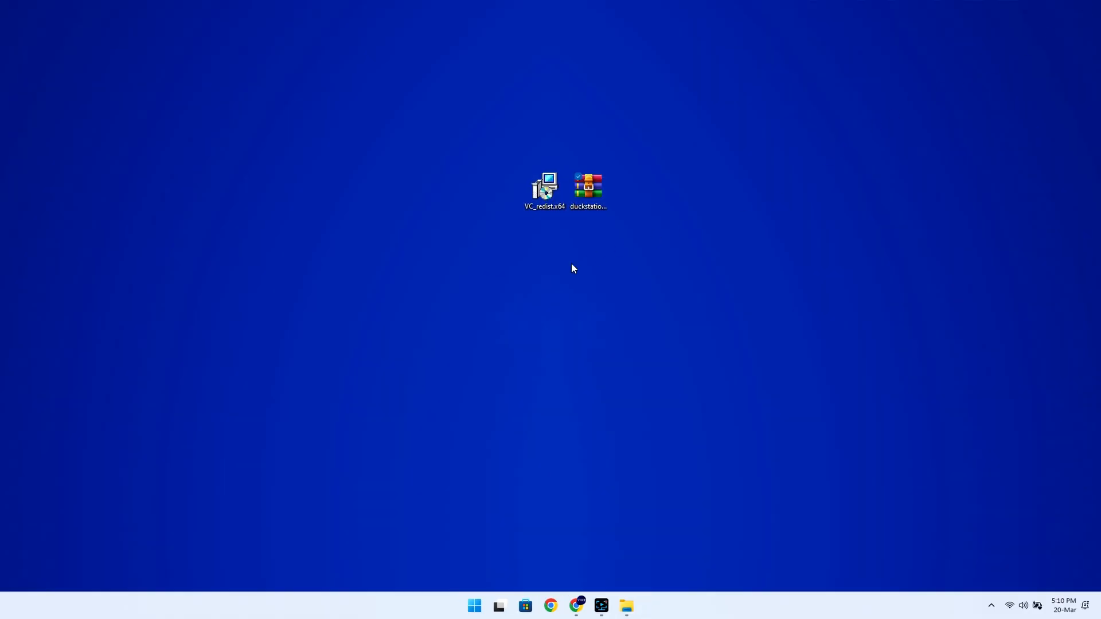
{"action": "left_click", "coordinate": [626, 606]}
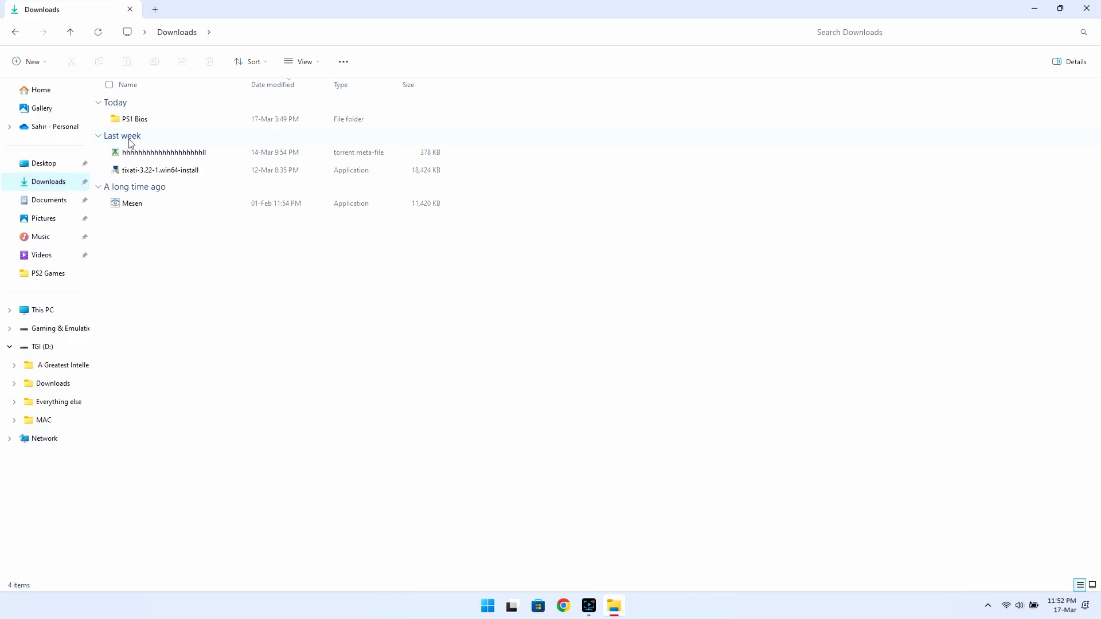
{"action": "left_click", "coordinate": [135, 119]}
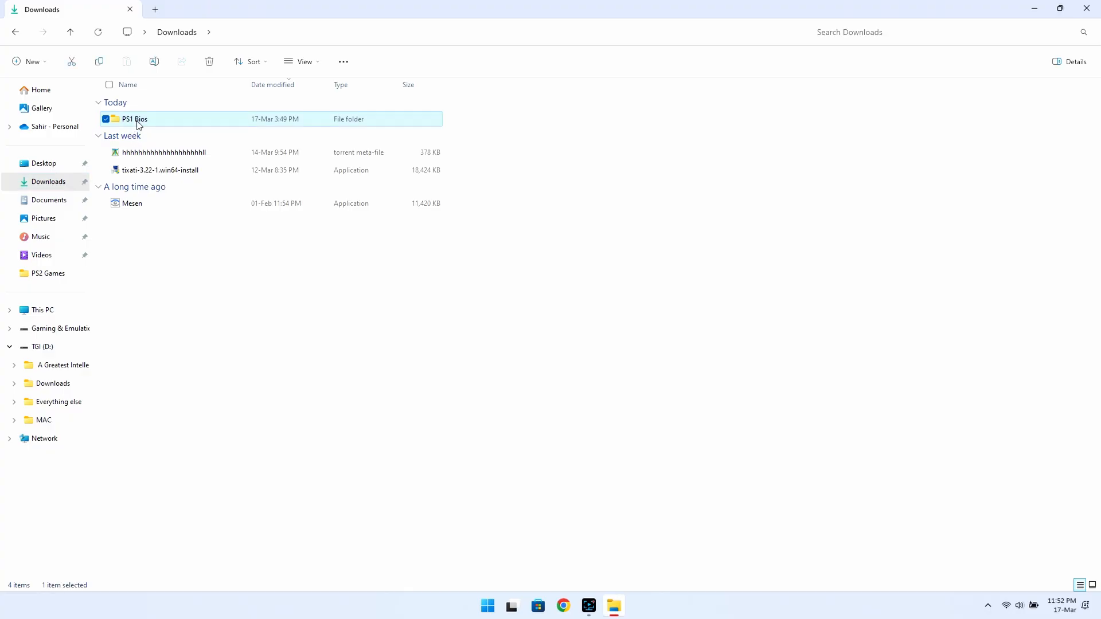
{"action": "right_click", "coordinate": [135, 118]}
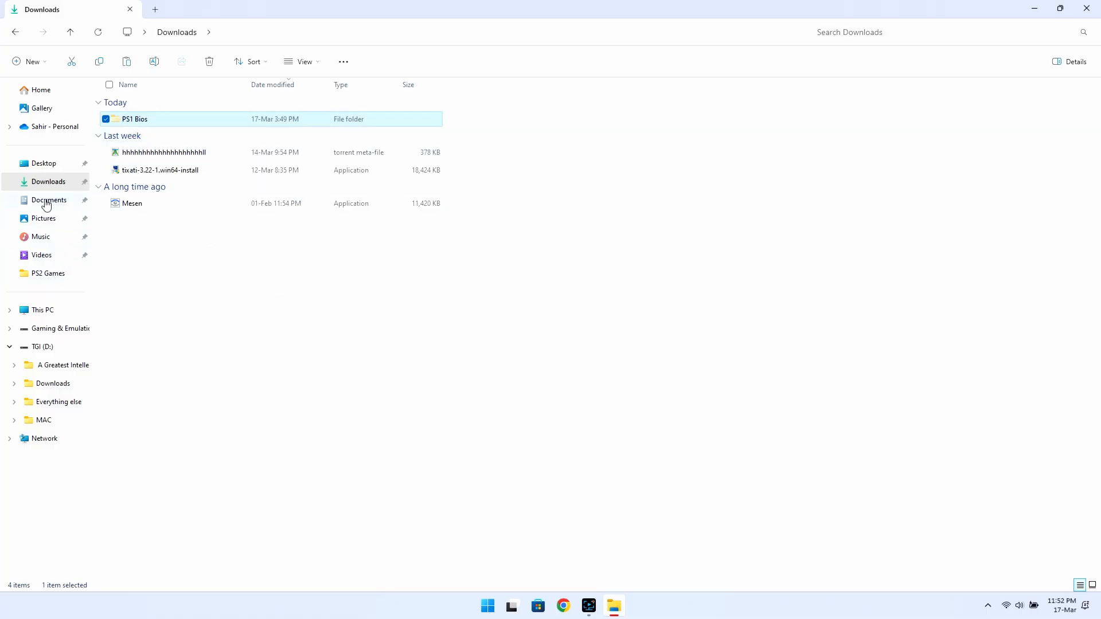
Paste PS1 Bios into C:\duckstation-windows-x64-release and check its scph5500/5501/5502 files
{"action": "left_click", "coordinate": [16, 32]}
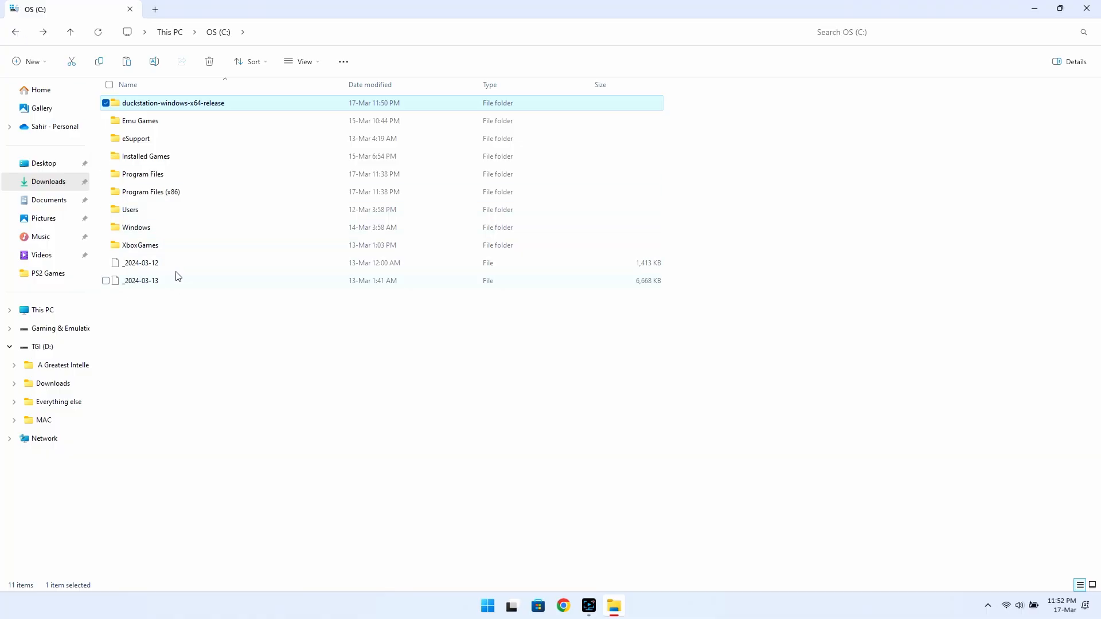
{"action": "double_click", "coordinate": [173, 103]}
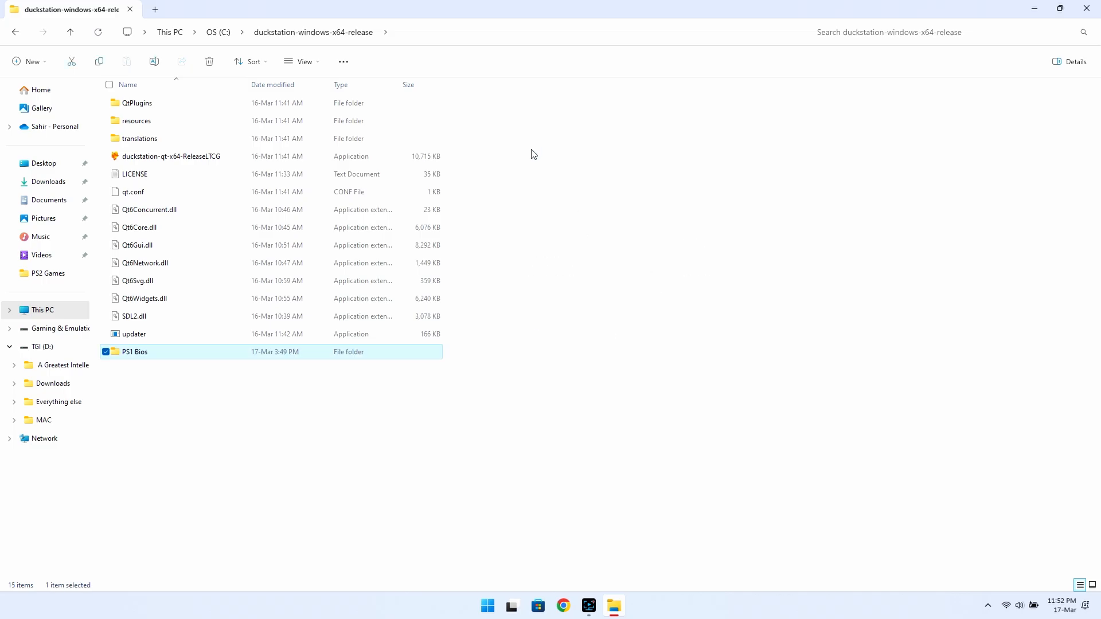
{"action": "left_click", "coordinate": [196, 379]}
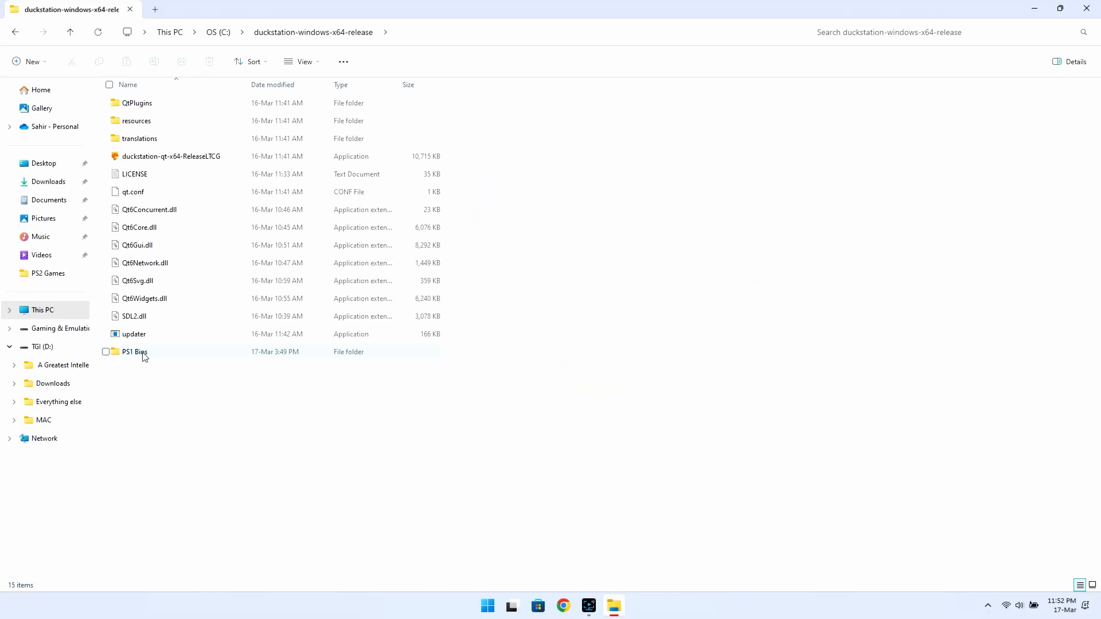
{"action": "left_click", "coordinate": [135, 351]}
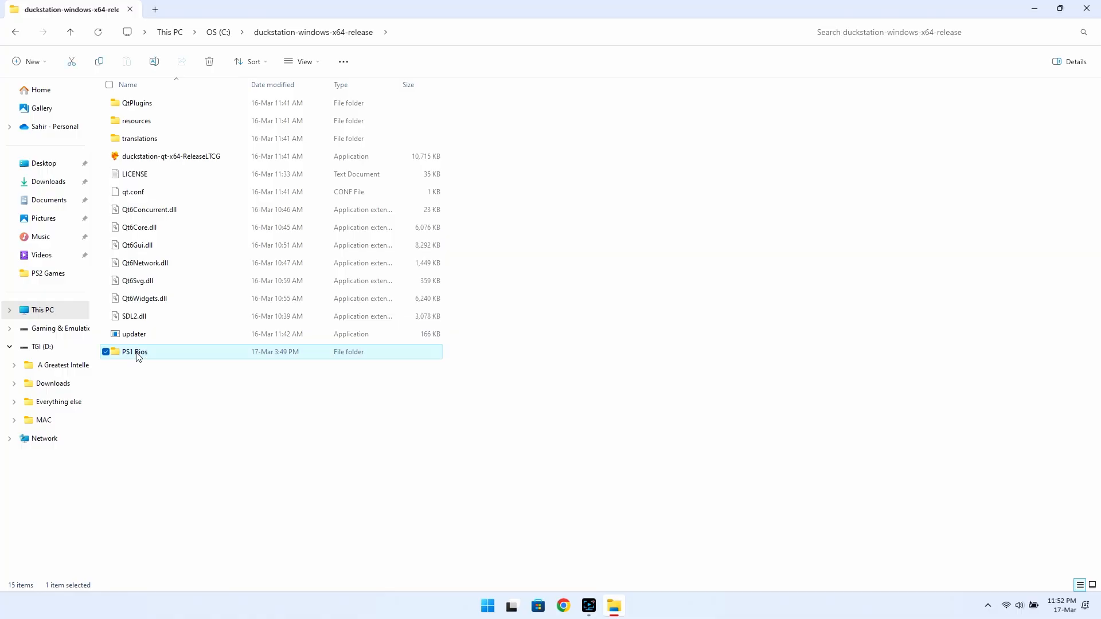
{"action": "double_click", "coordinate": [135, 351]}
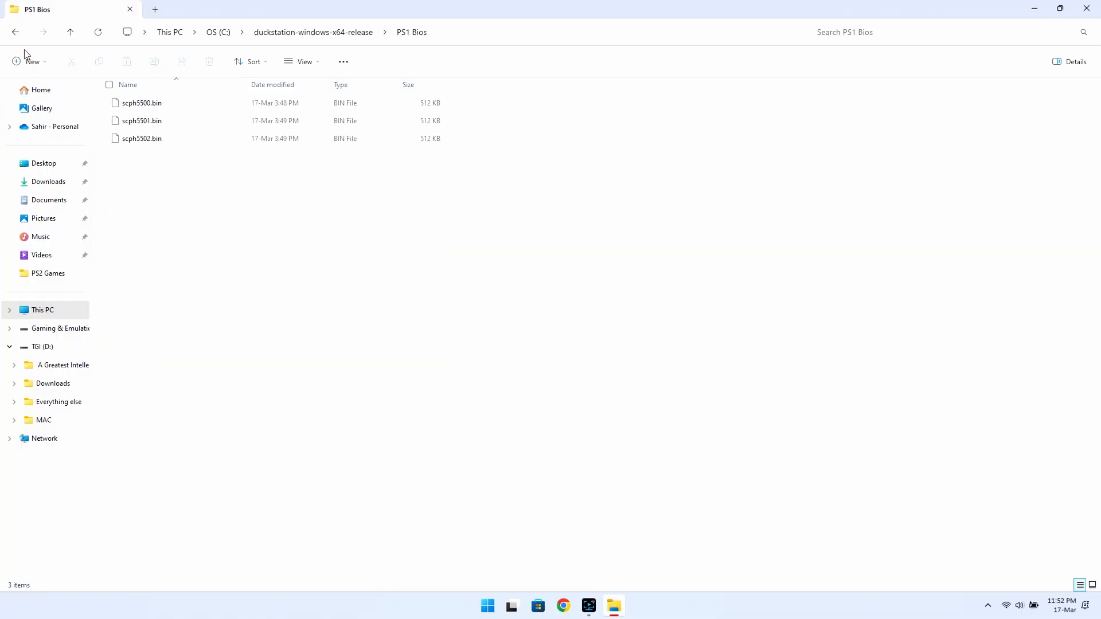
{"action": "left_click", "coordinate": [16, 32]}
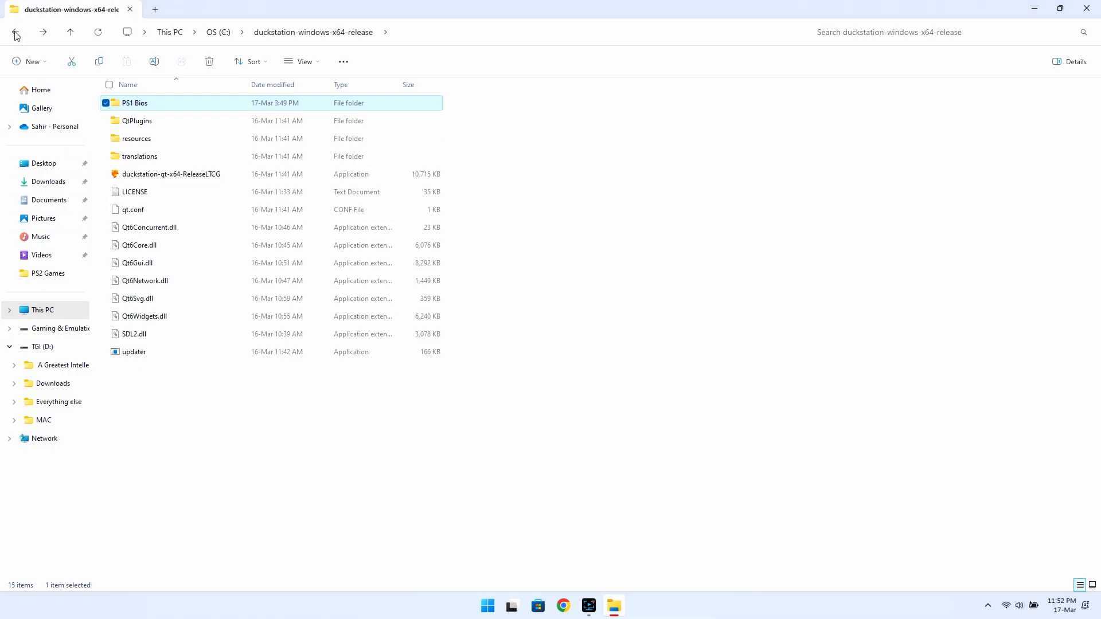
{"action": "mouse_move", "coordinate": [141, 174]}
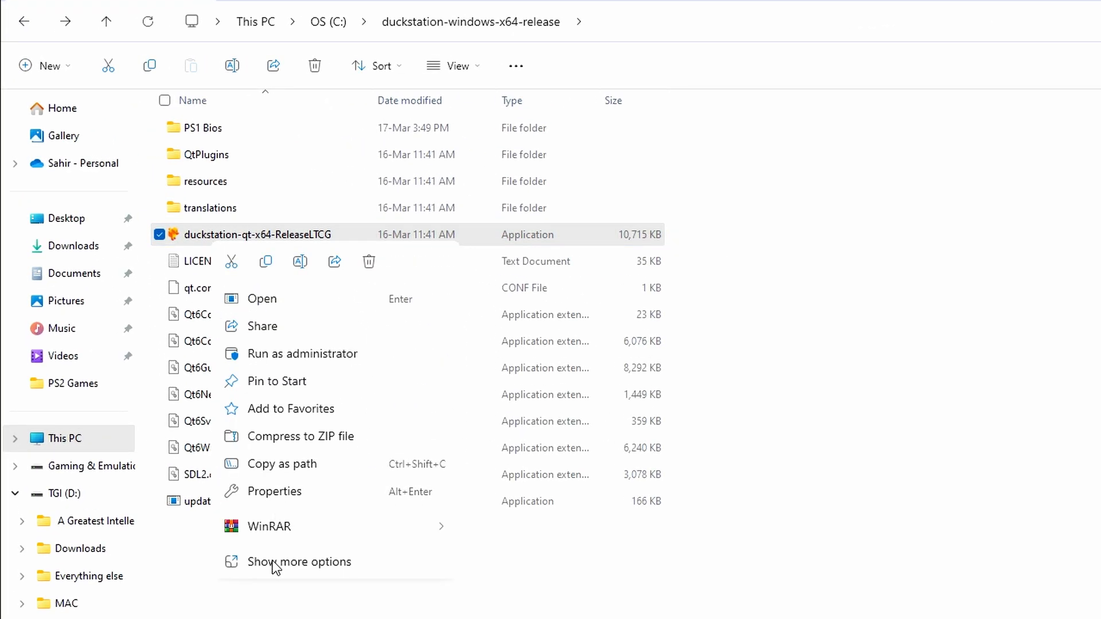
Send a duckstation-qt-x64-ReleaseLTCG shortcut to the desktop and start renaming it DuckStation
{"action": "left_click", "coordinate": [301, 562]}
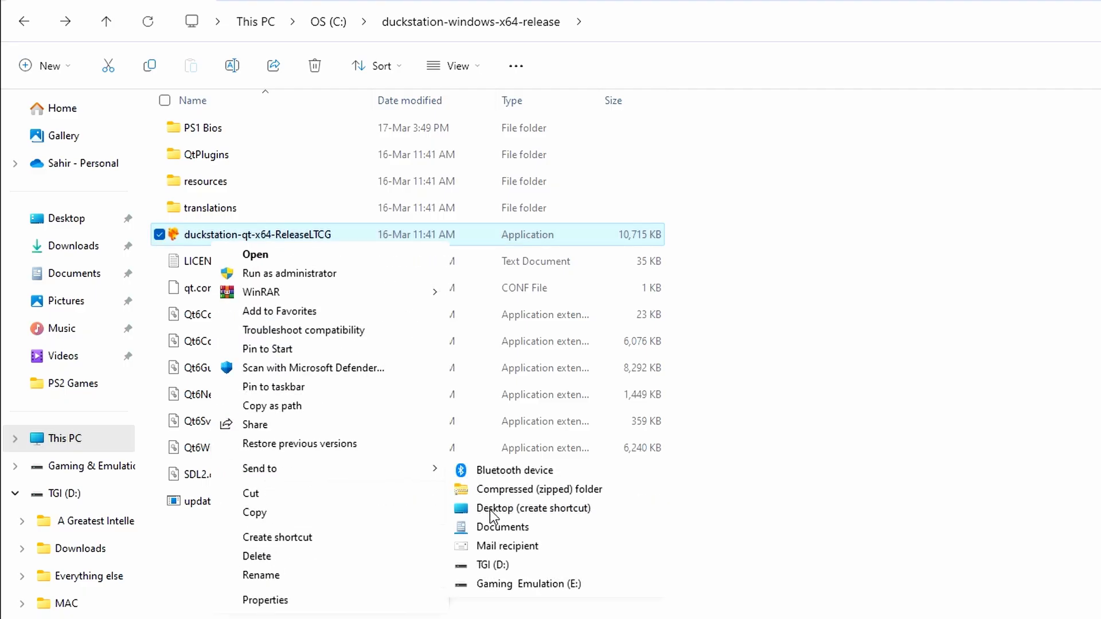
{"action": "left_click", "coordinate": [534, 508]}
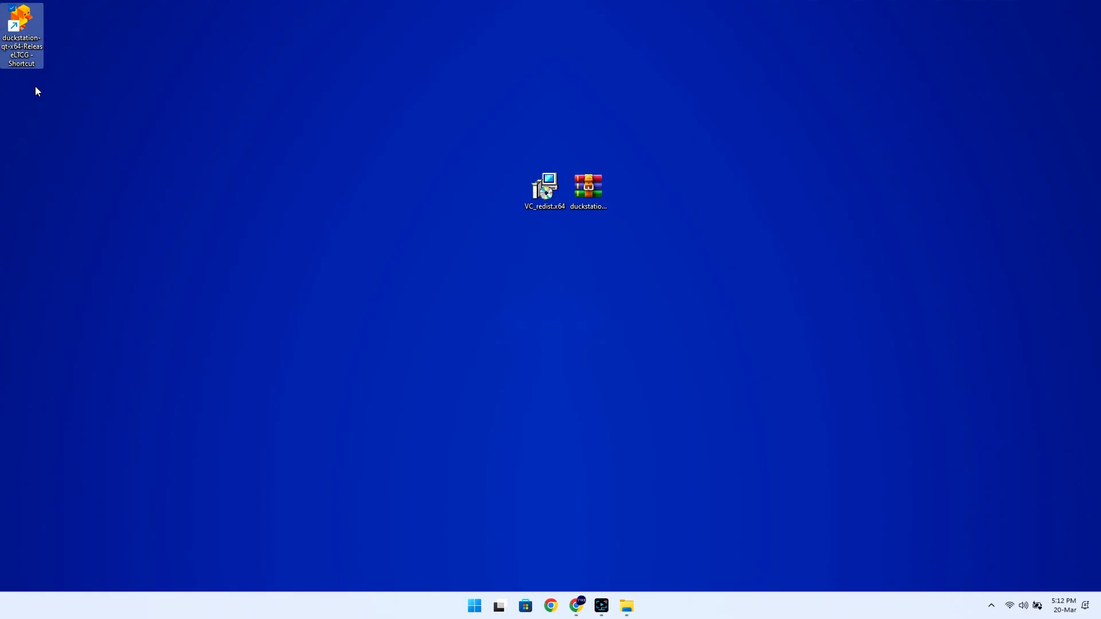
{"action": "right_click", "coordinate": [21, 21]}
{"action": "type", "text": "DuckStation"}
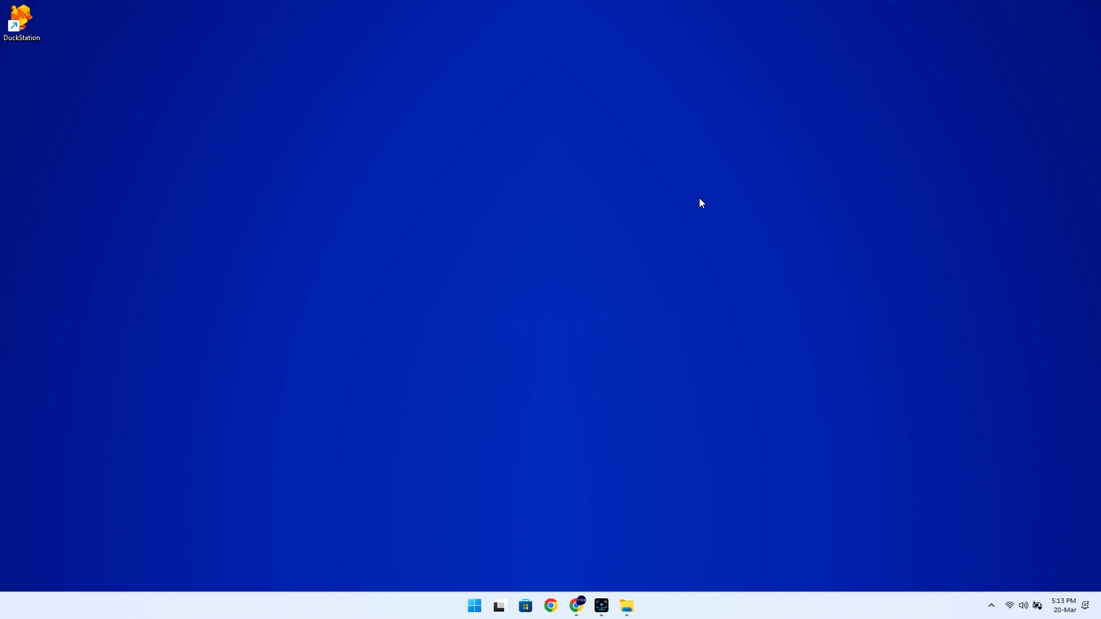
{"action": "mouse_move", "coordinate": [378, 179]}
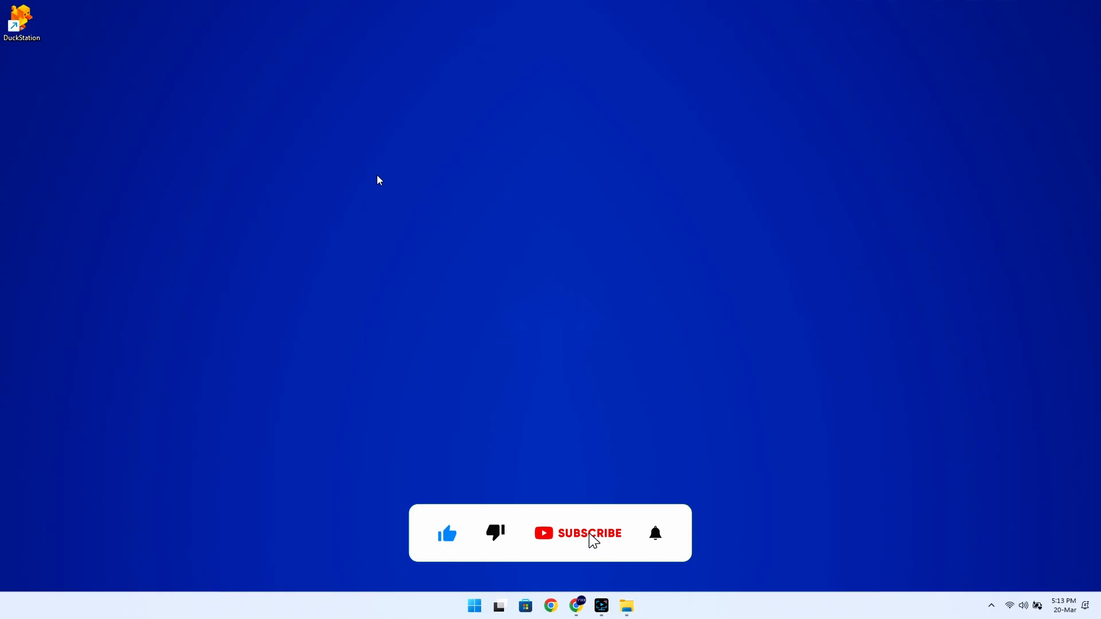
{"action": "left_click", "coordinate": [577, 532]}
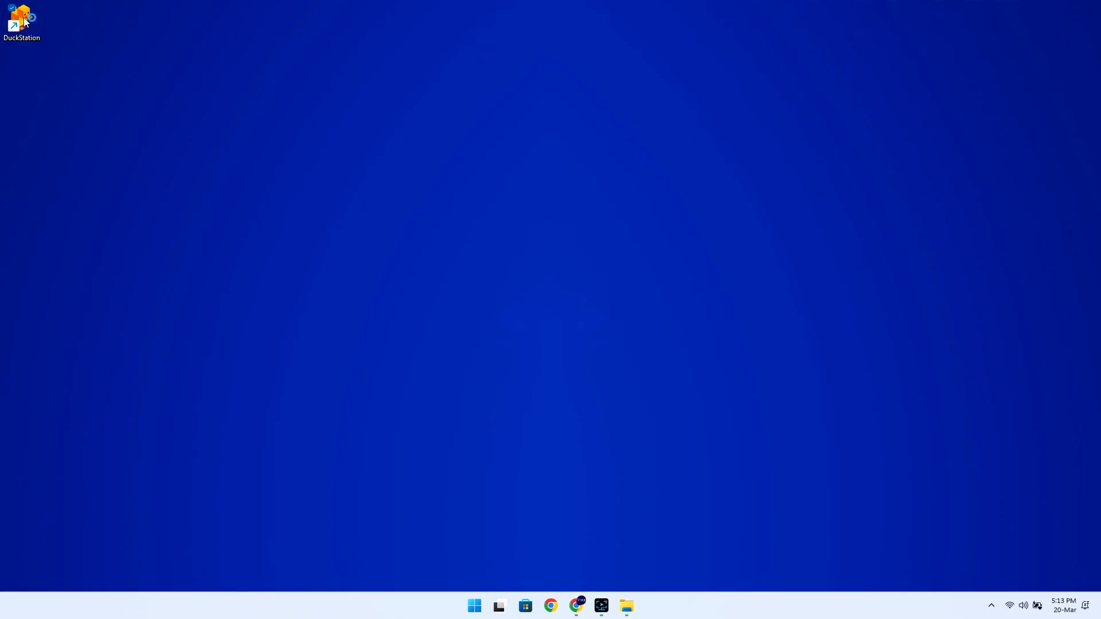
Launch the DuckStation desktop shortcut, which triggers a SmartScreen warning
{"action": "double_click", "coordinate": [21, 18]}
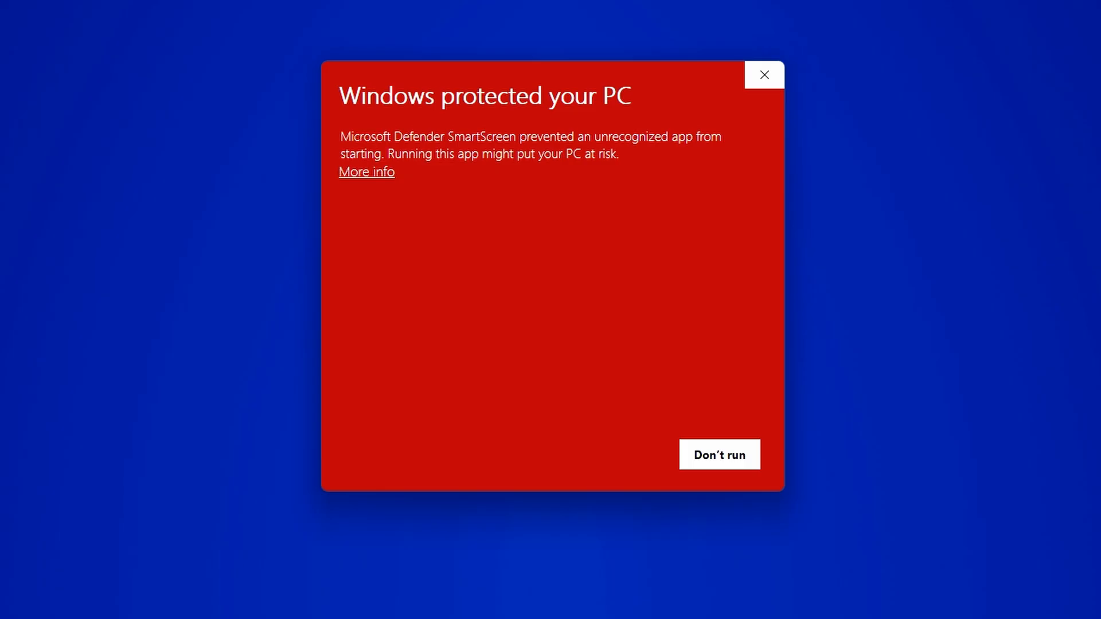
{"action": "mouse_move", "coordinate": [366, 171]}
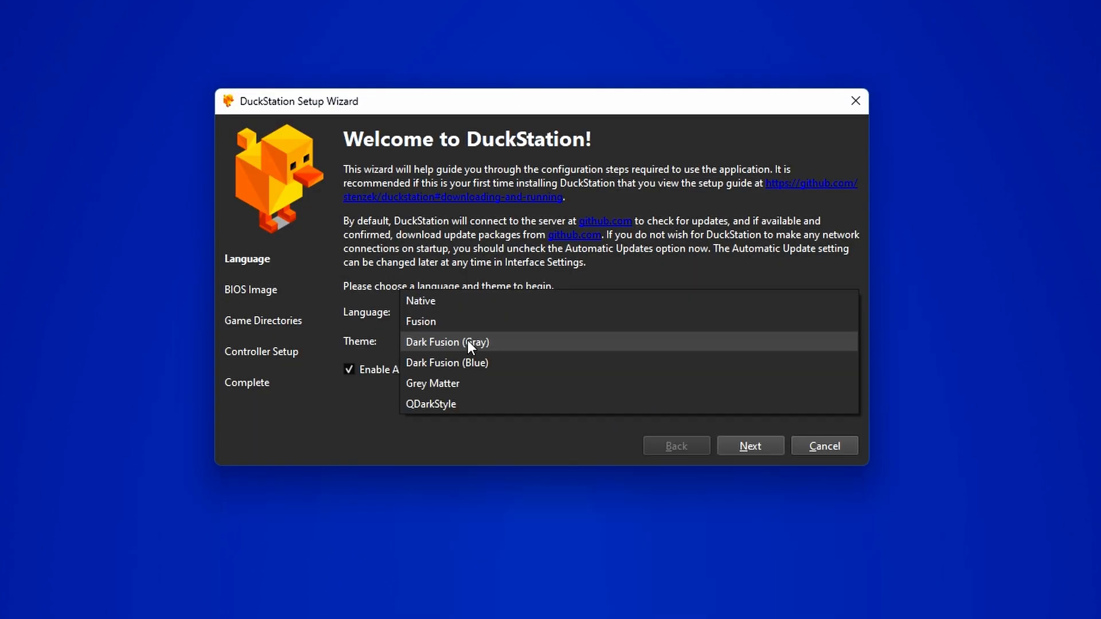
Pick the Dark Fusion (Gray) theme and advance to the BIOS Image page
{"action": "left_click", "coordinate": [447, 342]}
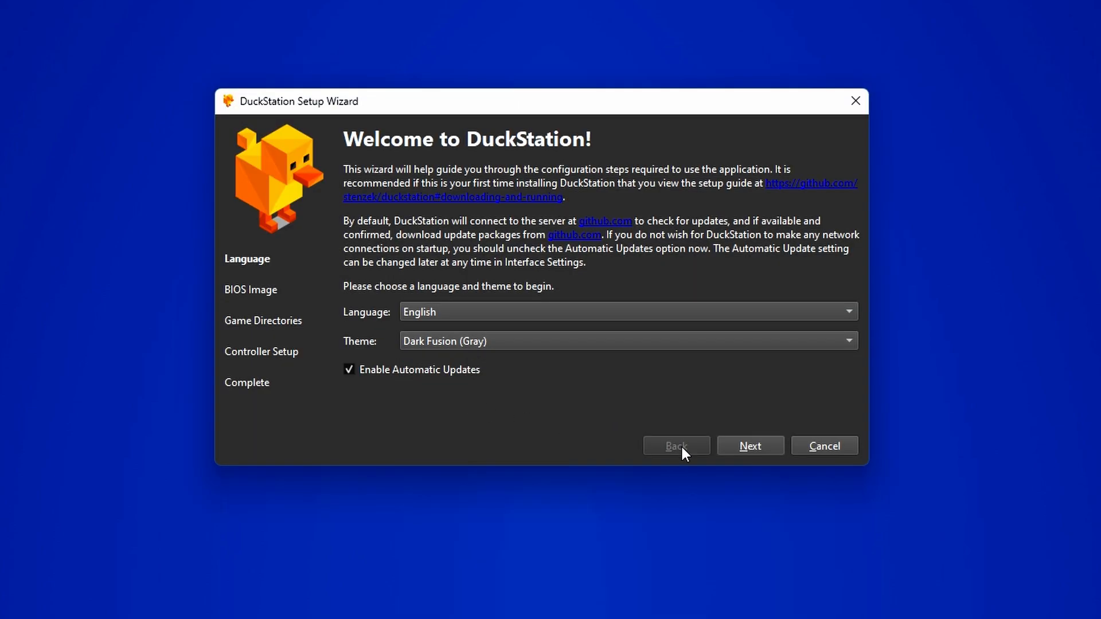
{"action": "left_click", "coordinate": [749, 446]}
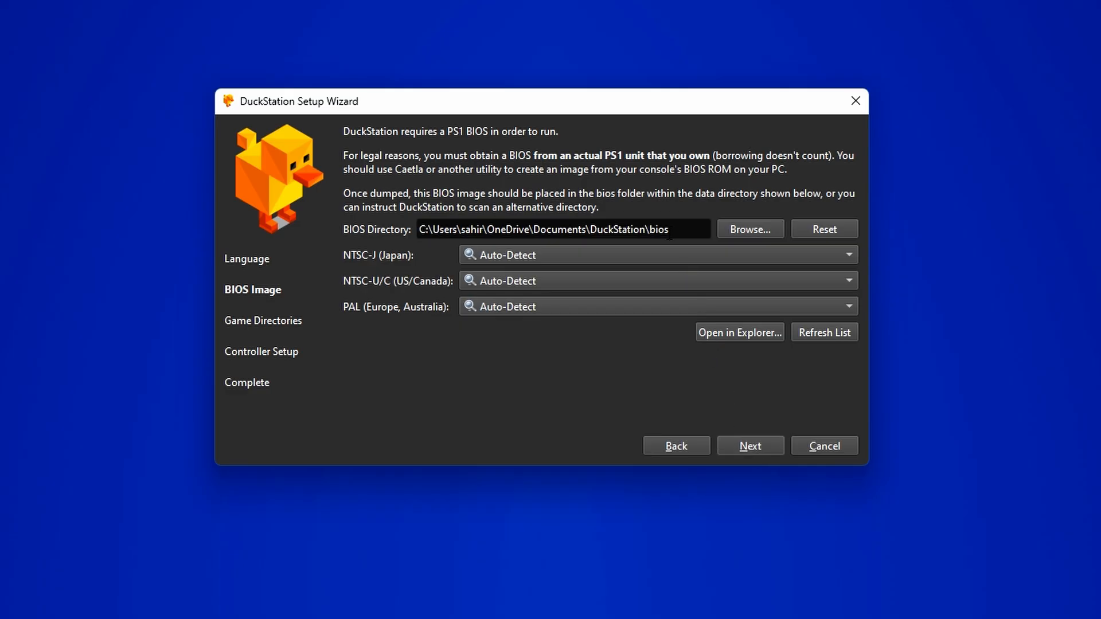
Set the BIOS directory to the PS1 Bios folder and continue to Game Directories
{"action": "left_click", "coordinate": [748, 229]}
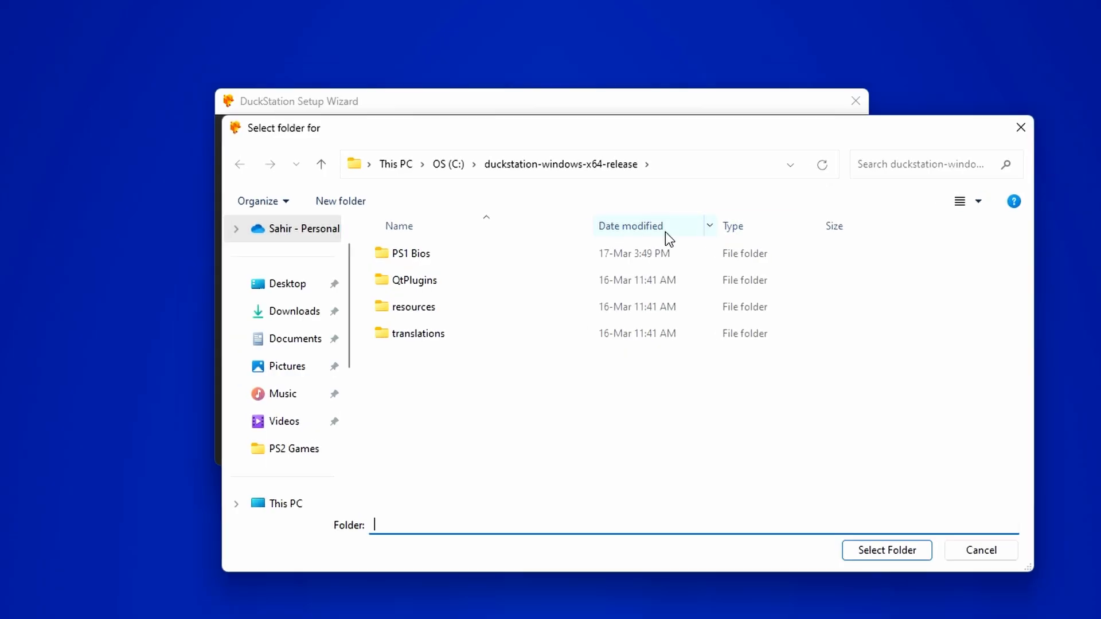
{"action": "left_click", "coordinate": [411, 253]}
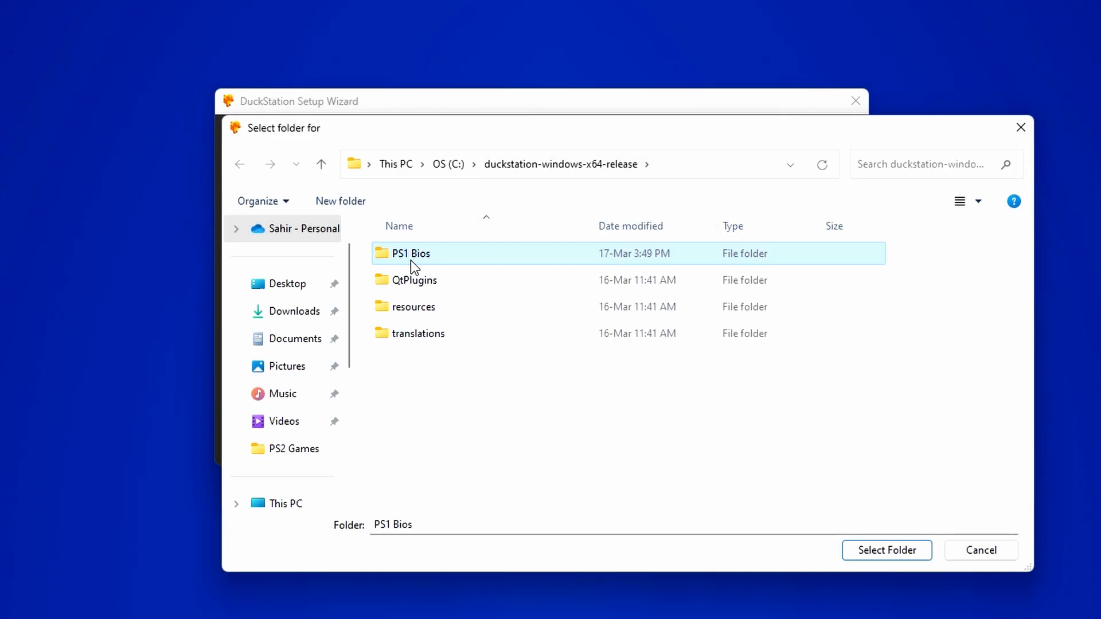
{"action": "left_click", "coordinate": [886, 550]}
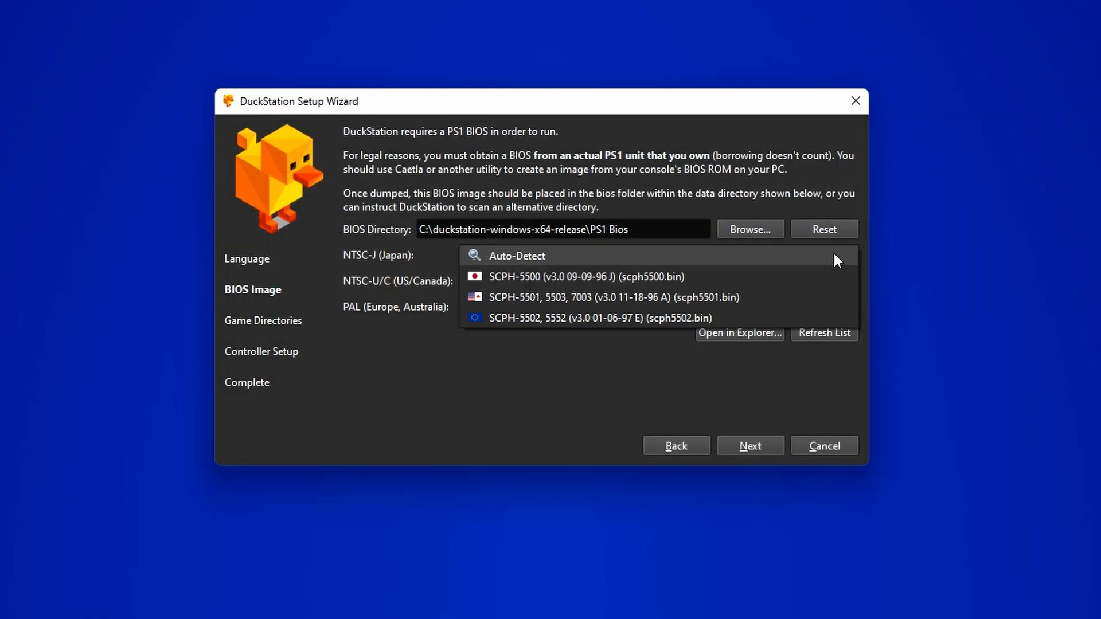
{"action": "mouse_move", "coordinate": [692, 325]}
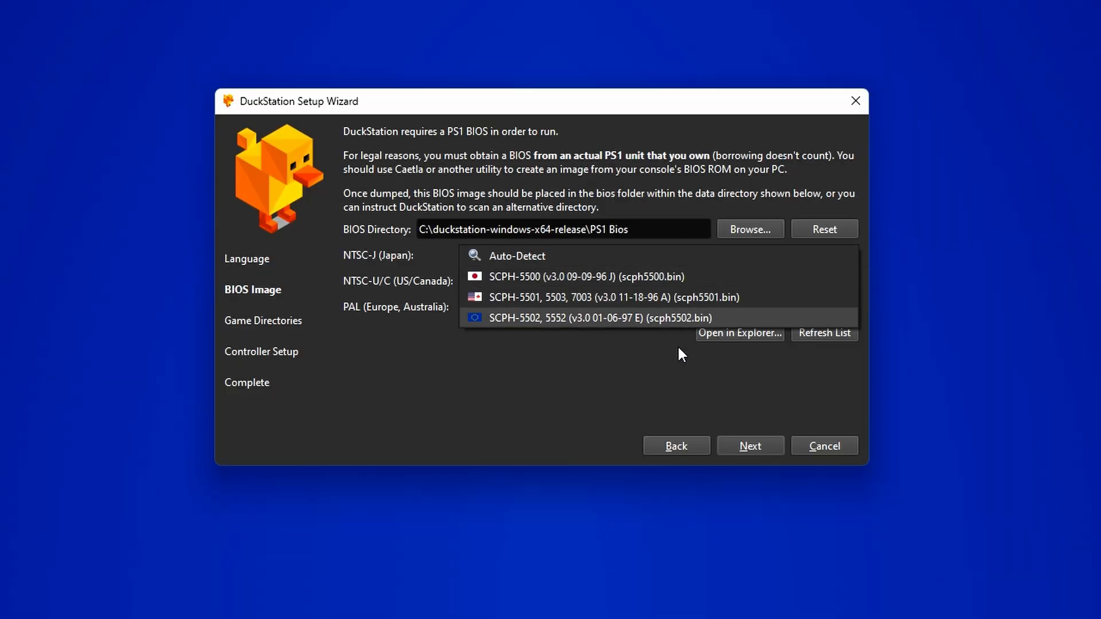
{"action": "left_click", "coordinate": [749, 445]}
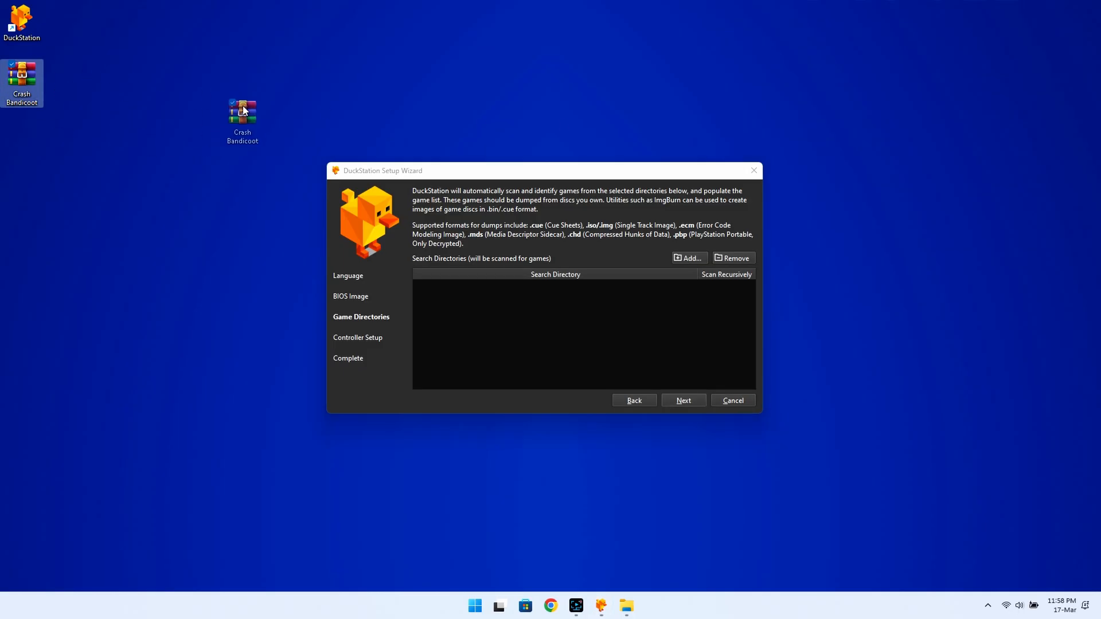
Check the Crash Bandicoot archive's properties, extract it, and inspect the BIN/CUE files
{"action": "right_click", "coordinate": [242, 113]}
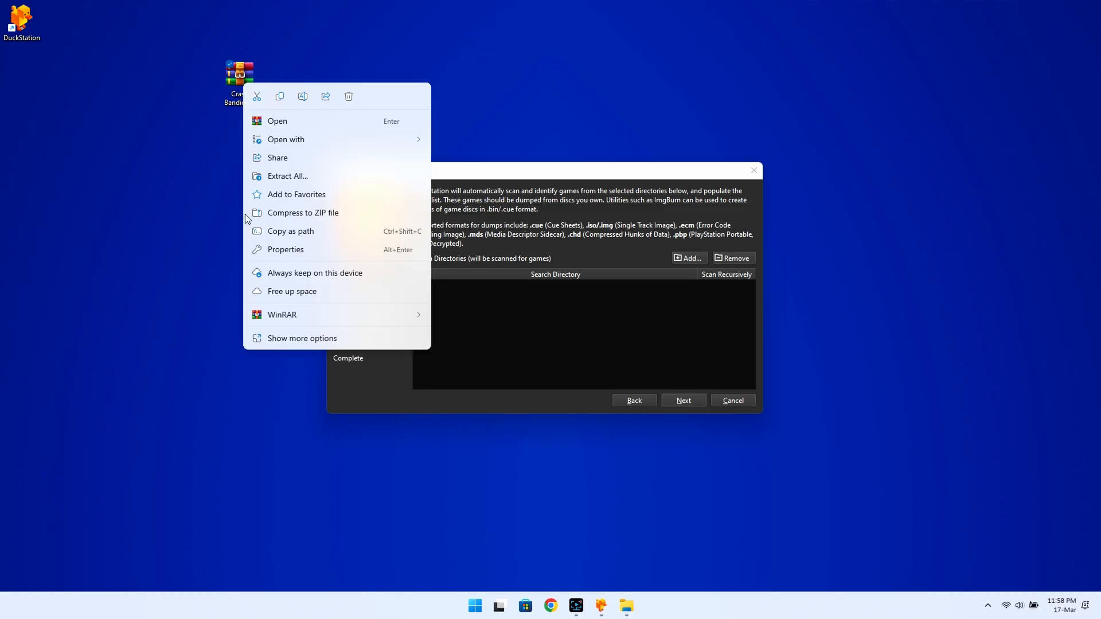
{"action": "left_click", "coordinate": [285, 249]}
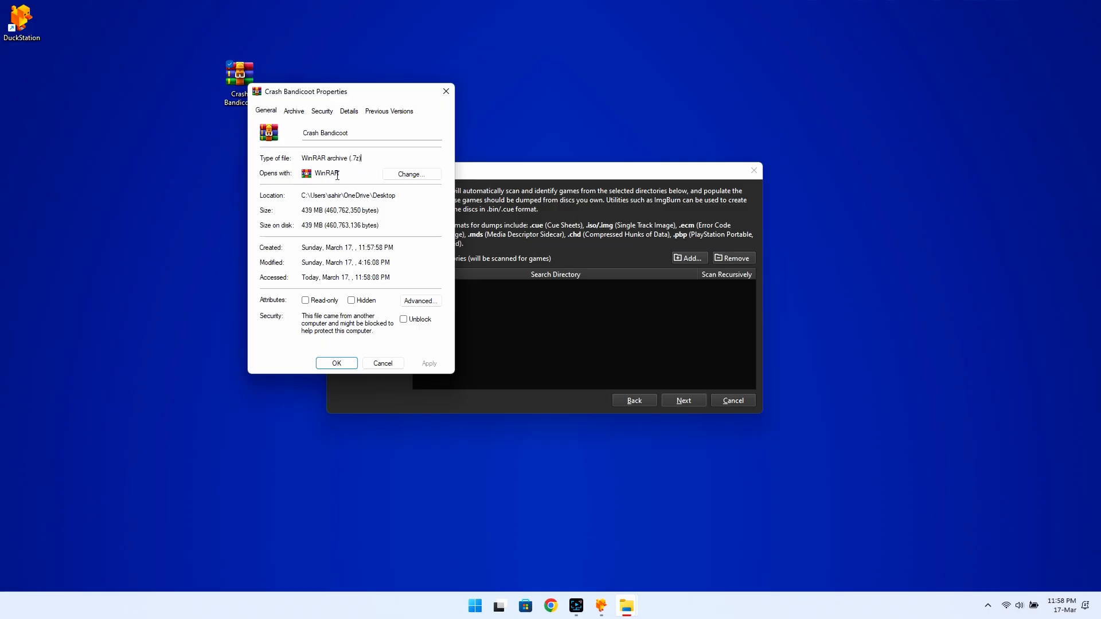
{"action": "right_click", "coordinate": [239, 78]}
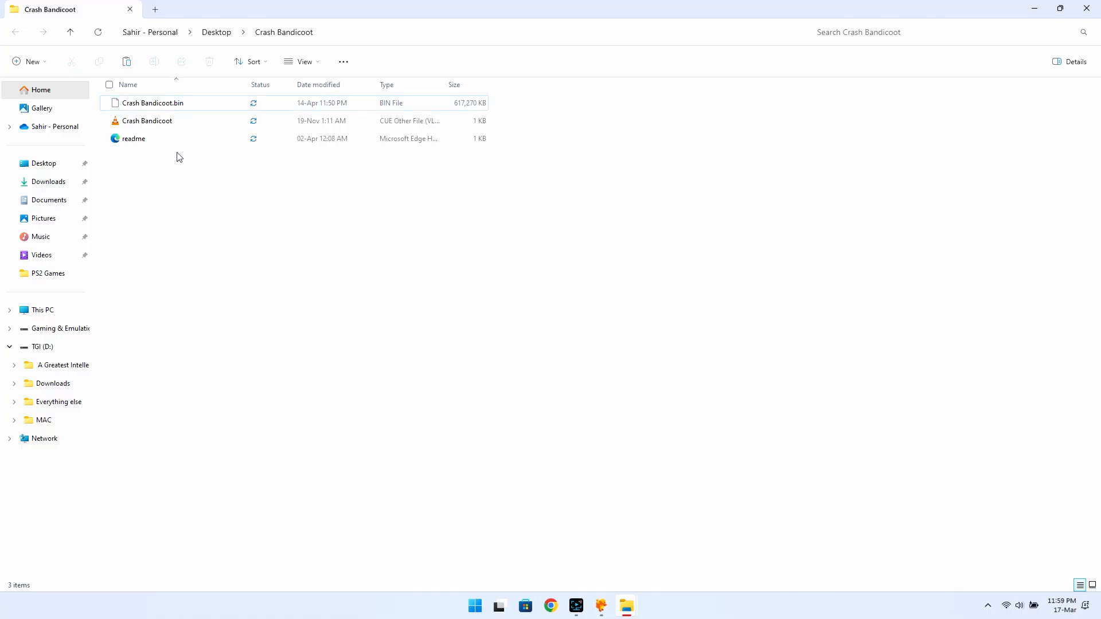
{"action": "left_click", "coordinate": [147, 120]}
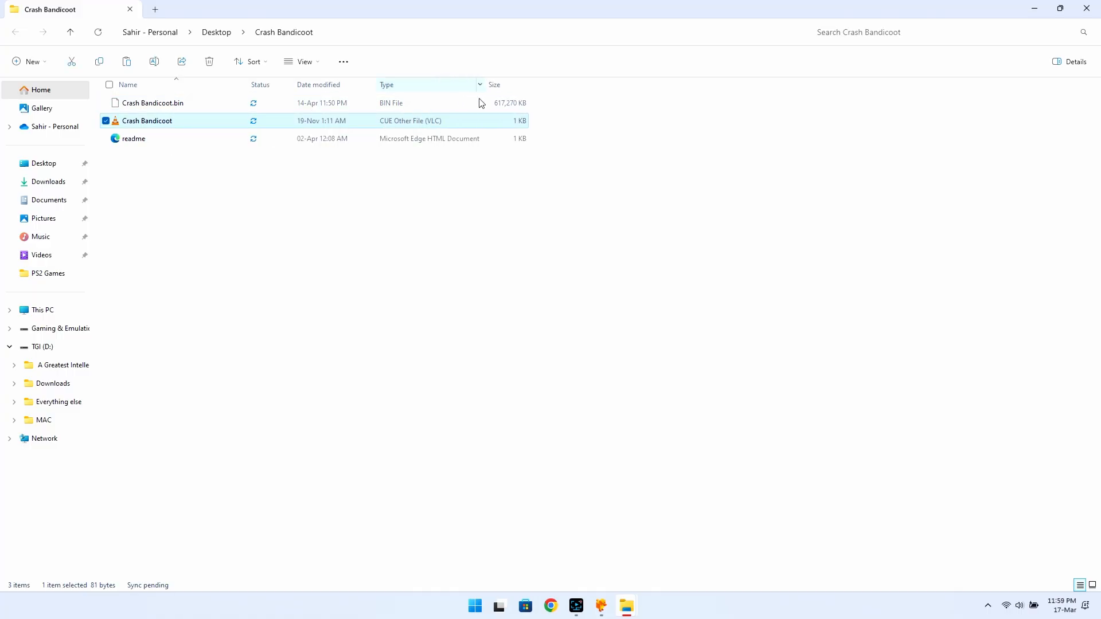
{"action": "left_click", "coordinate": [429, 165]}
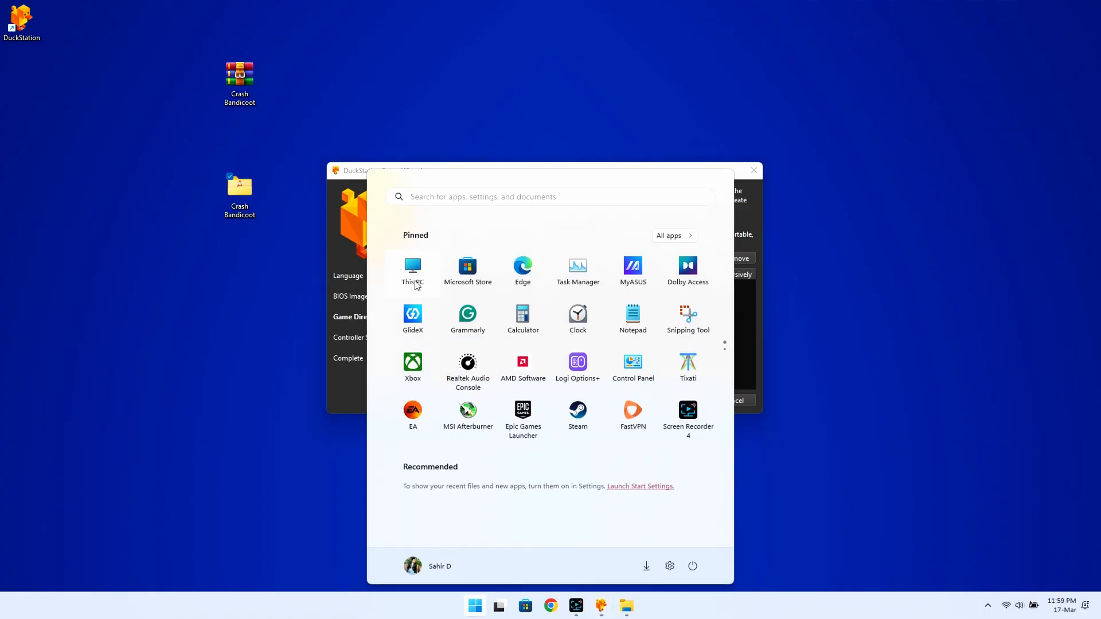
Create a PS1 Games folder on OS (C:), move Crash Bandicoot into it, and open it
{"action": "left_click", "coordinate": [413, 268]}
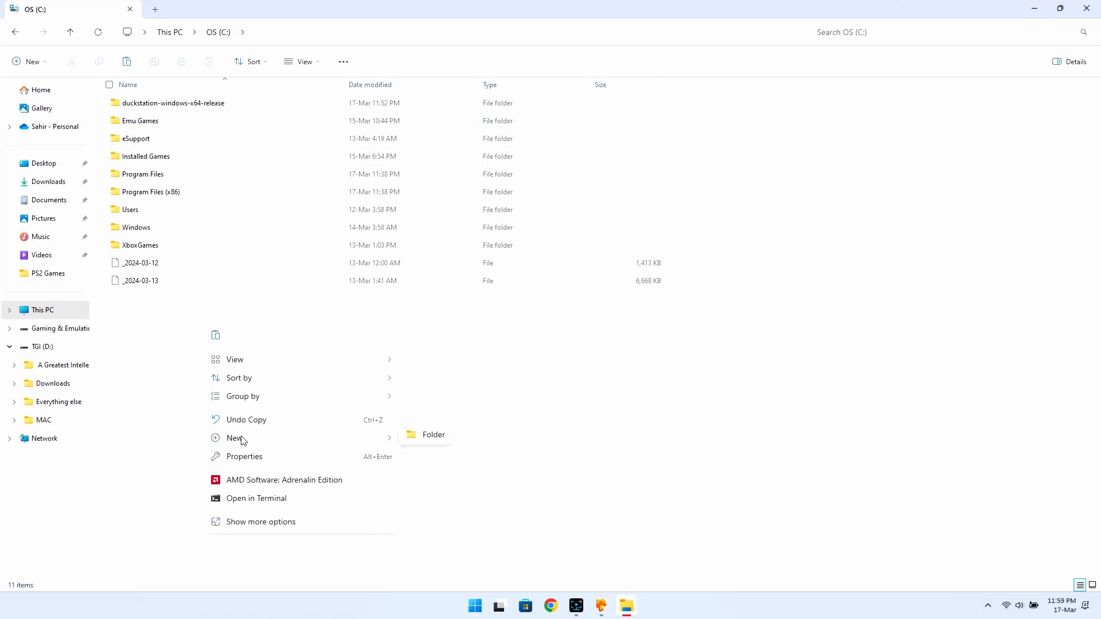
{"action": "left_click", "coordinate": [433, 434]}
{"action": "type", "text": "PS1 Games"}
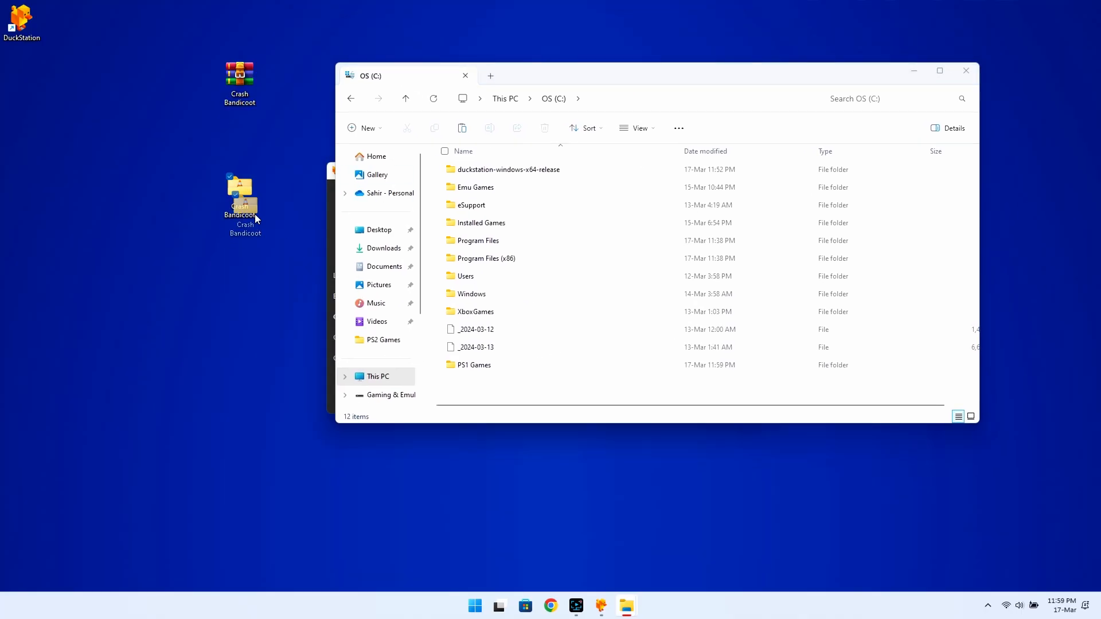
{"action": "double_click", "coordinate": [473, 365]}
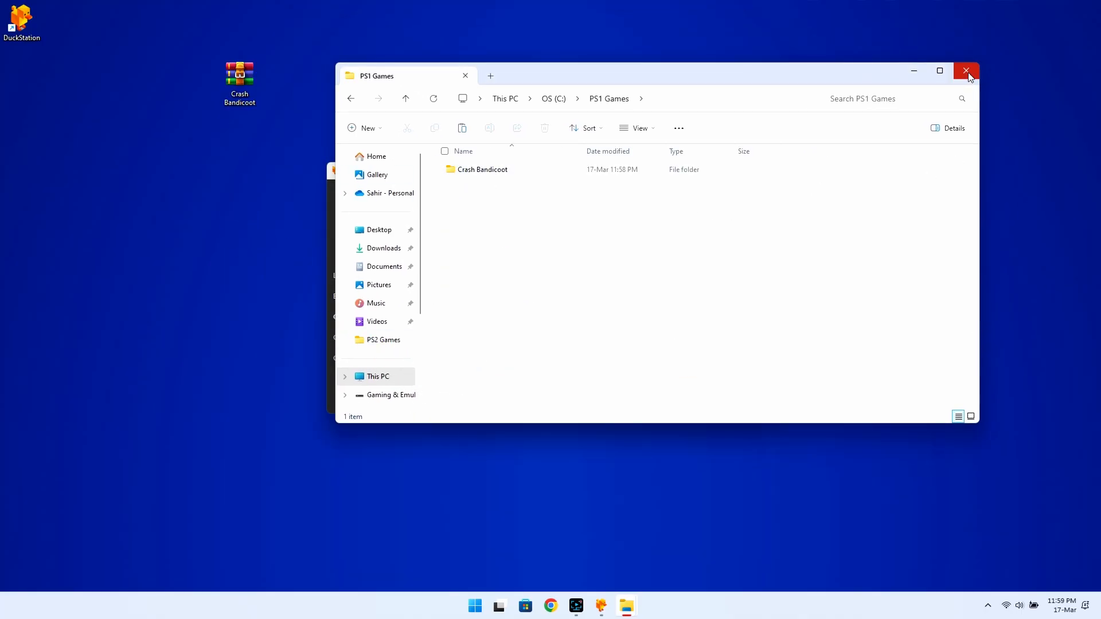
Add C:\PS1 Games as a recursively scanned game directory and continue the wizard
{"action": "left_click", "coordinate": [966, 71]}
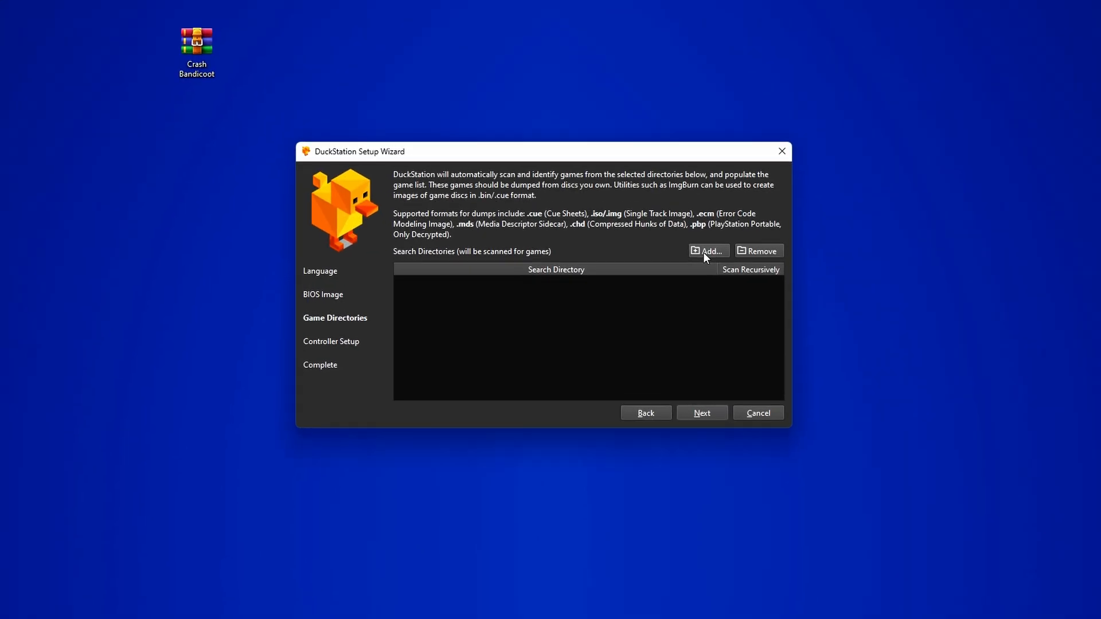
{"action": "left_click", "coordinate": [707, 251]}
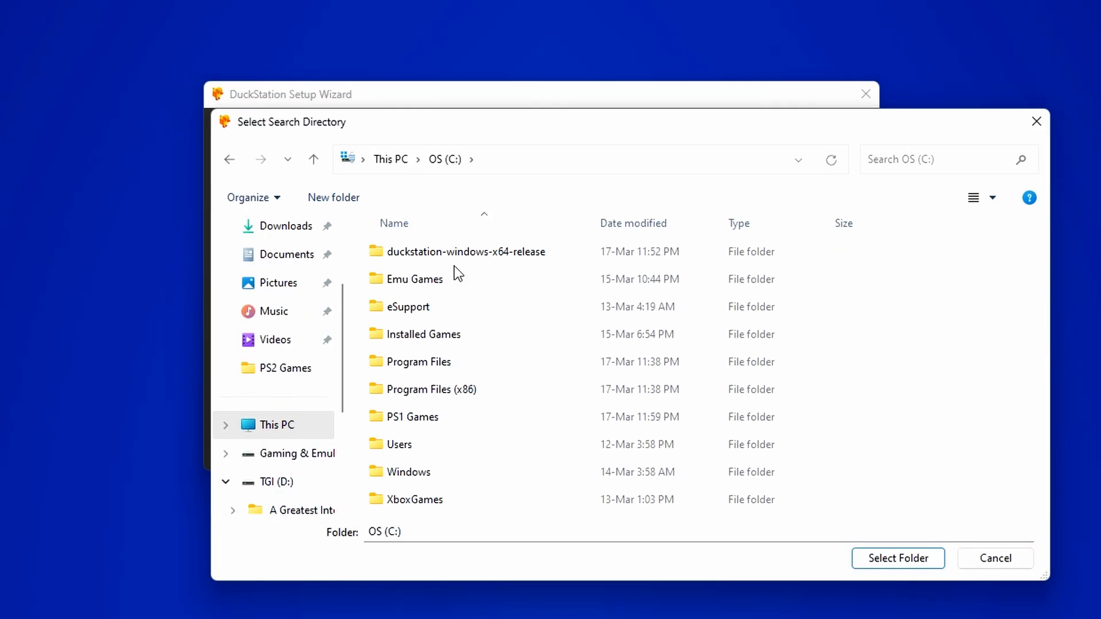
{"action": "left_click", "coordinate": [413, 416]}
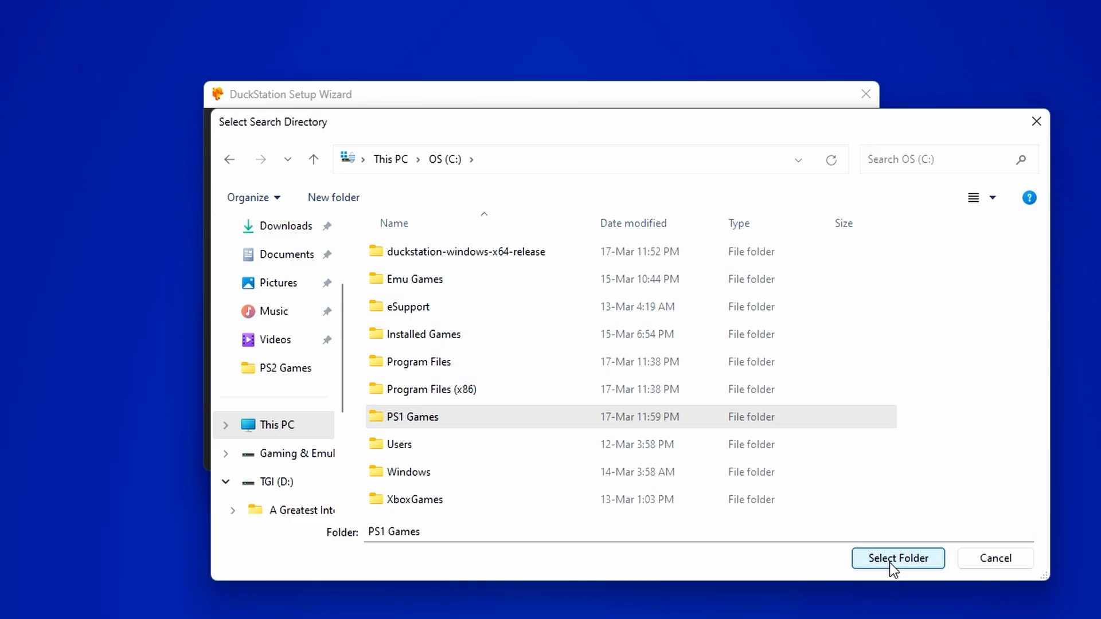
{"action": "left_click", "coordinate": [897, 557]}
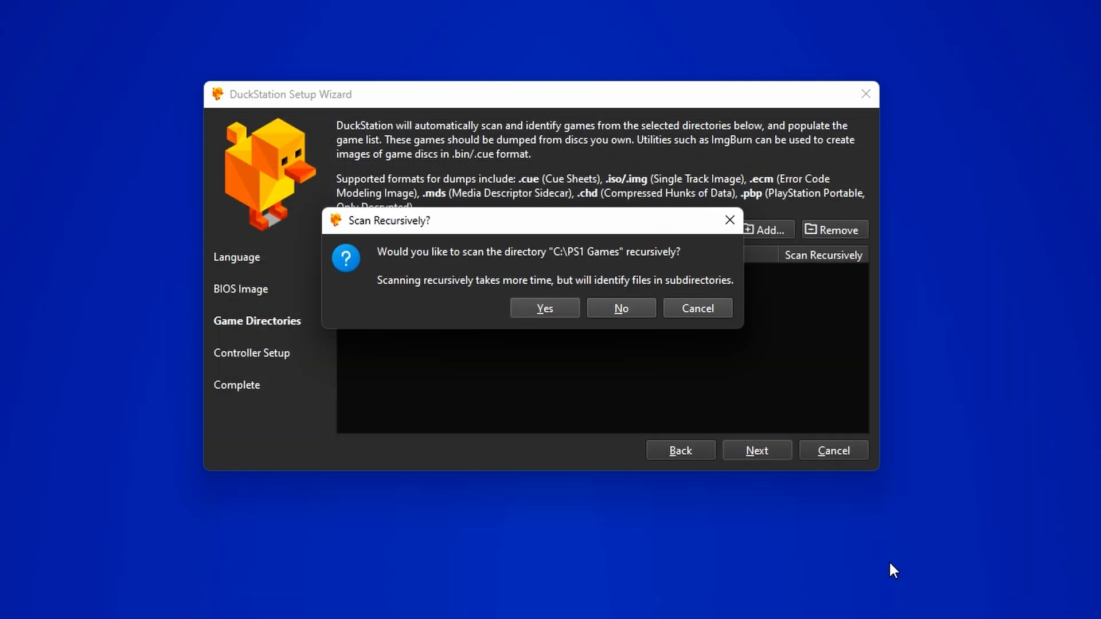
{"action": "left_click", "coordinate": [544, 307]}
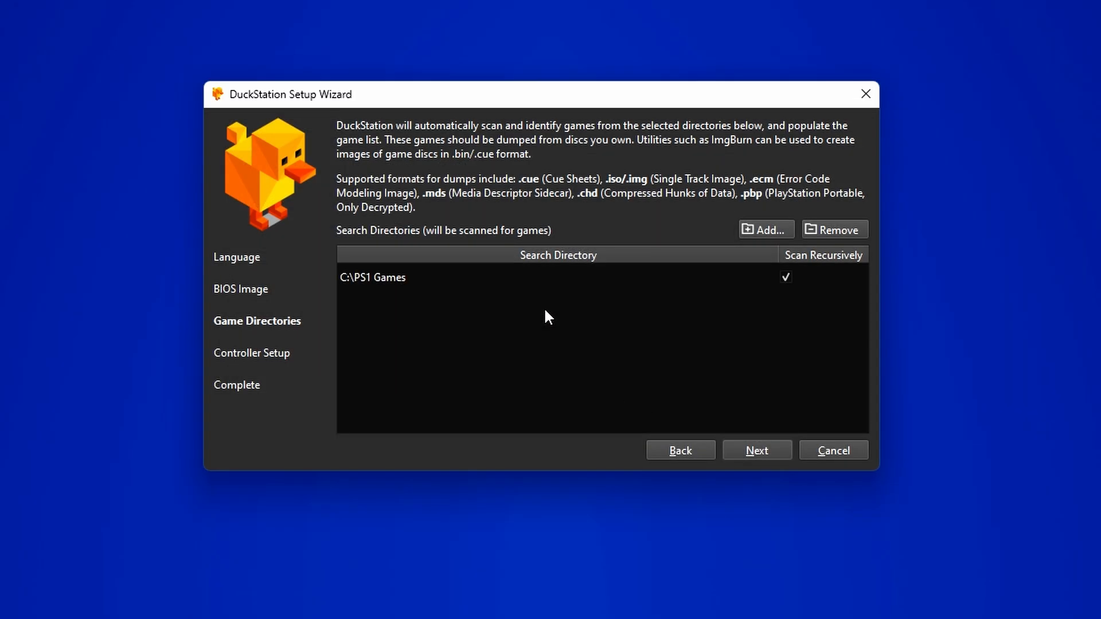
{"action": "left_click", "coordinate": [757, 450]}
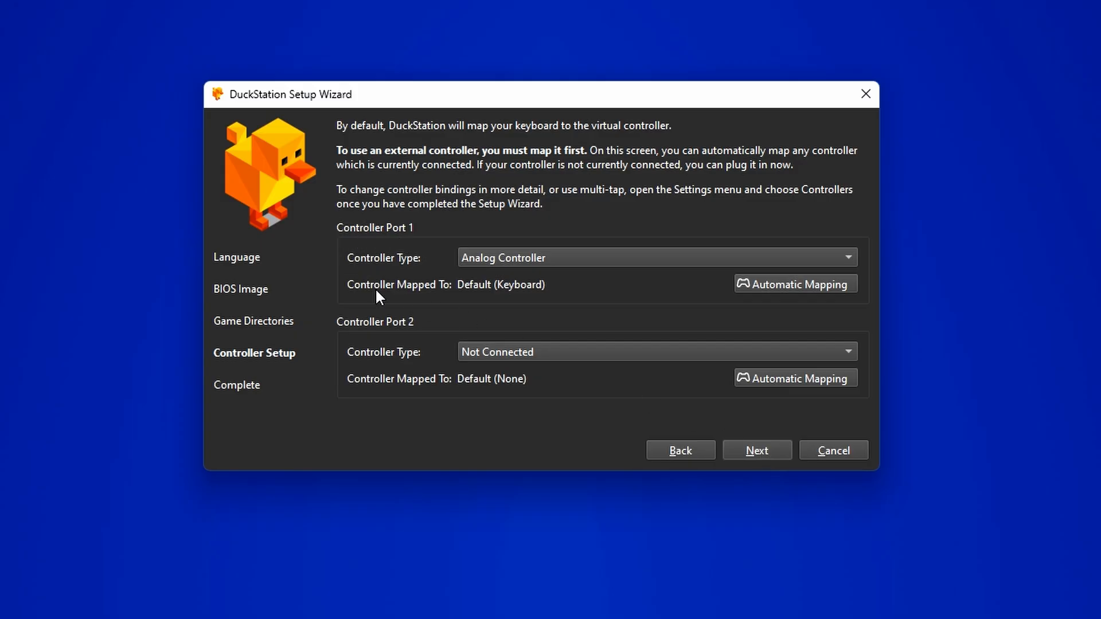
{"action": "mouse_move", "coordinate": [763, 469]}
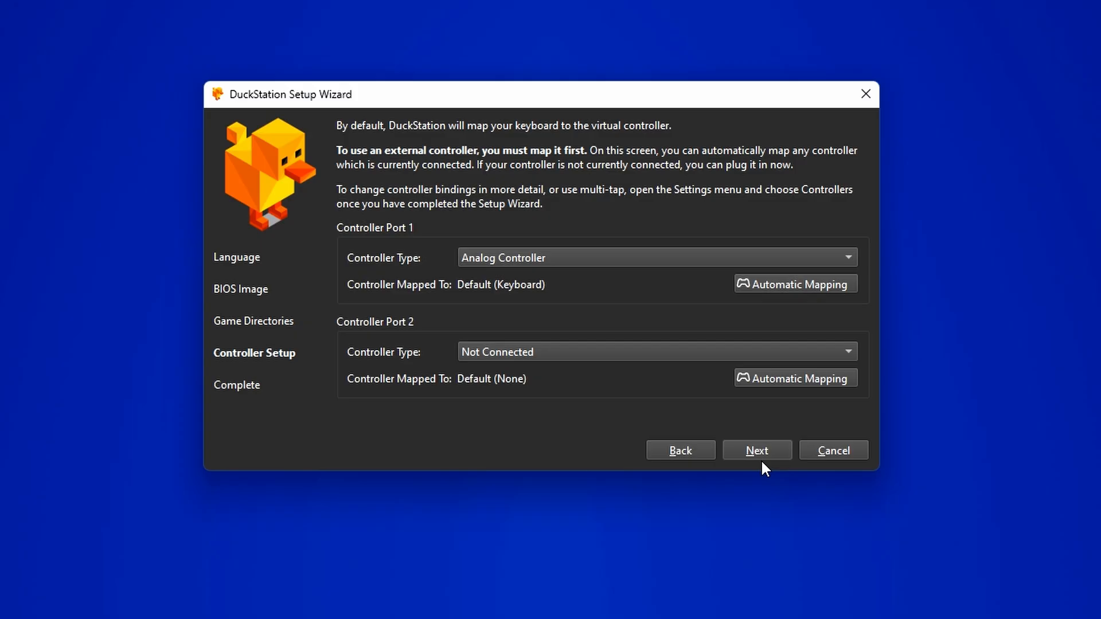
{"action": "mouse_move", "coordinate": [785, 382]}
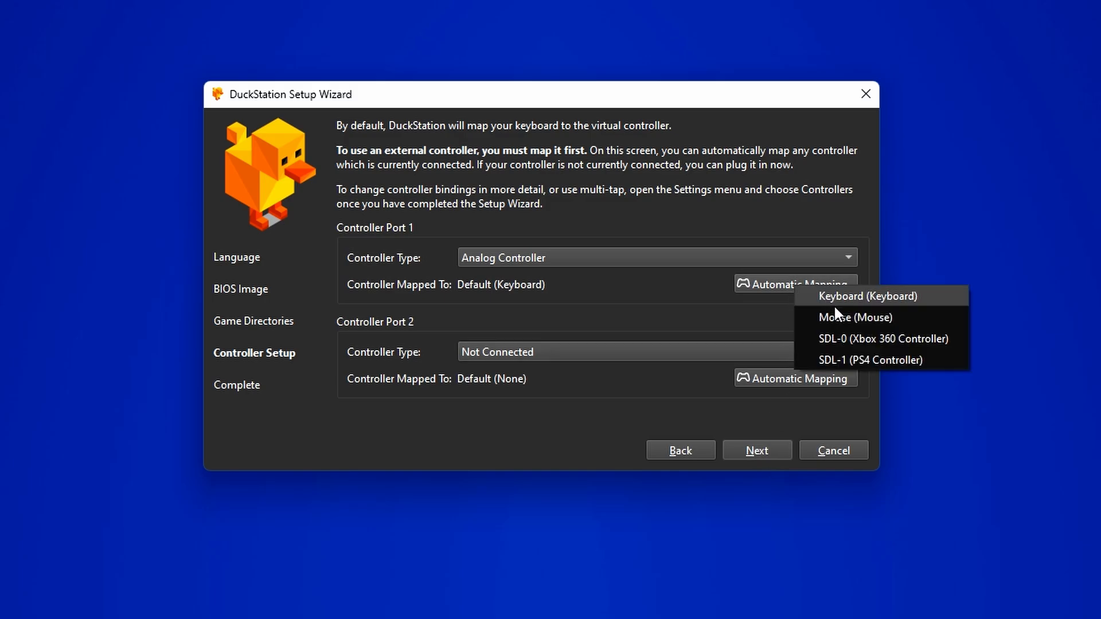
{"action": "mouse_move", "coordinate": [870, 359]}
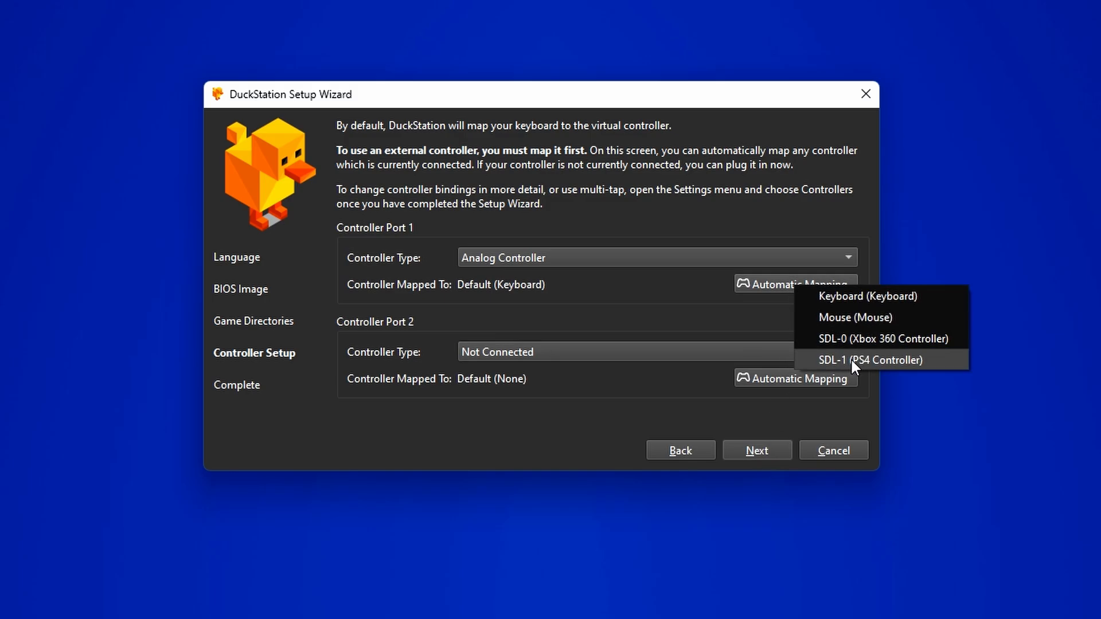
Automatically map SDL-1 (PS4 Controller) to controller port 1
{"action": "left_click", "coordinate": [870, 359]}
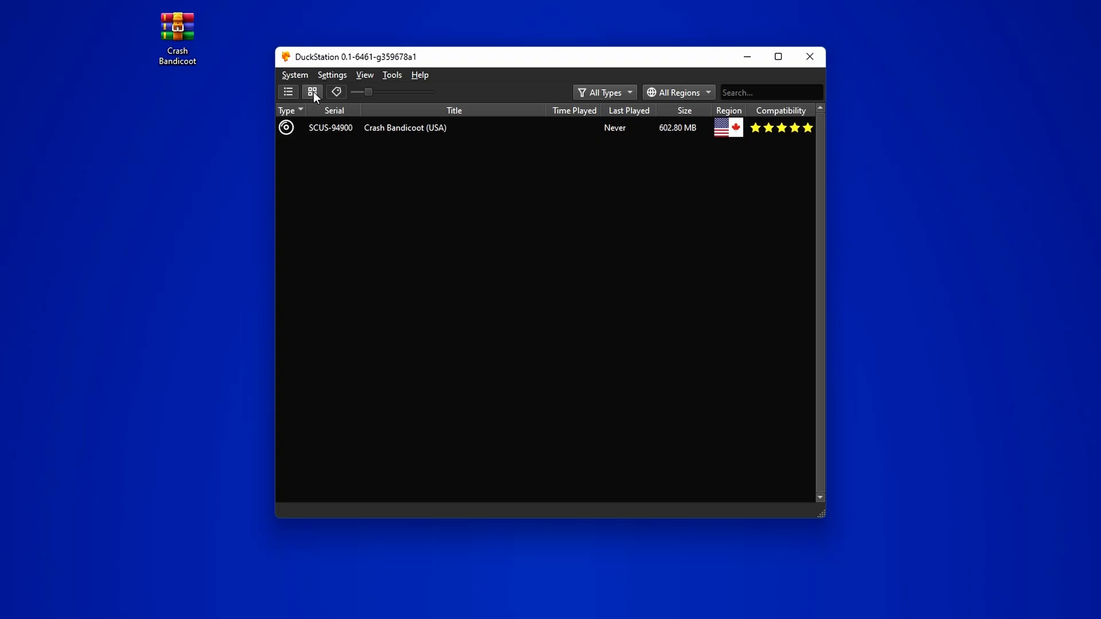
Switch the game list to Grid View so Crash Bandicoot (USA) appears as a tile
{"action": "left_click", "coordinate": [312, 92]}
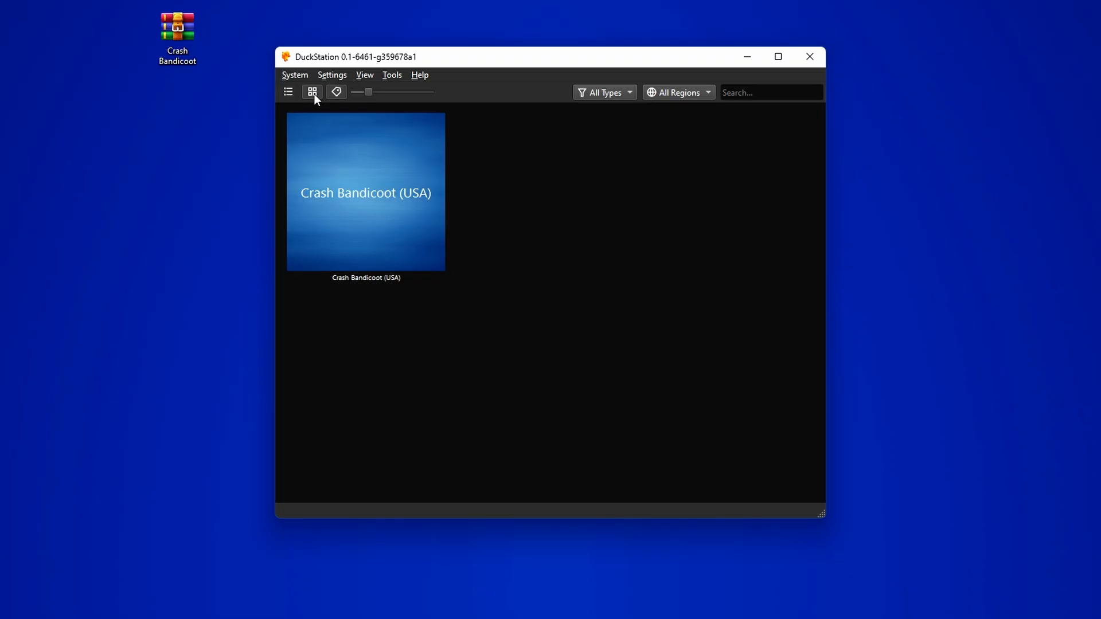
{"action": "mouse_move", "coordinate": [366, 218]}
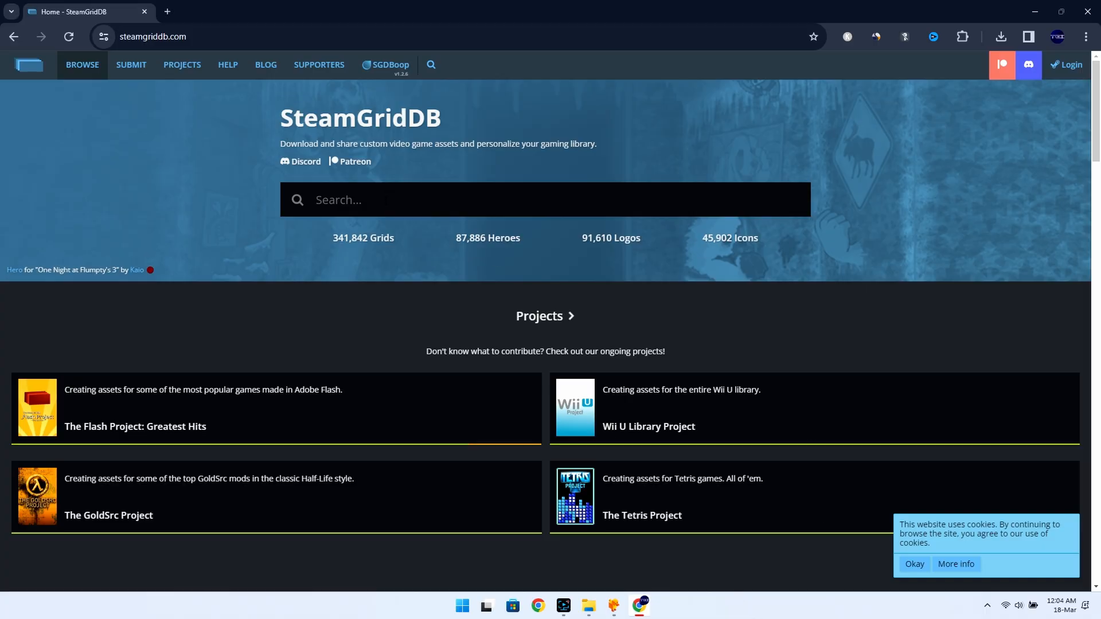
Find Crash Bandicoot (1996) on SteamGridDB and save a grid cover image to the Desktop
{"action": "type", "text": "Crash"}
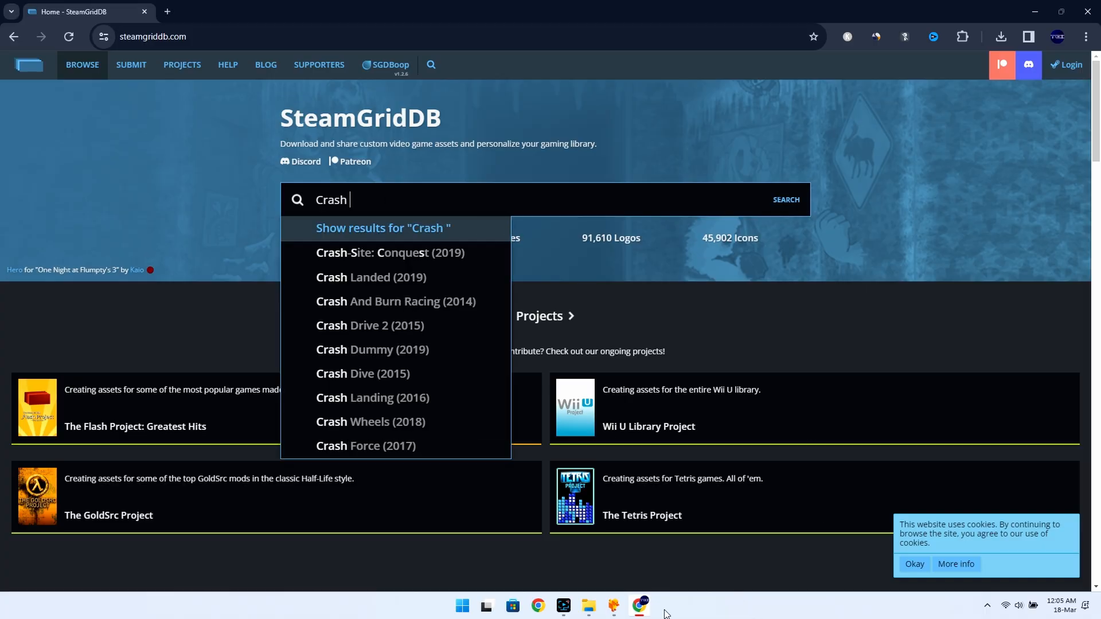
{"action": "type", "text": "bandicoot"}
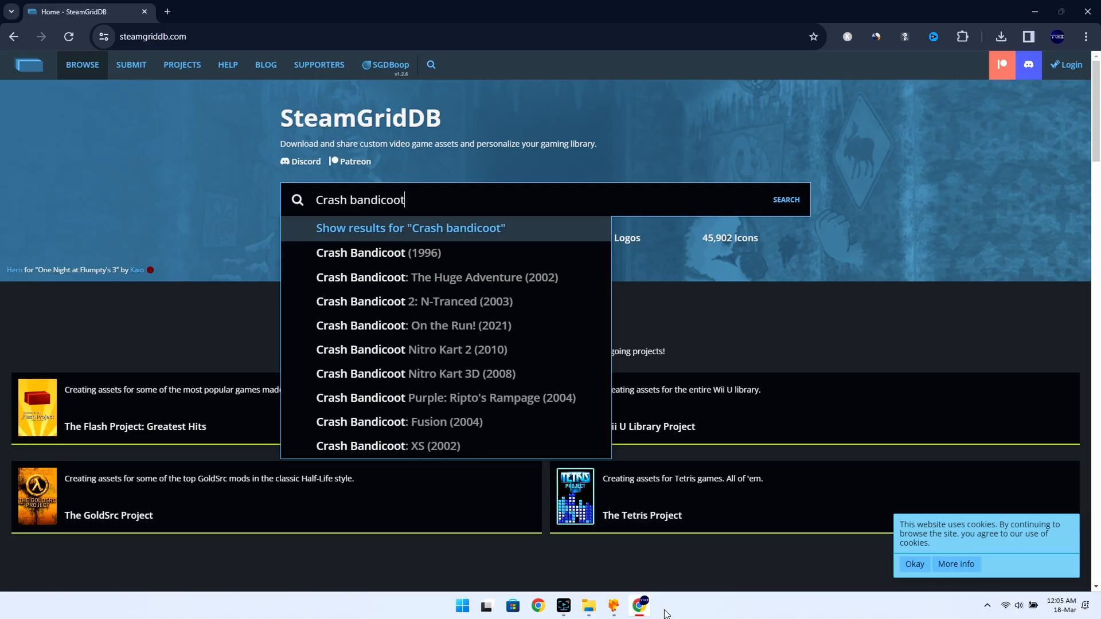
{"action": "left_click", "coordinate": [360, 253]}
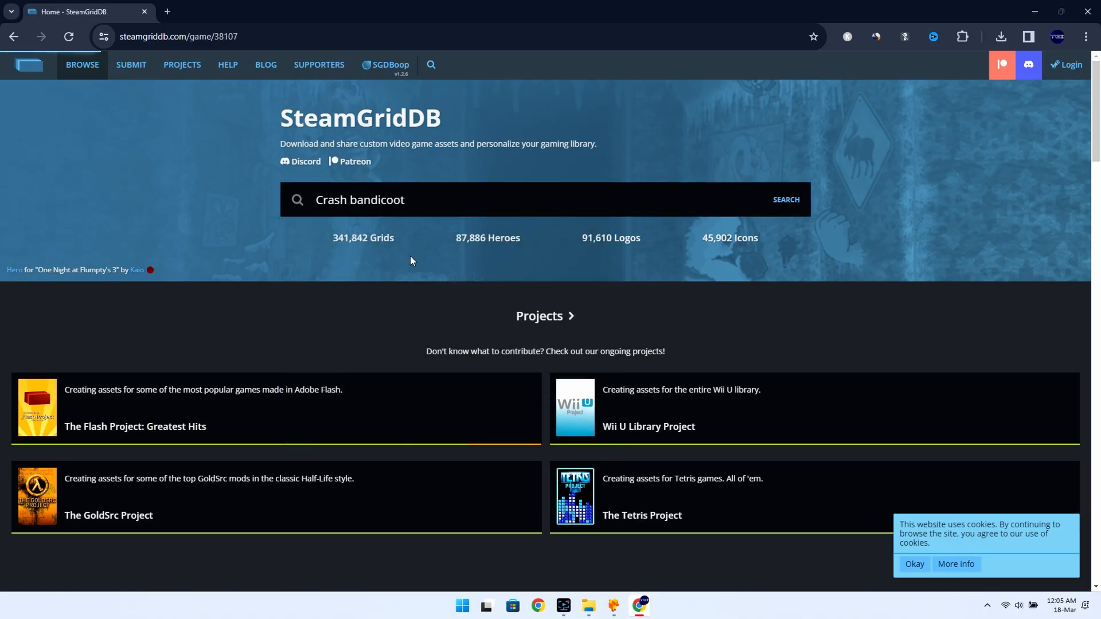
{"action": "left_click", "coordinate": [785, 200]}
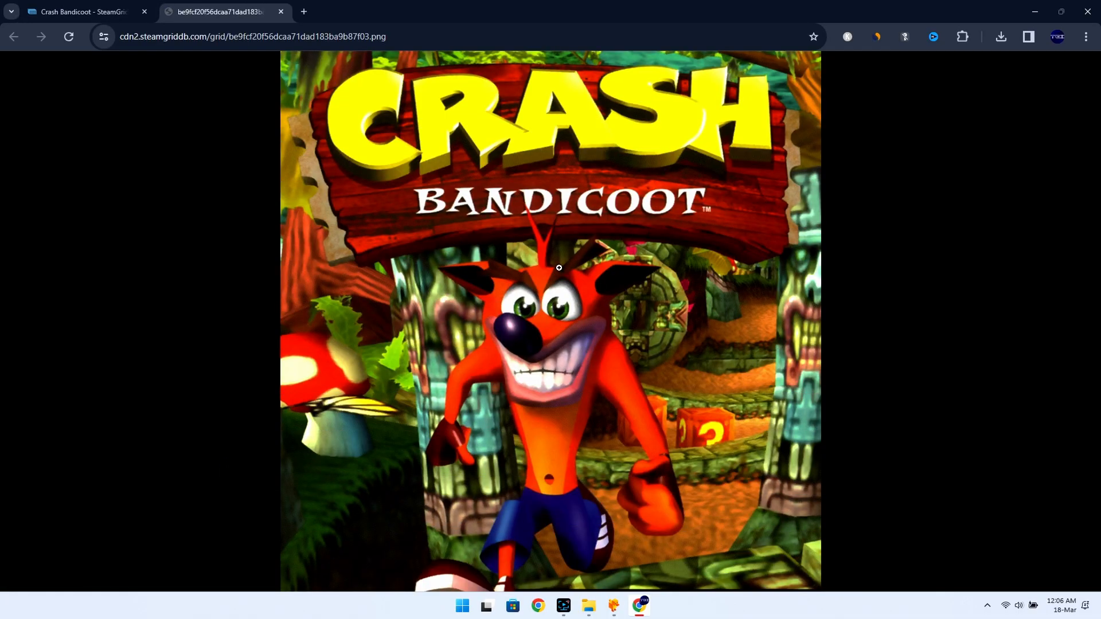
{"action": "right_click", "coordinate": [558, 270]}
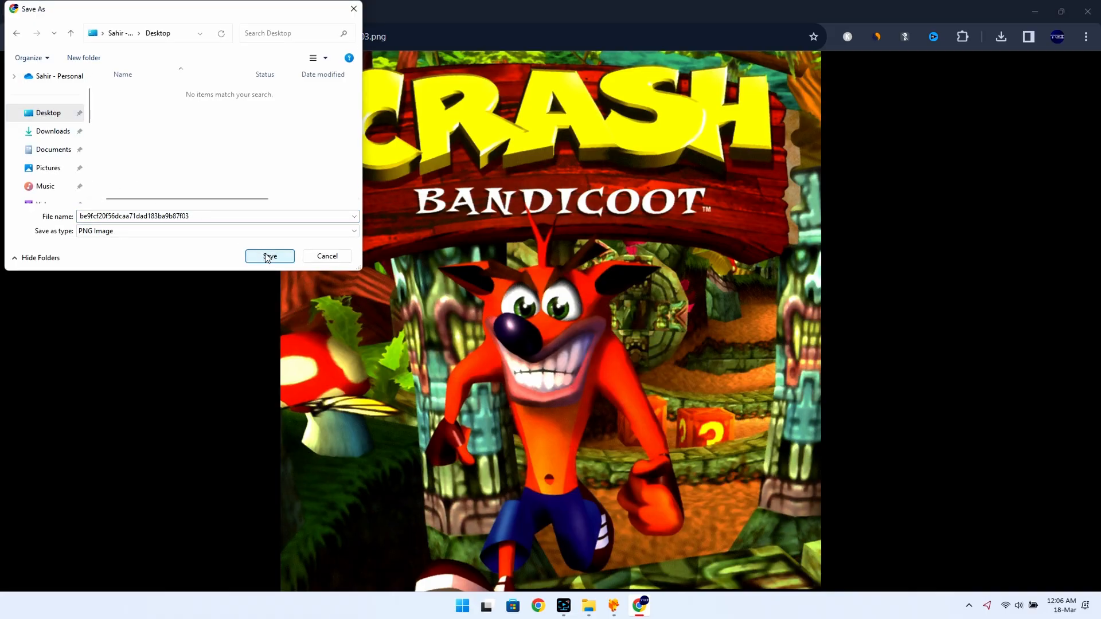
{"action": "left_click", "coordinate": [269, 255]}
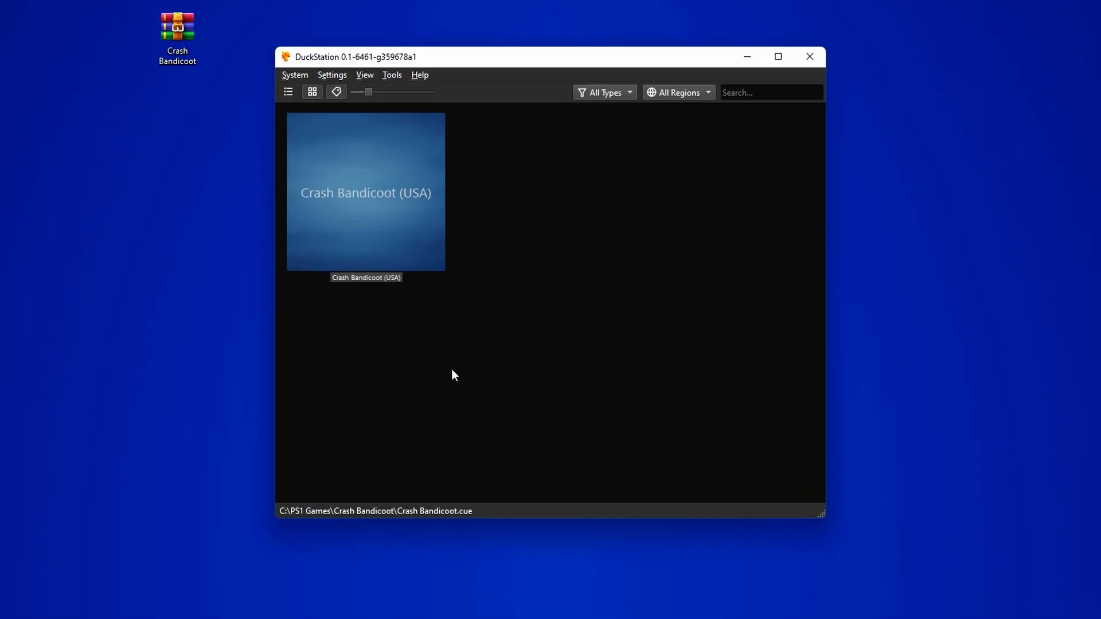
Set Crash Bandicoot (USA)'s cover image from the picture saved on the Desktop
{"action": "right_click", "coordinate": [365, 191]}
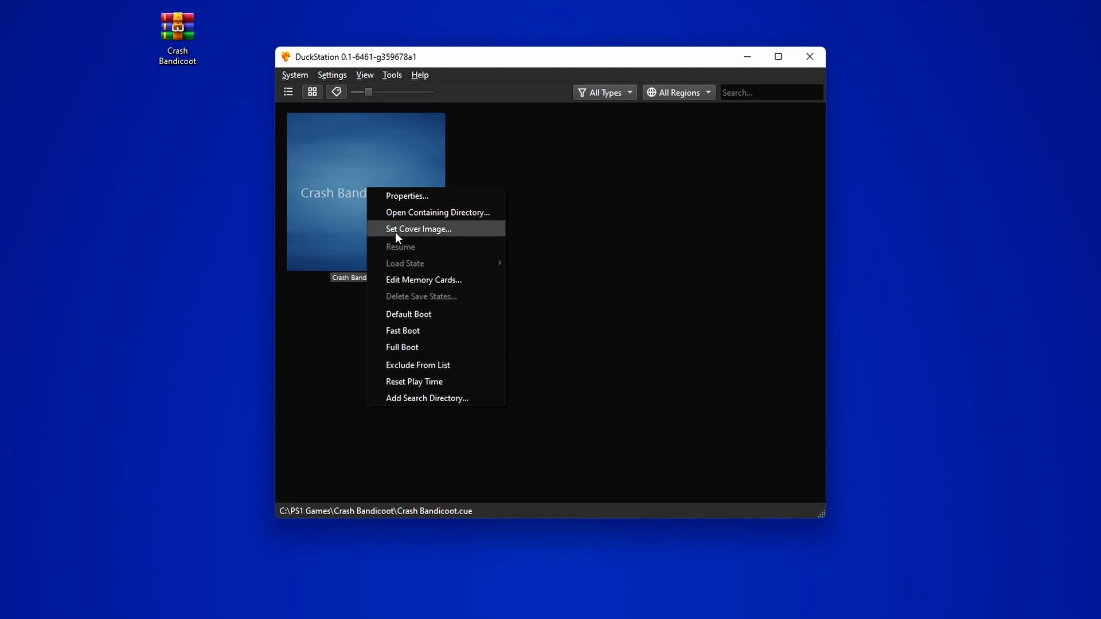
{"action": "left_click", "coordinate": [418, 228]}
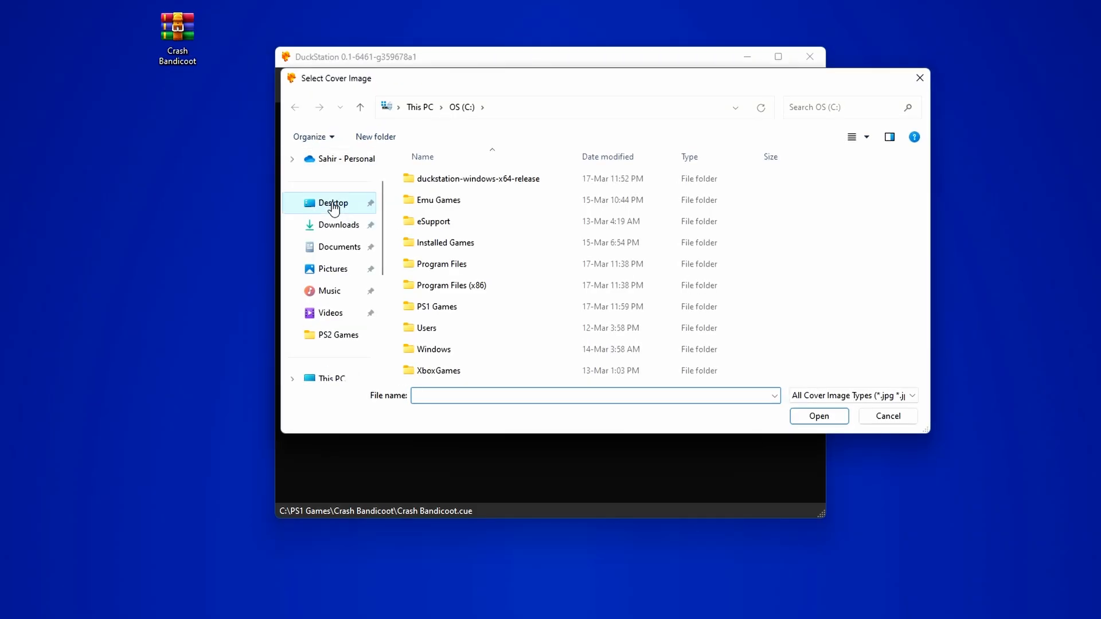
{"action": "left_click", "coordinate": [887, 416]}
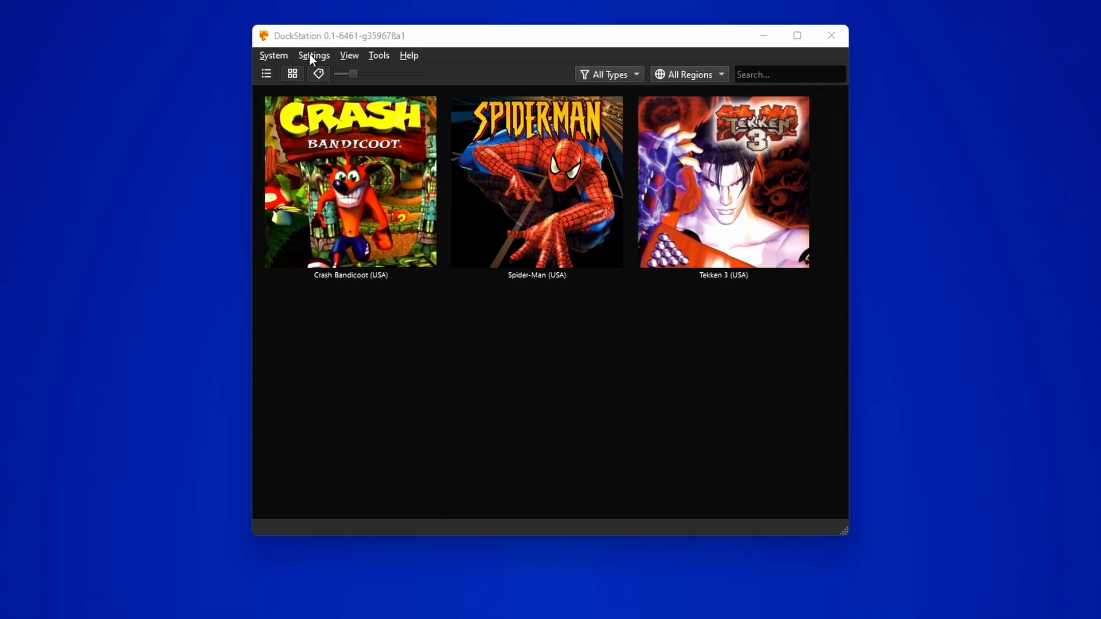
Open Interface settings and toggle the Start Fullscreen option
{"action": "left_click", "coordinate": [313, 55]}
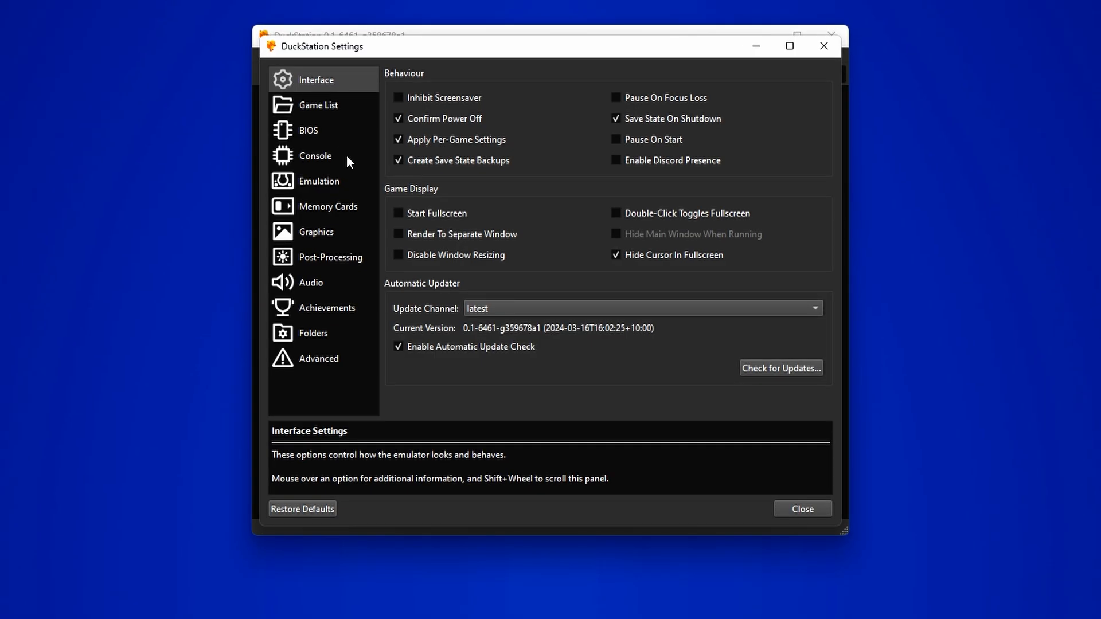
{"action": "left_click", "coordinate": [400, 212]}
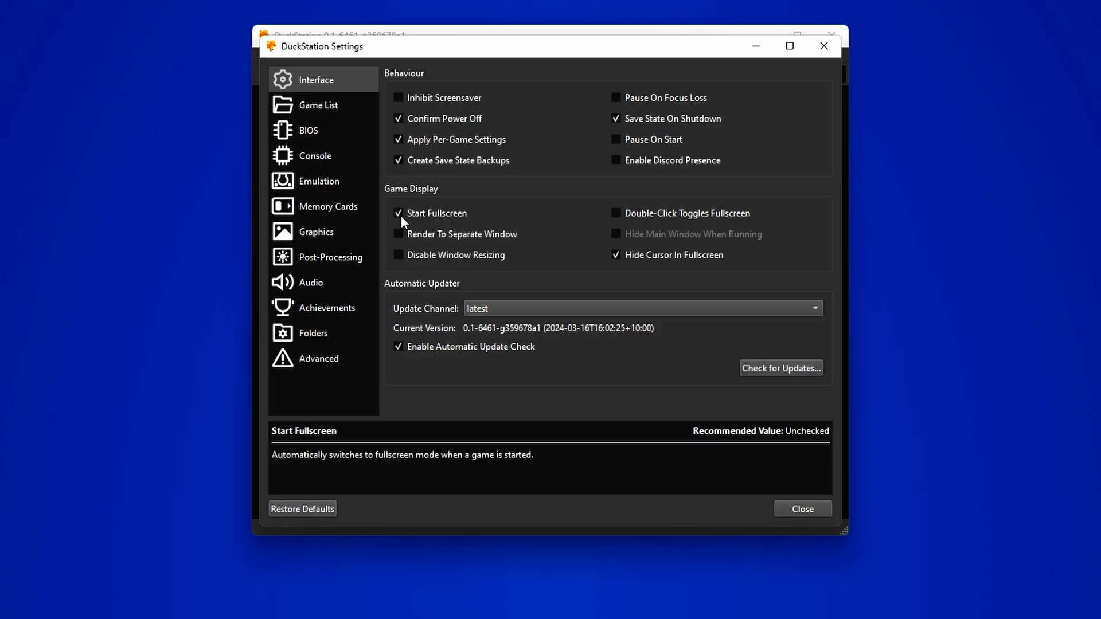
{"action": "left_click", "coordinate": [399, 213]}
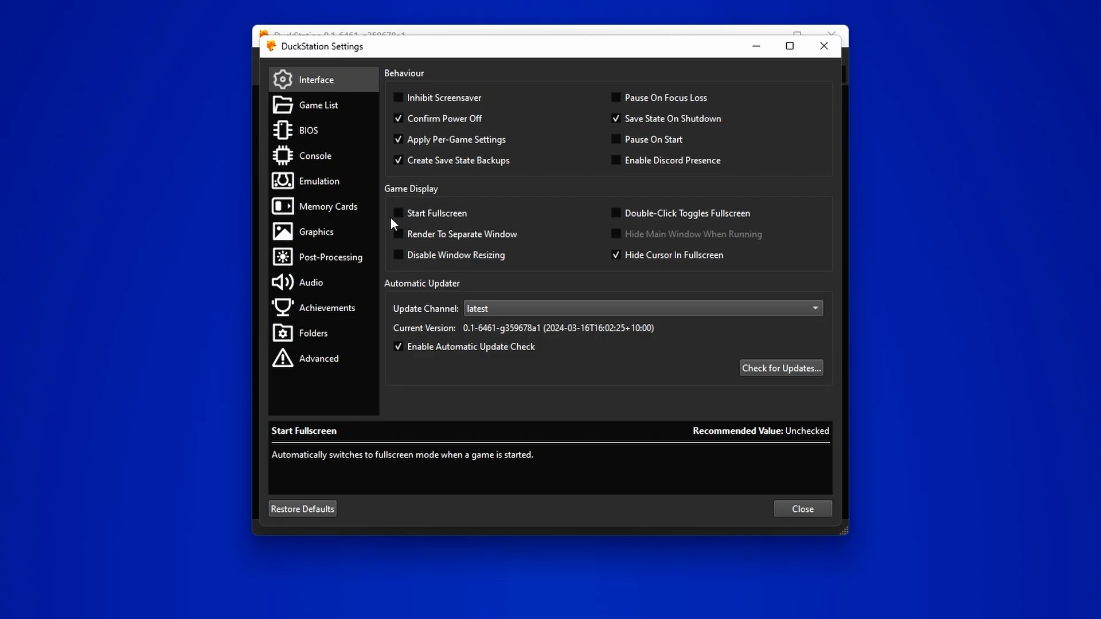
Re-enable Start Fullscreen, use the AMD Radeon Graphics adapter, and set 5x Native (1080p) resolution
{"action": "left_click", "coordinate": [316, 231]}
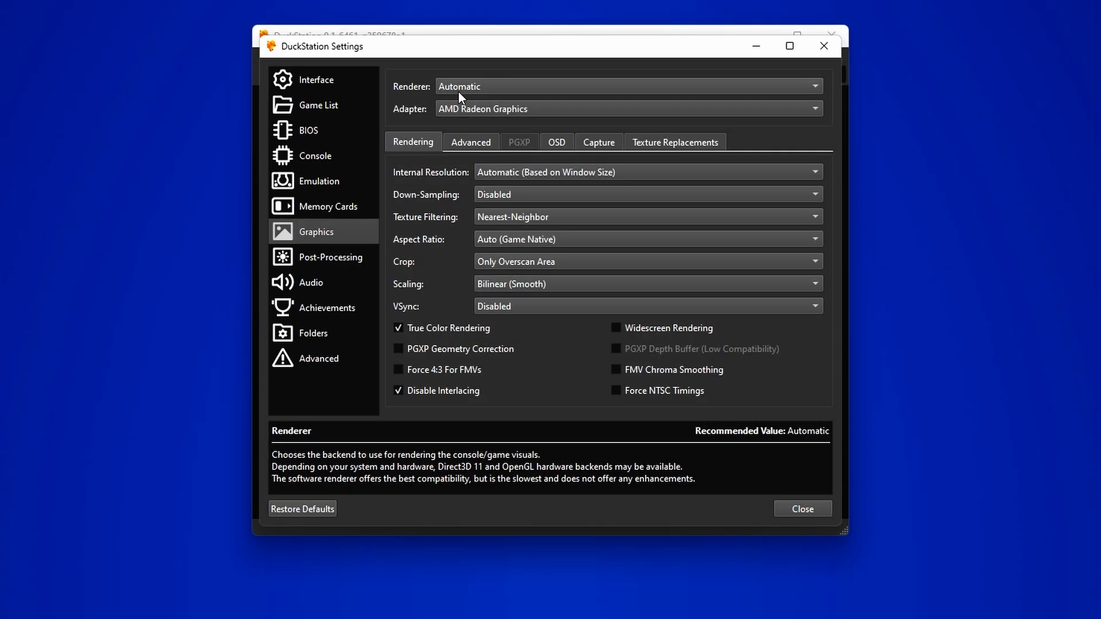
{"action": "left_click", "coordinate": [625, 85]}
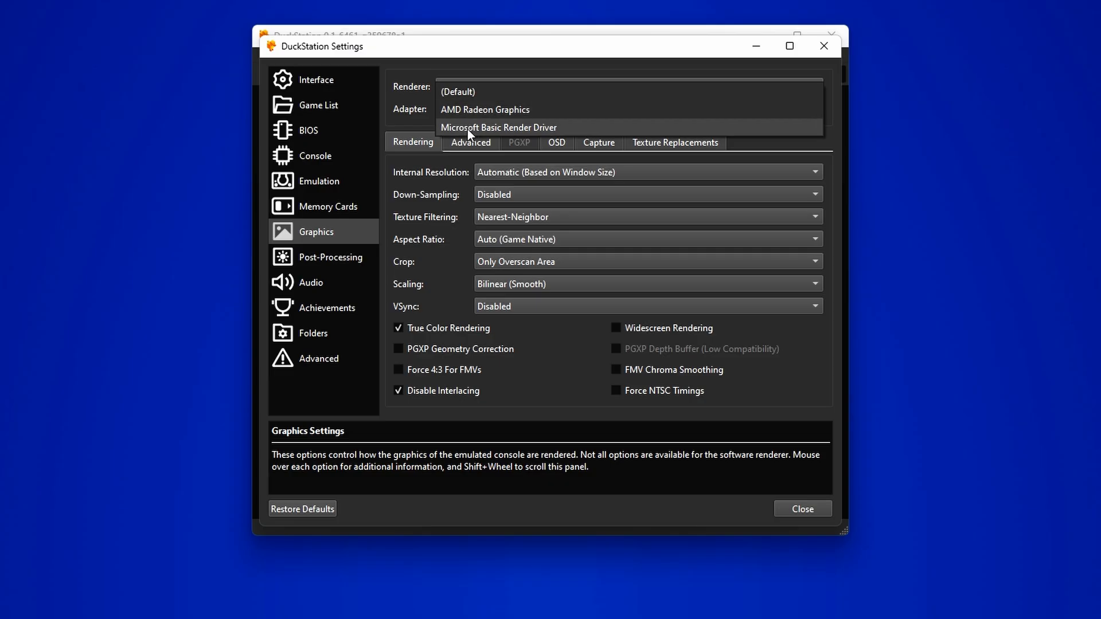
{"action": "mouse_move", "coordinate": [484, 109]}
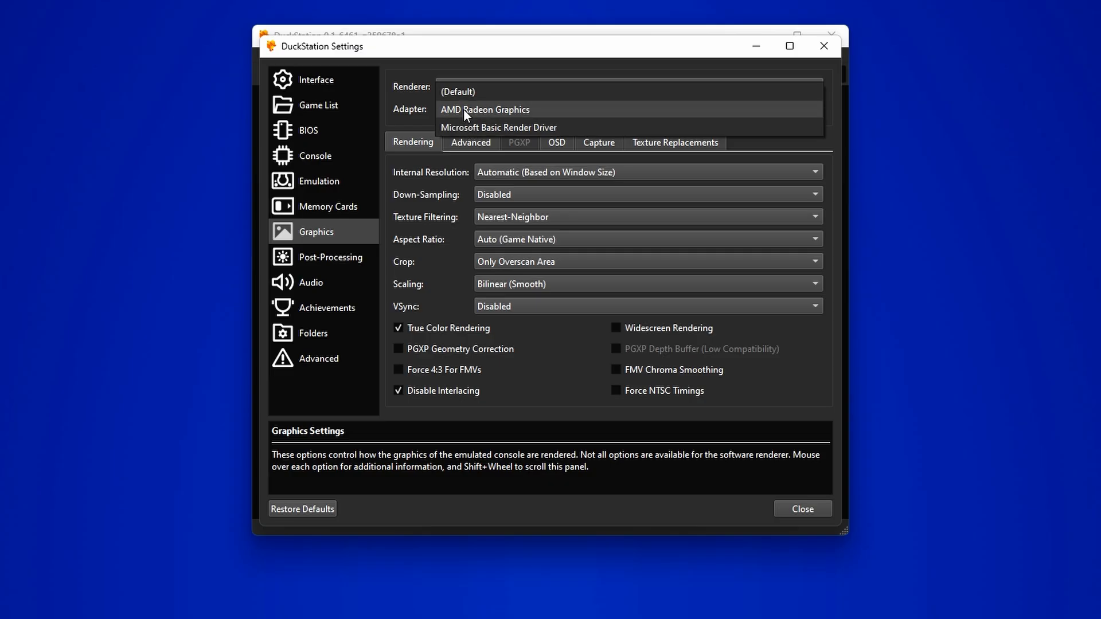
{"action": "left_click", "coordinate": [457, 92]}
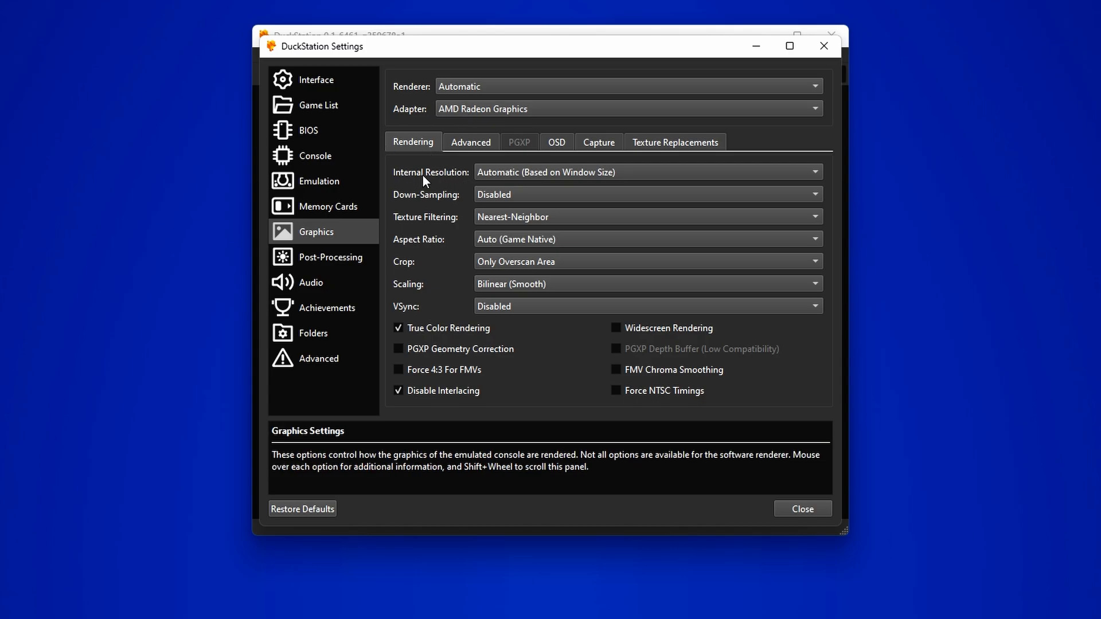
{"action": "left_click", "coordinate": [646, 172]}
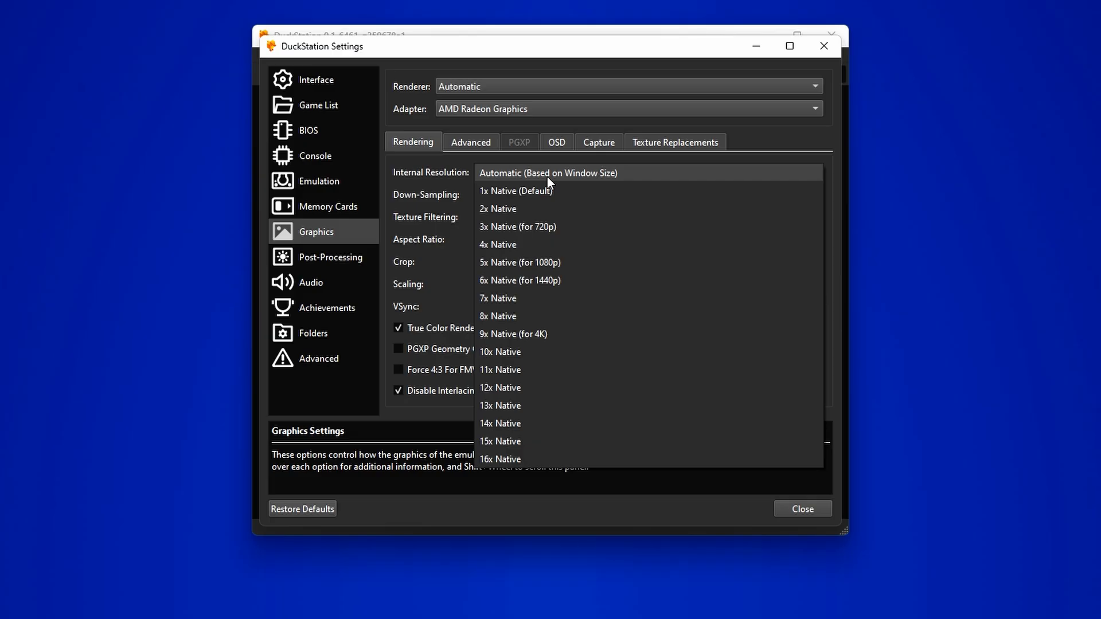
{"action": "mouse_move", "coordinate": [528, 297]}
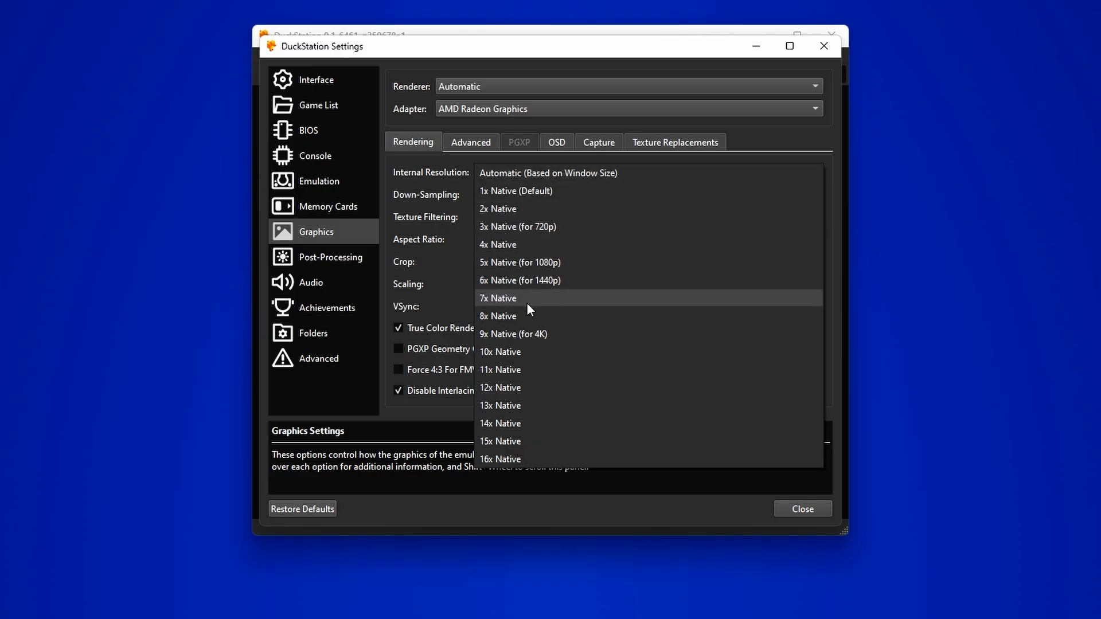
{"action": "mouse_move", "coordinate": [535, 333]}
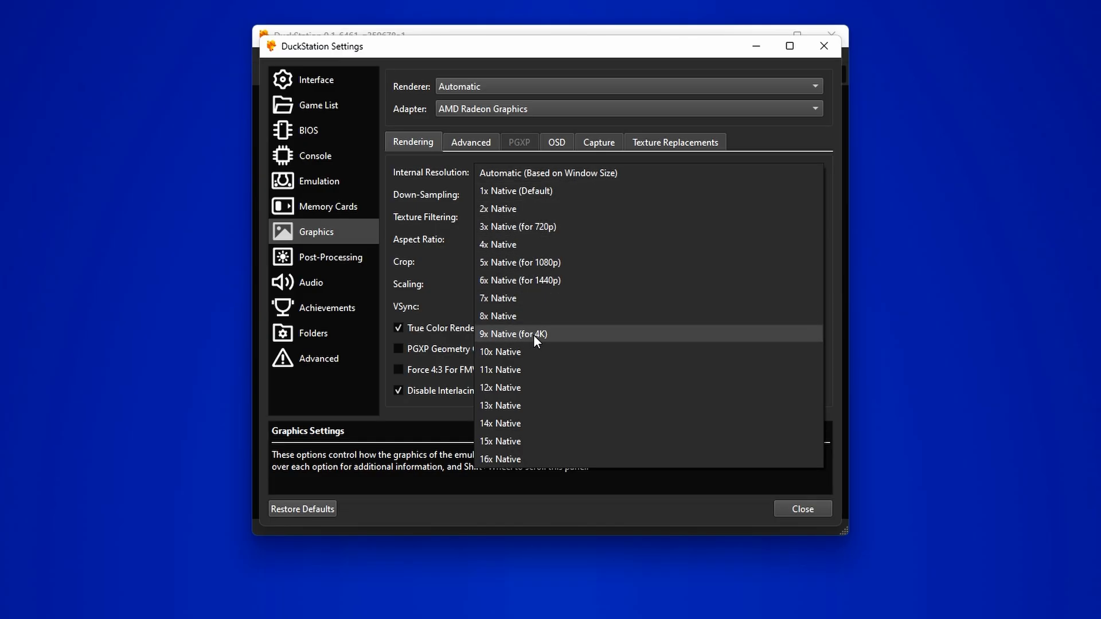
{"action": "mouse_move", "coordinate": [549, 262]}
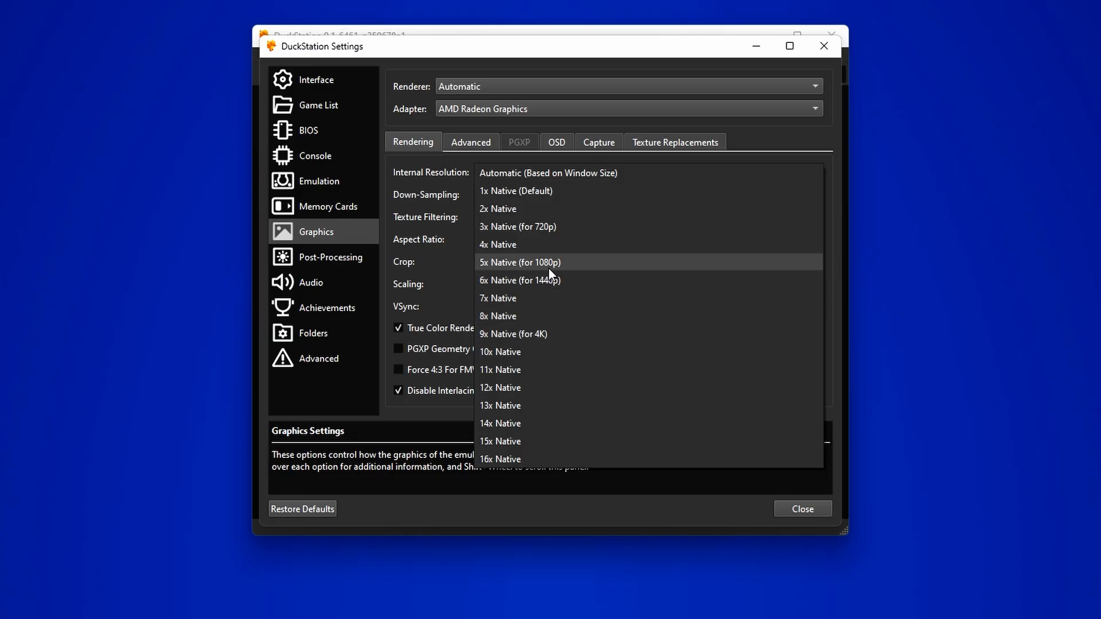
{"action": "left_click", "coordinate": [519, 262]}
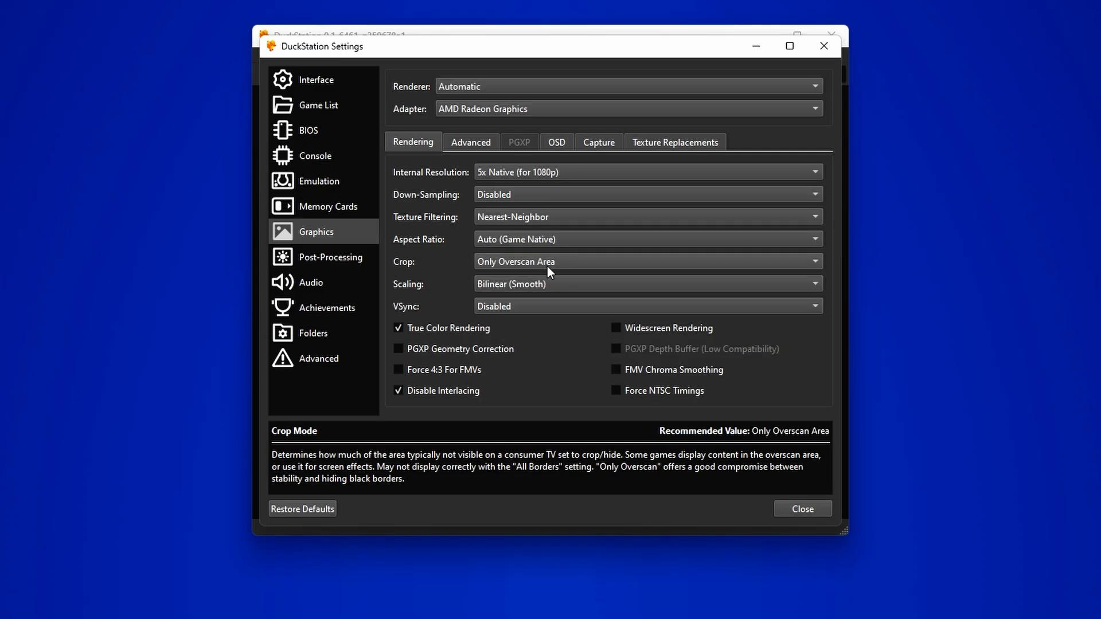
{"action": "mouse_move", "coordinate": [446, 253]}
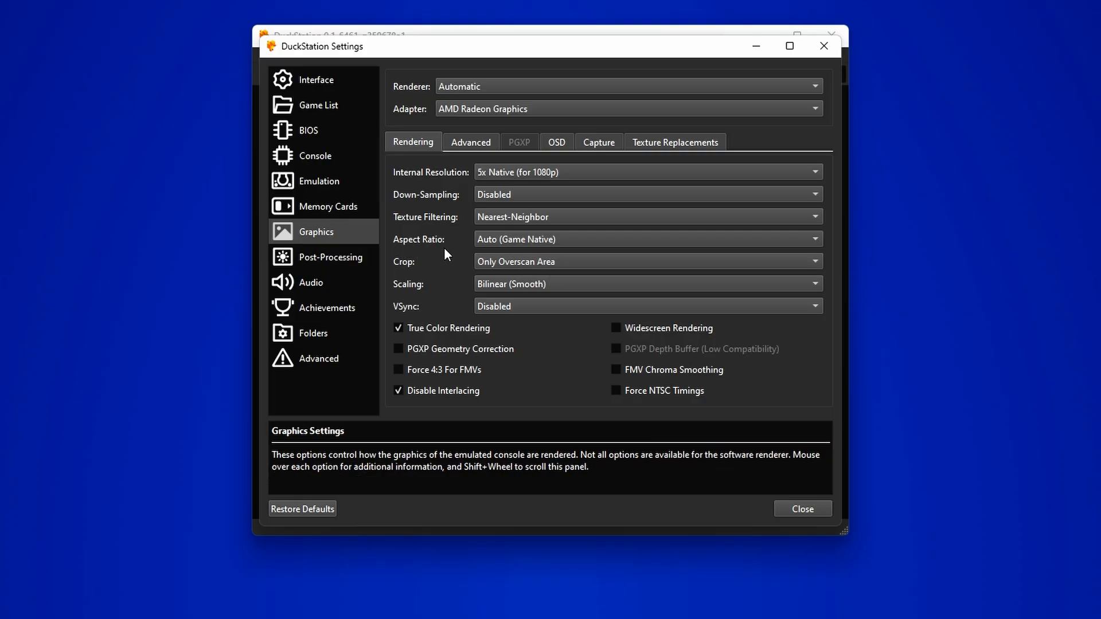
Preview the 16:9 aspect ratio, then keep Game Native aspect and VSync disabled
{"action": "left_click", "coordinate": [645, 238]}
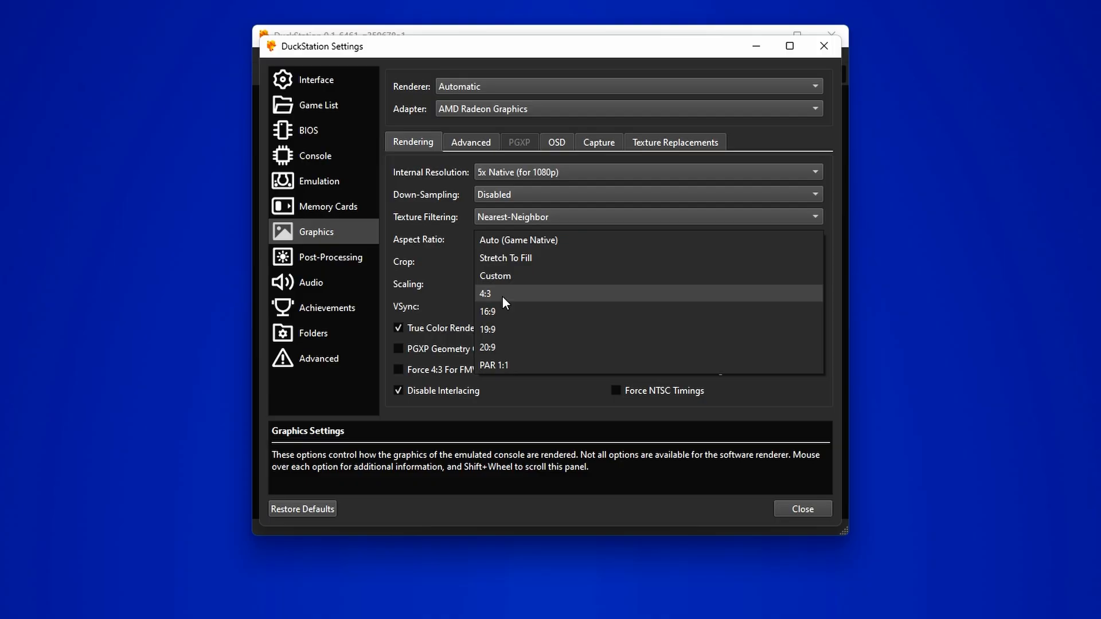
{"action": "left_click", "coordinate": [486, 310]}
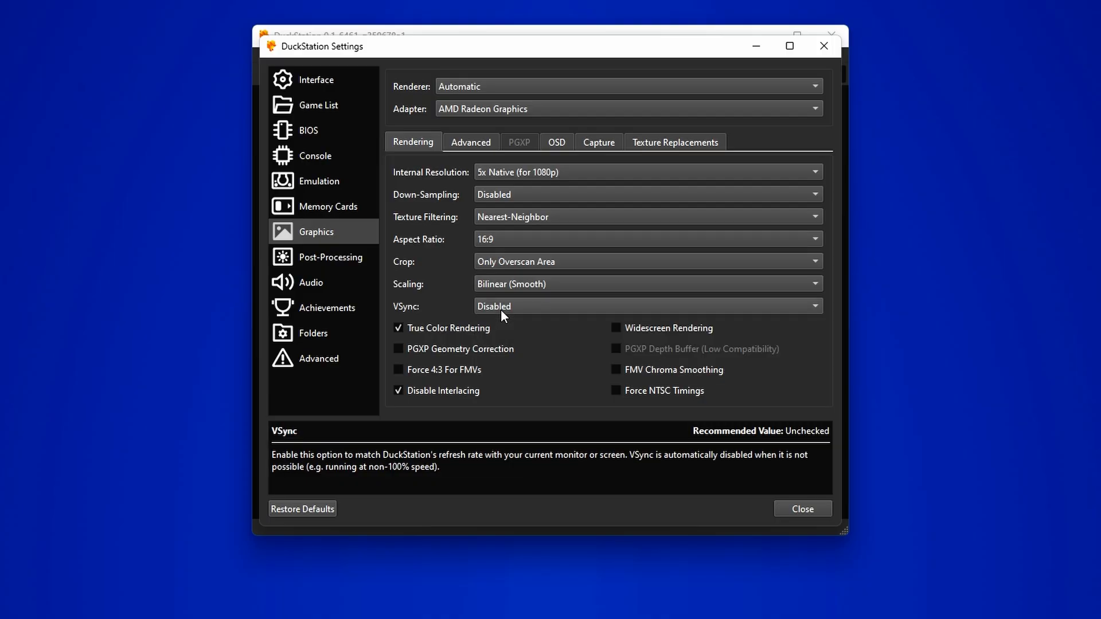
{"action": "left_click", "coordinate": [646, 172]}
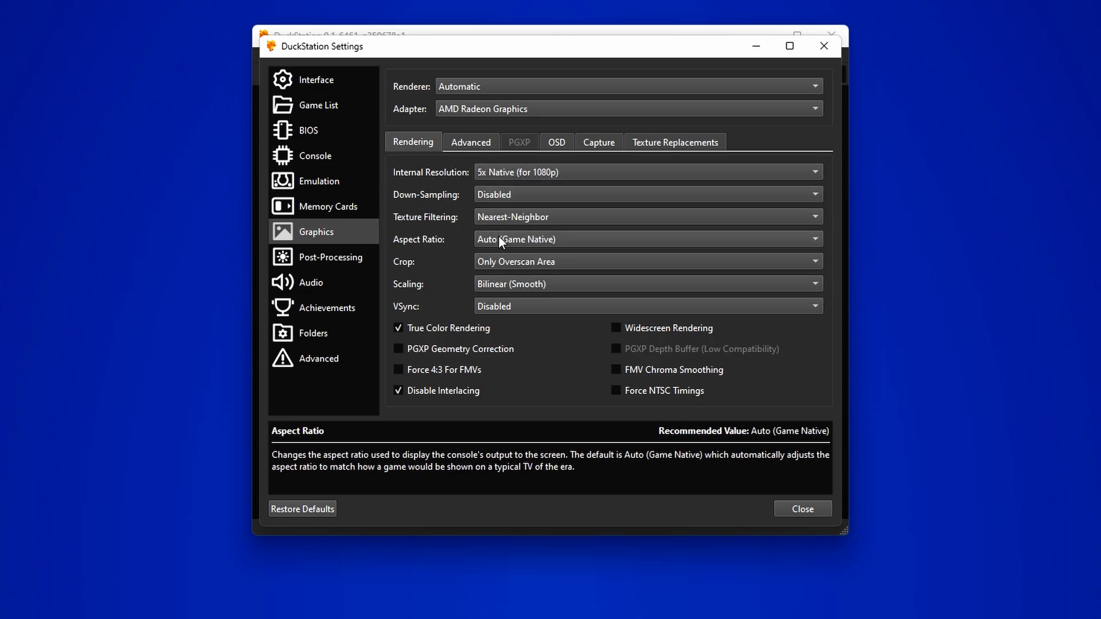
{"action": "left_click", "coordinate": [645, 306]}
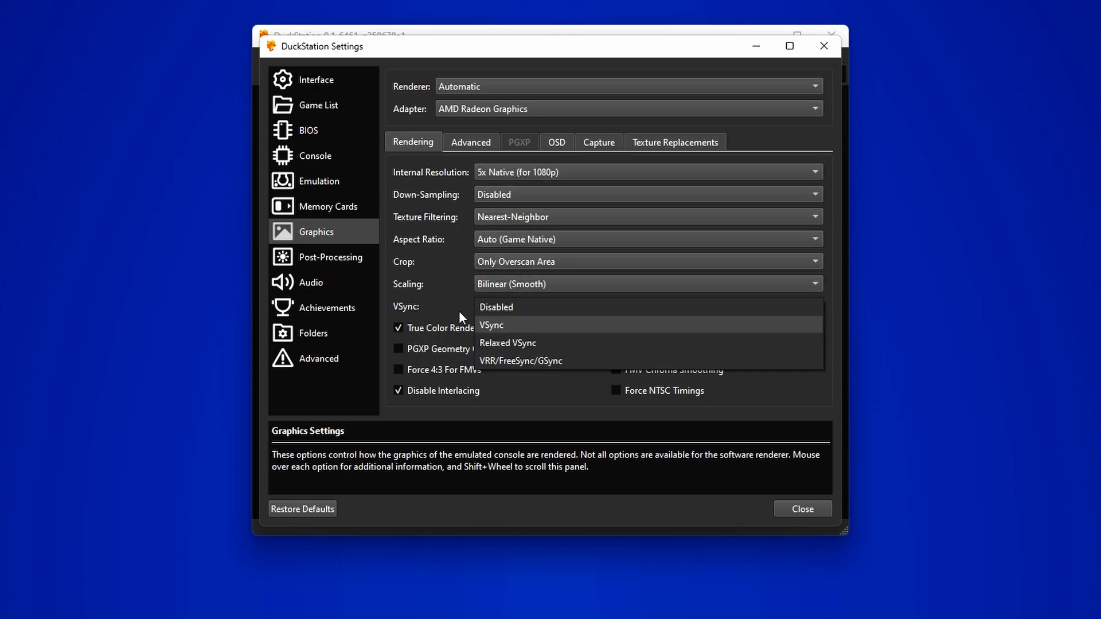
{"action": "left_click", "coordinate": [496, 306]}
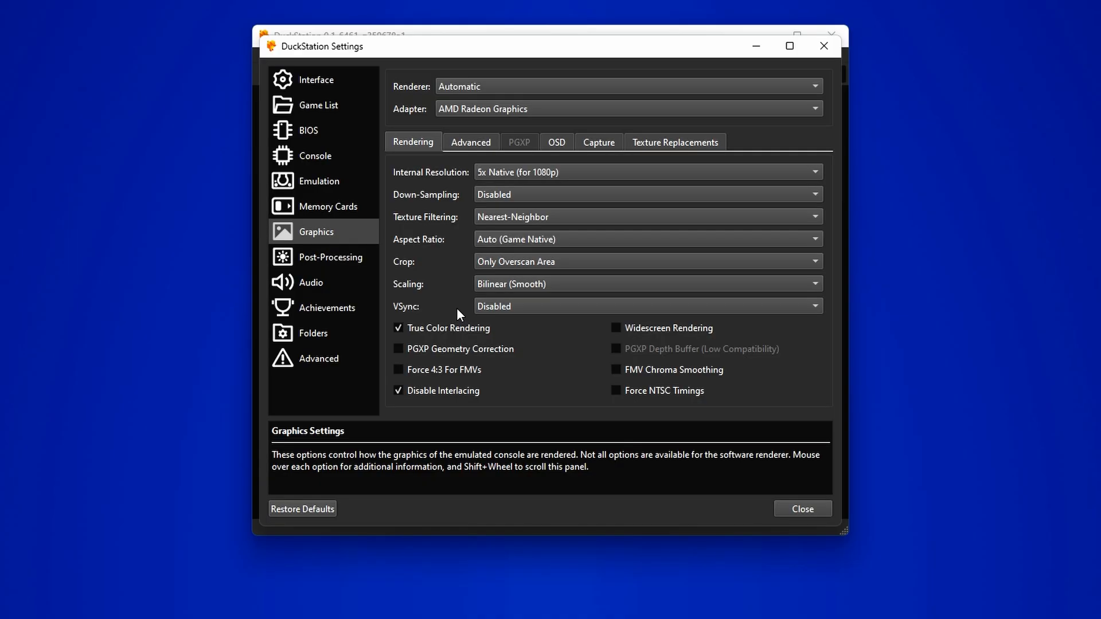
Enable Show Frame Times in the on-screen display settings
{"action": "left_click", "coordinate": [556, 141]}
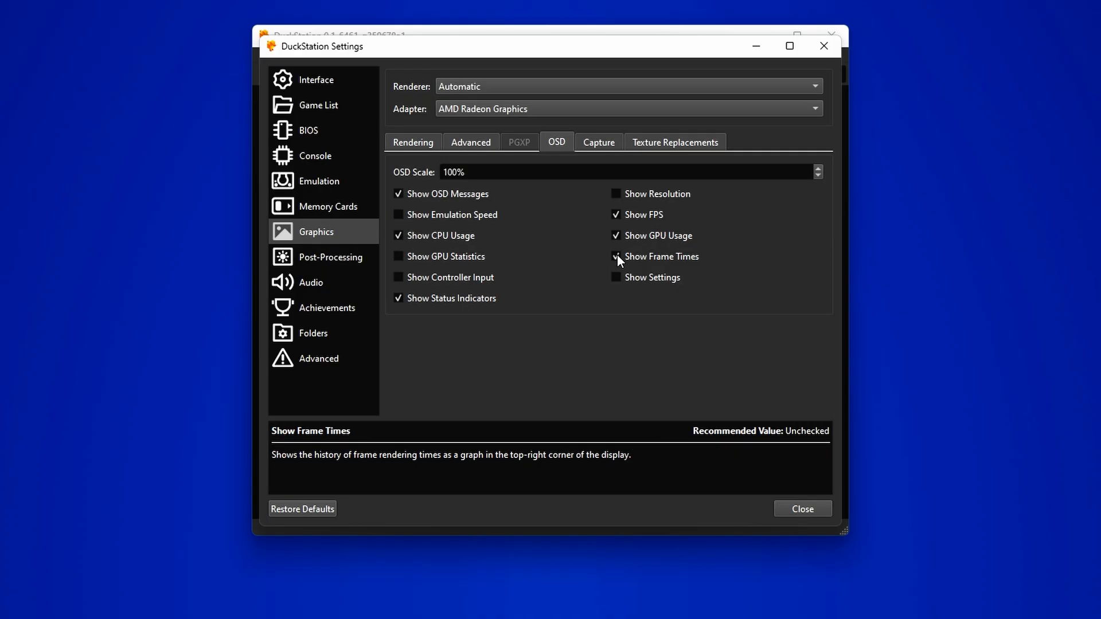
{"action": "left_click", "coordinate": [616, 256]}
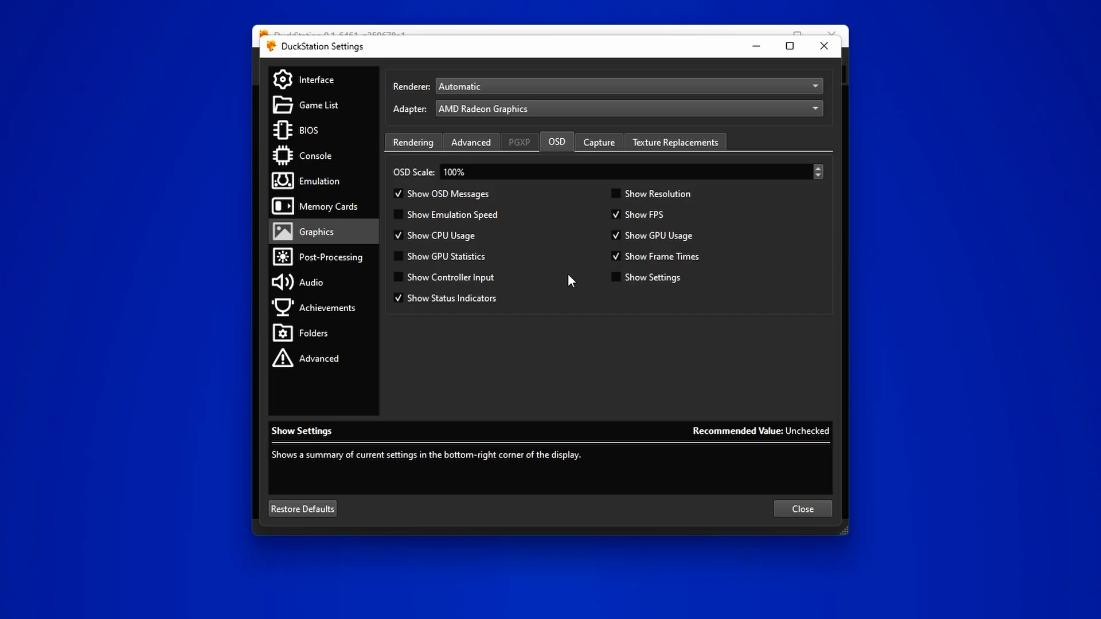
{"action": "left_click", "coordinate": [327, 307]}
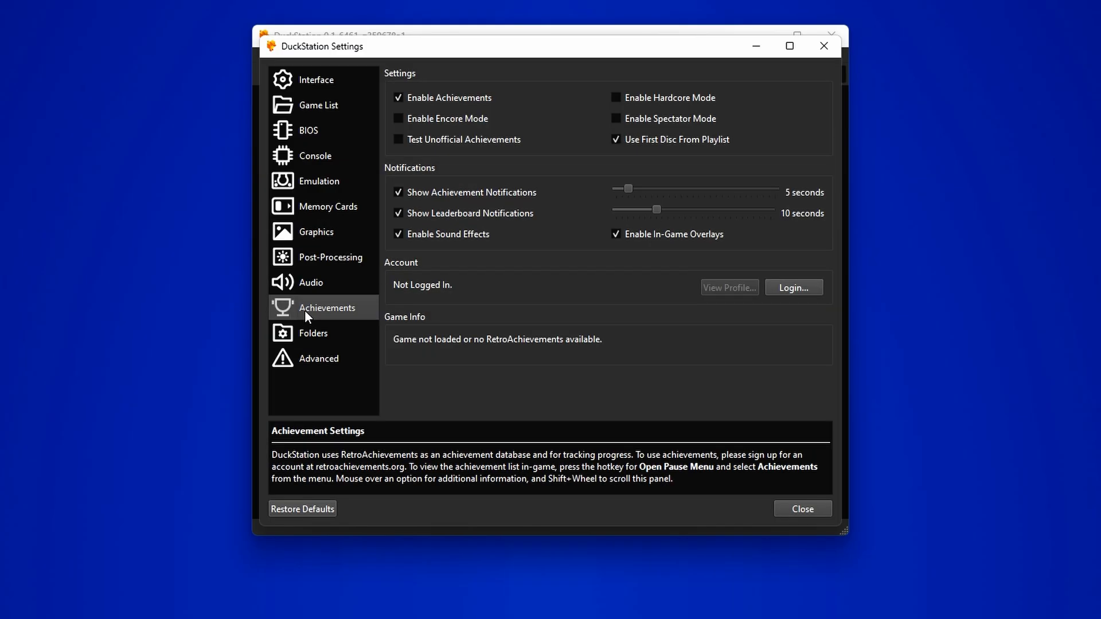
{"action": "mouse_move", "coordinate": [509, 284]}
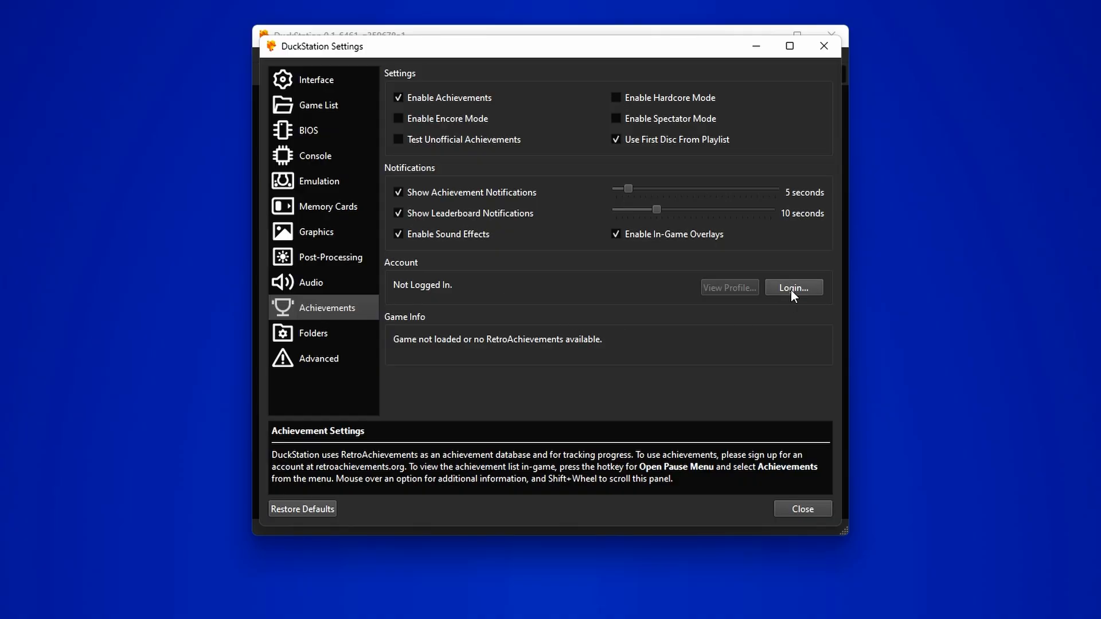
Log in to RetroAchievements, decline hardcore mode, view Advanced settings, and close Settings
{"action": "left_click", "coordinate": [792, 287]}
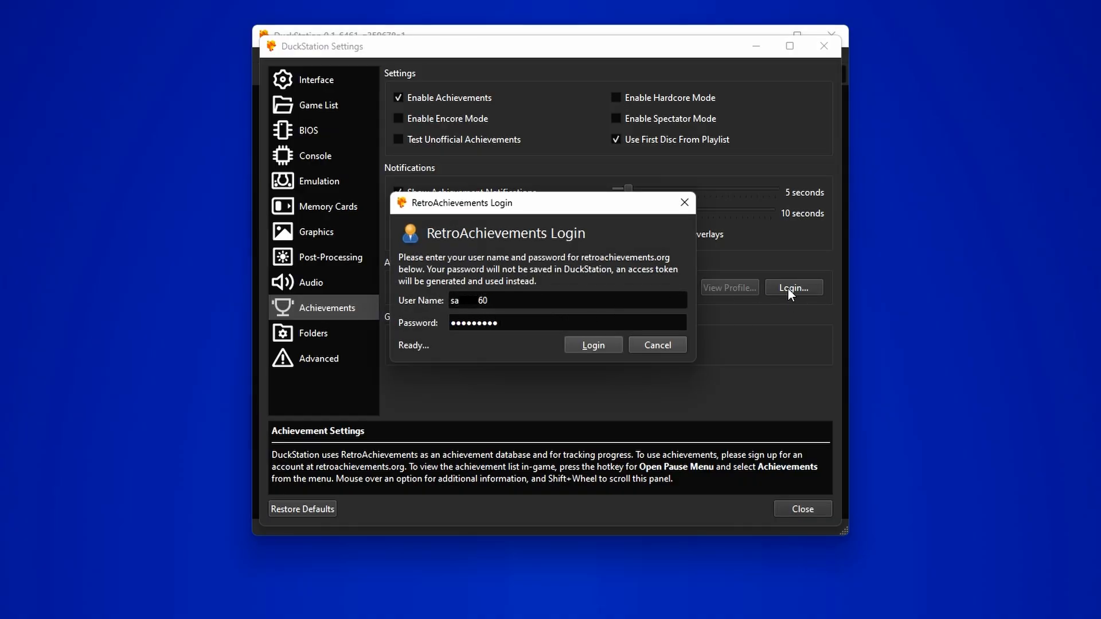
{"action": "left_click", "coordinate": [592, 345]}
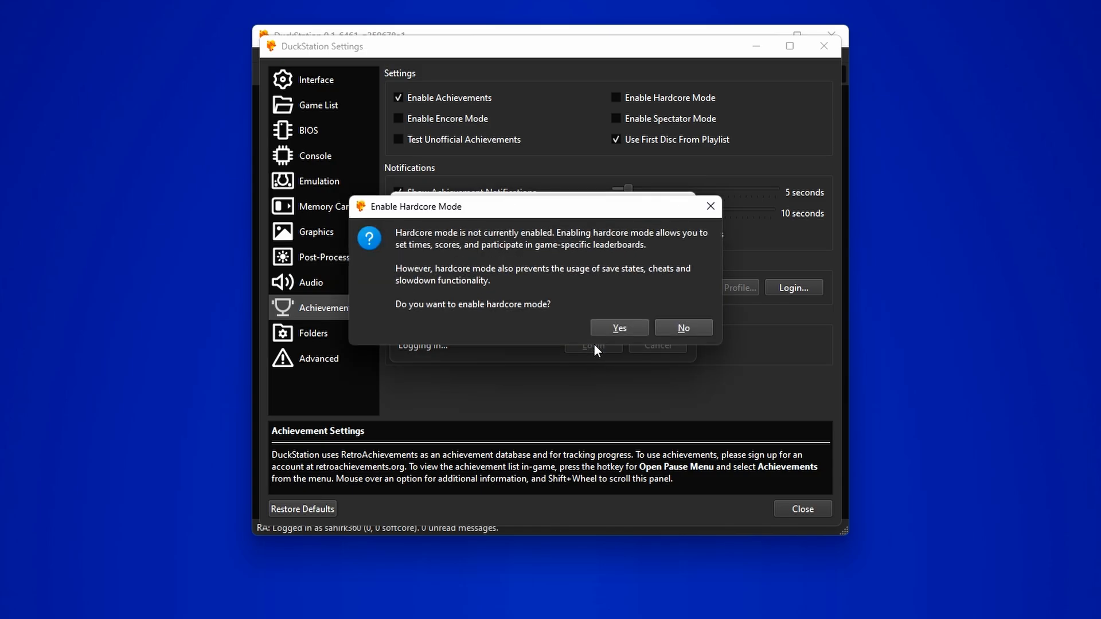
{"action": "left_click", "coordinate": [681, 328]}
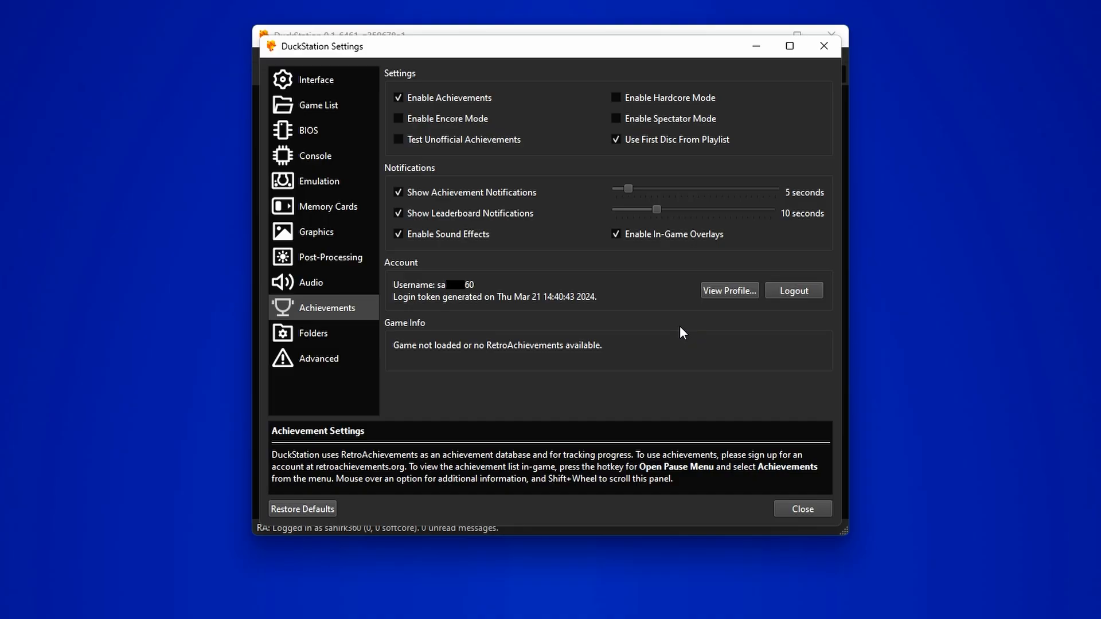
{"action": "mouse_move", "coordinate": [455, 329]}
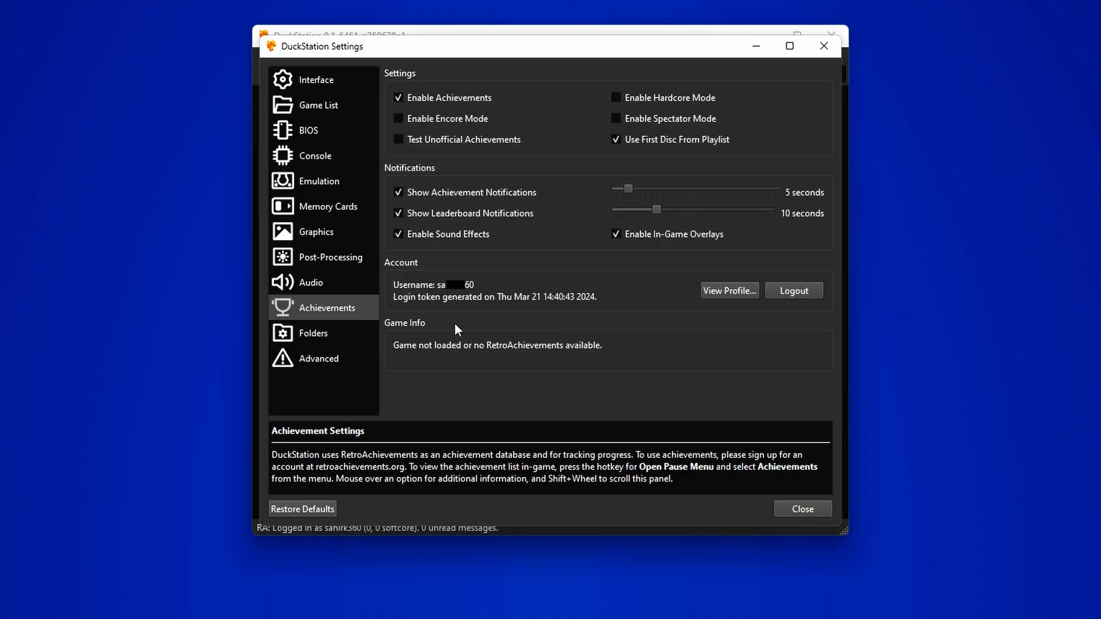
{"action": "left_click", "coordinate": [318, 357]}
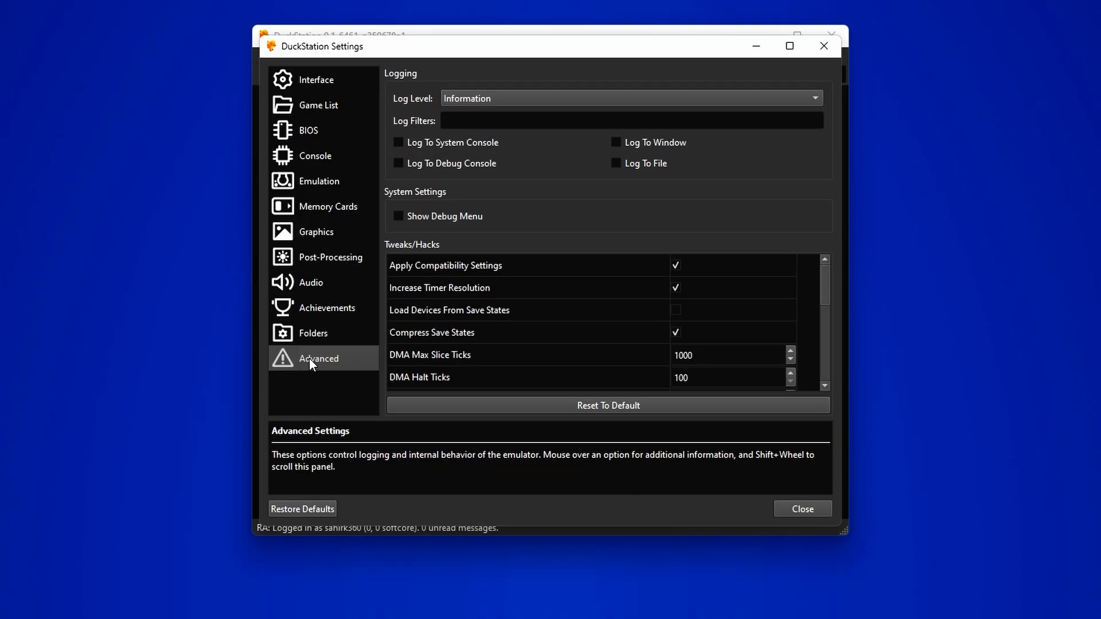
{"action": "left_click", "coordinate": [801, 508]}
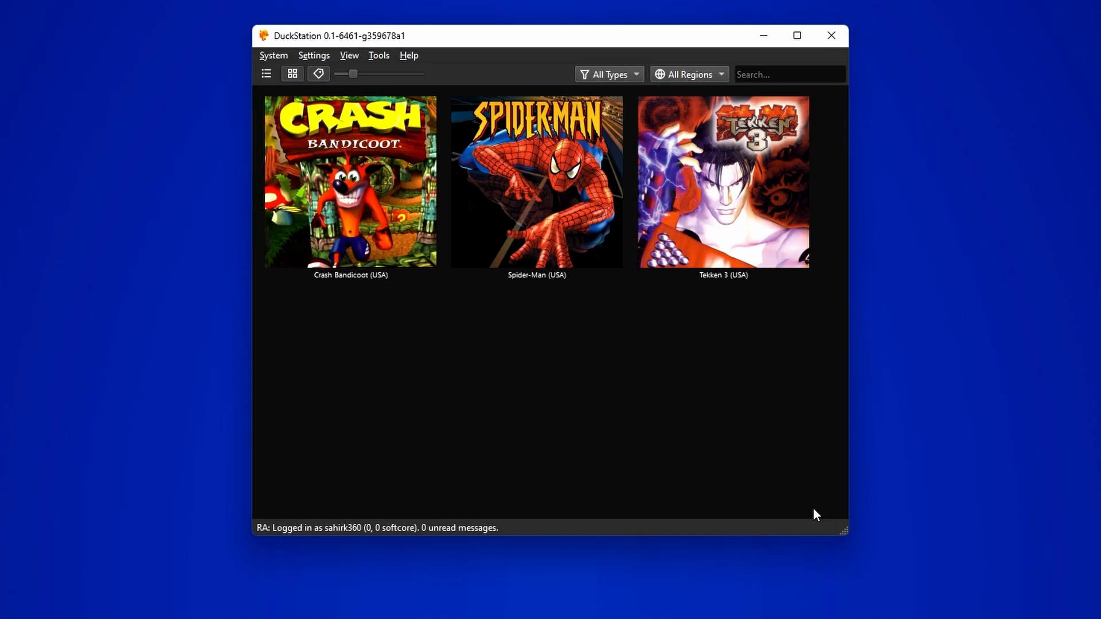
Boot Tekken 3 (USA) from its cover in the game grid
{"action": "double_click", "coordinate": [350, 181]}
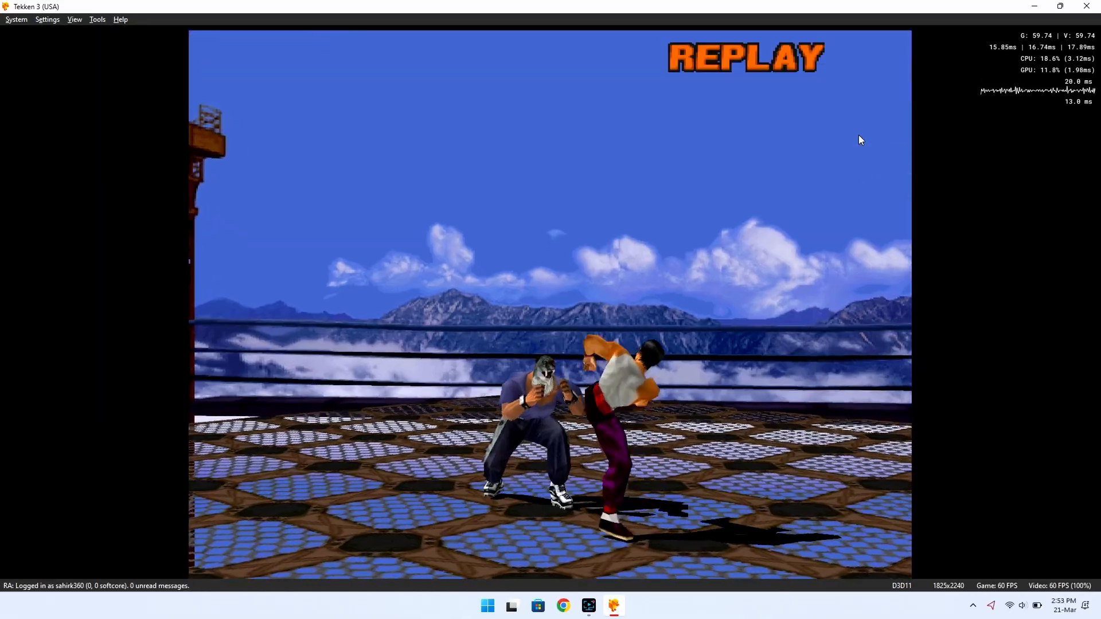
Set the Graphics aspect ratio to 16:9 mid-game and close Settings
{"action": "left_click", "coordinate": [47, 19]}
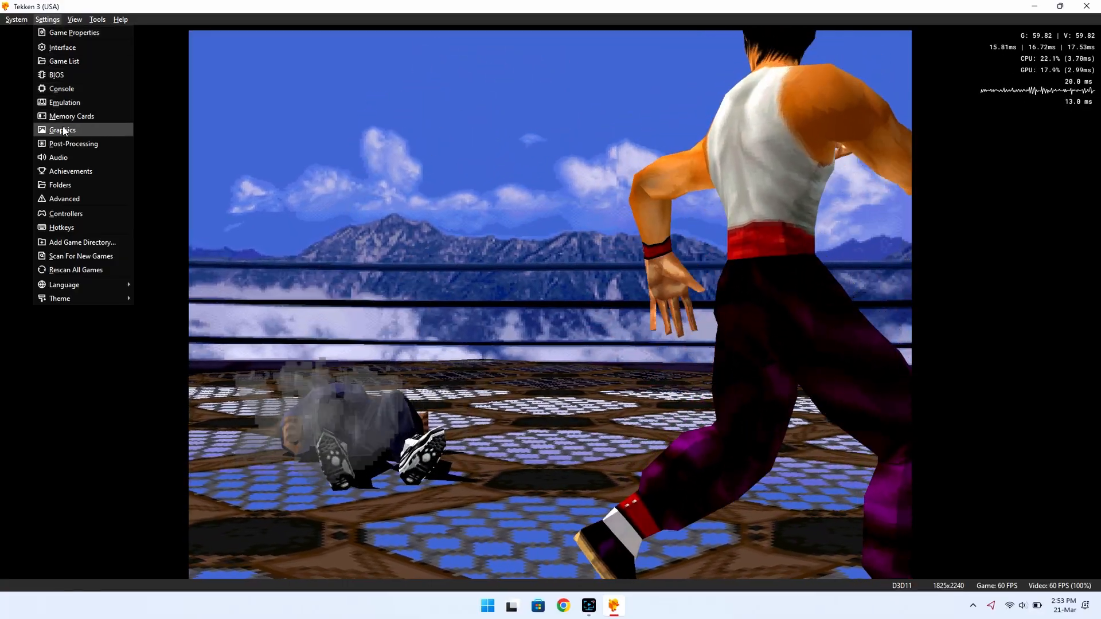
{"action": "left_click", "coordinate": [62, 130]}
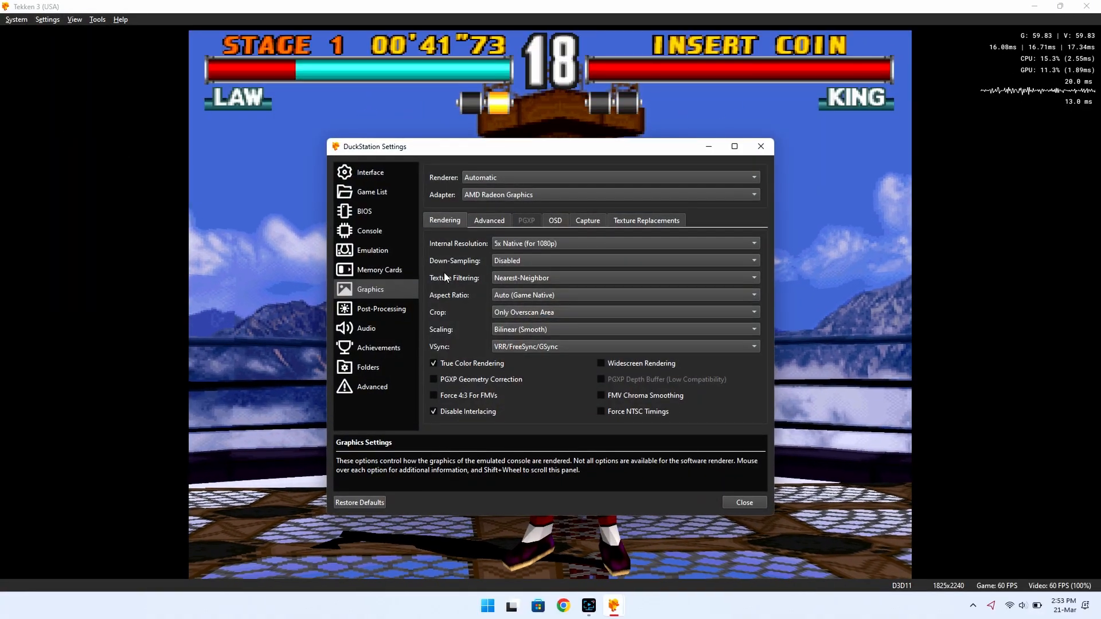
{"action": "left_click", "coordinate": [625, 295]}
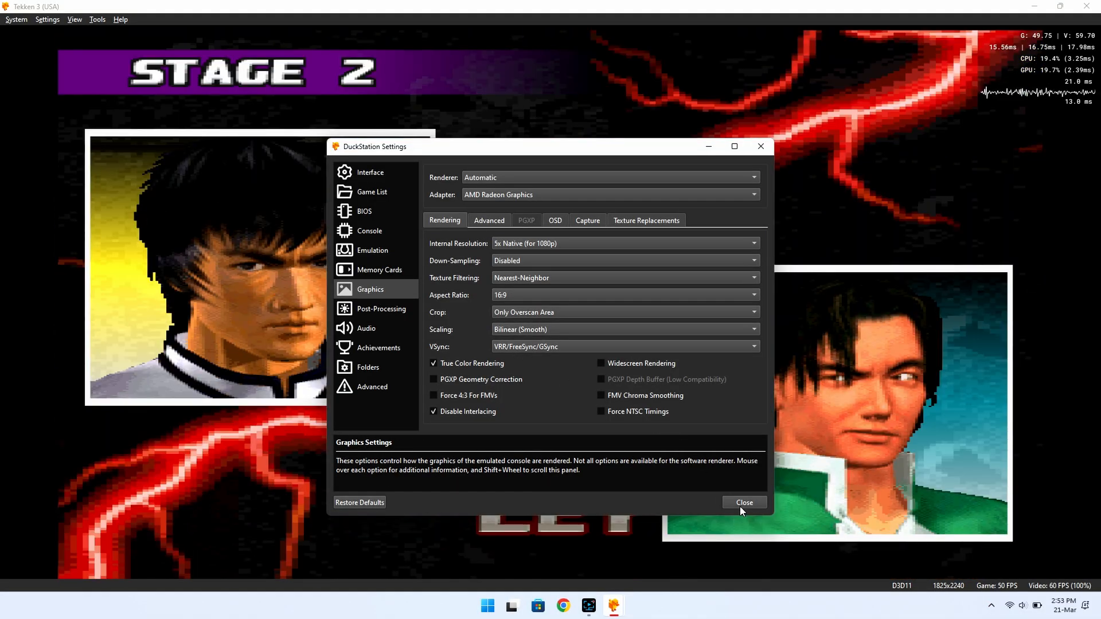
{"action": "left_click", "coordinate": [743, 502]}
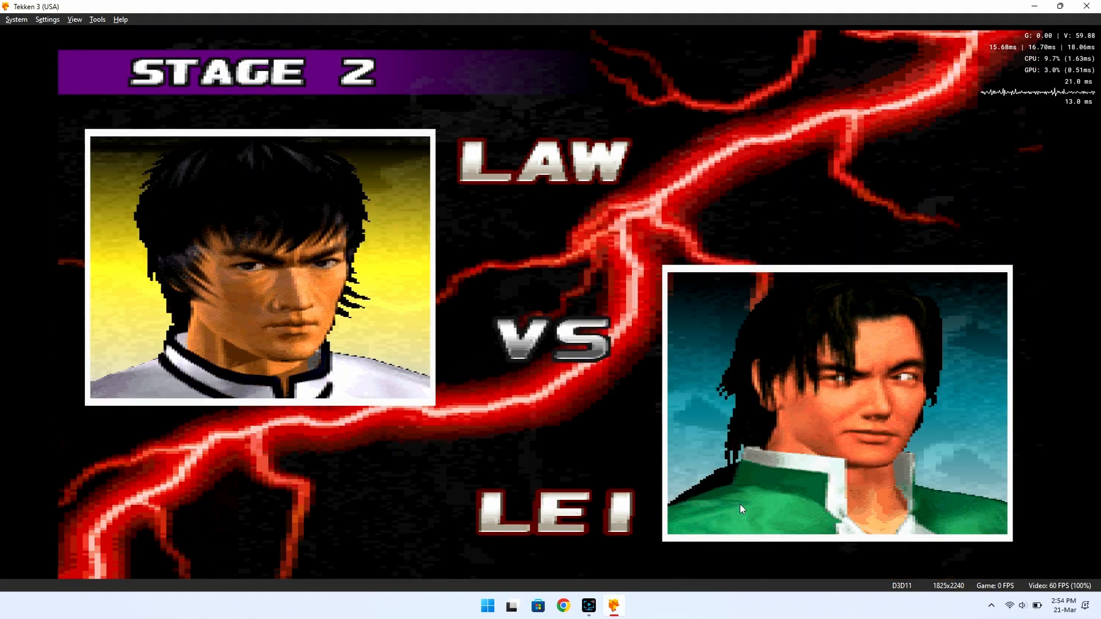